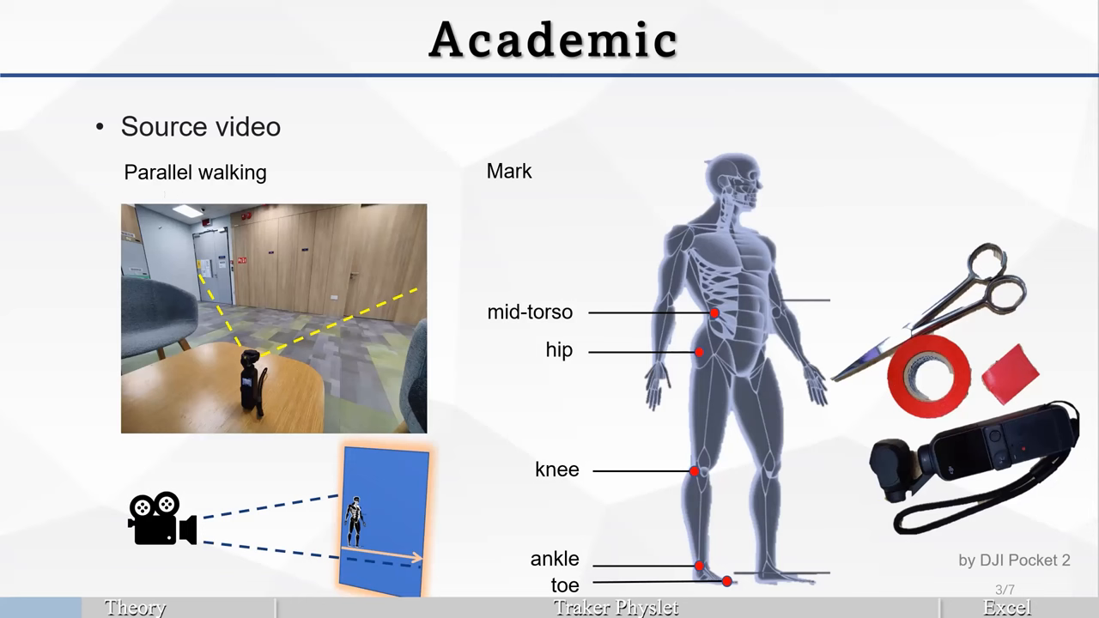
mouse_move(234, 395)
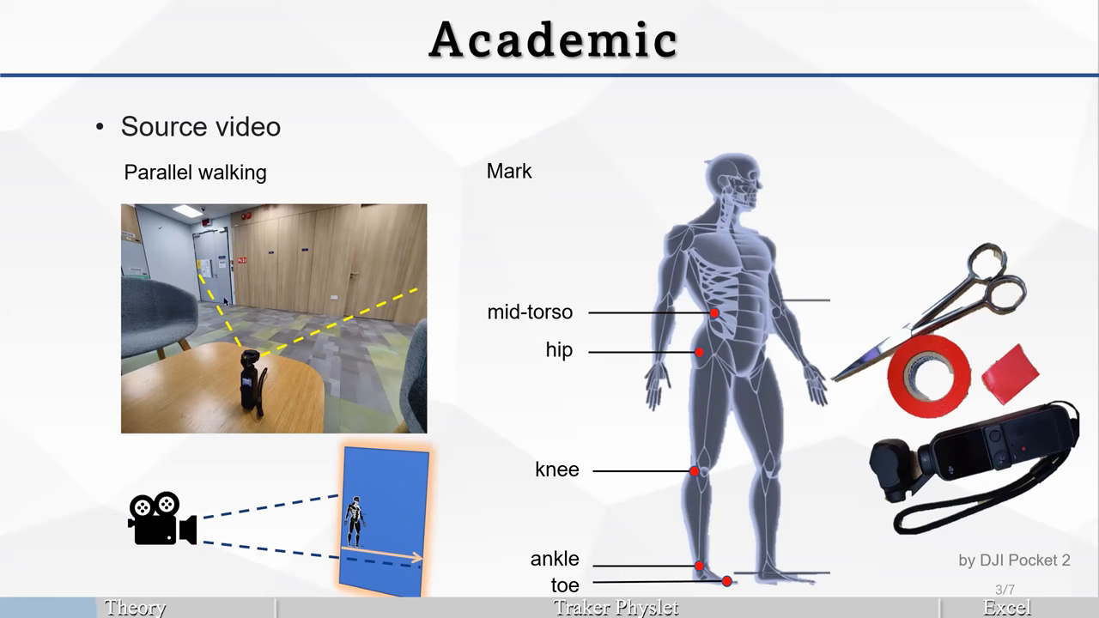
mouse_move(334, 333)
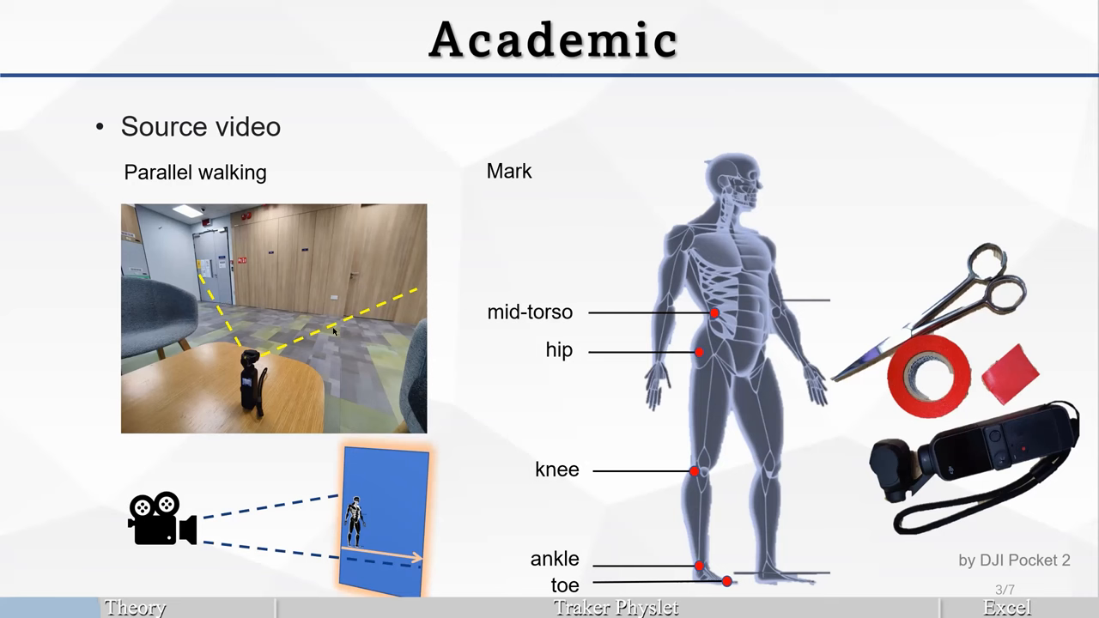
mouse_move(268, 414)
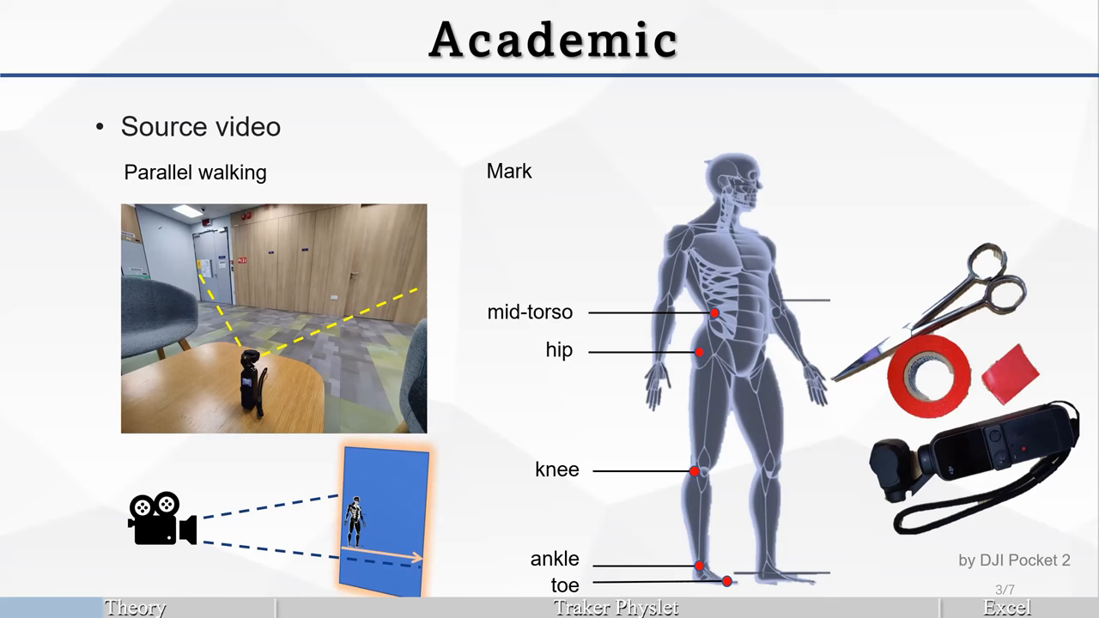
mouse_move(524, 209)
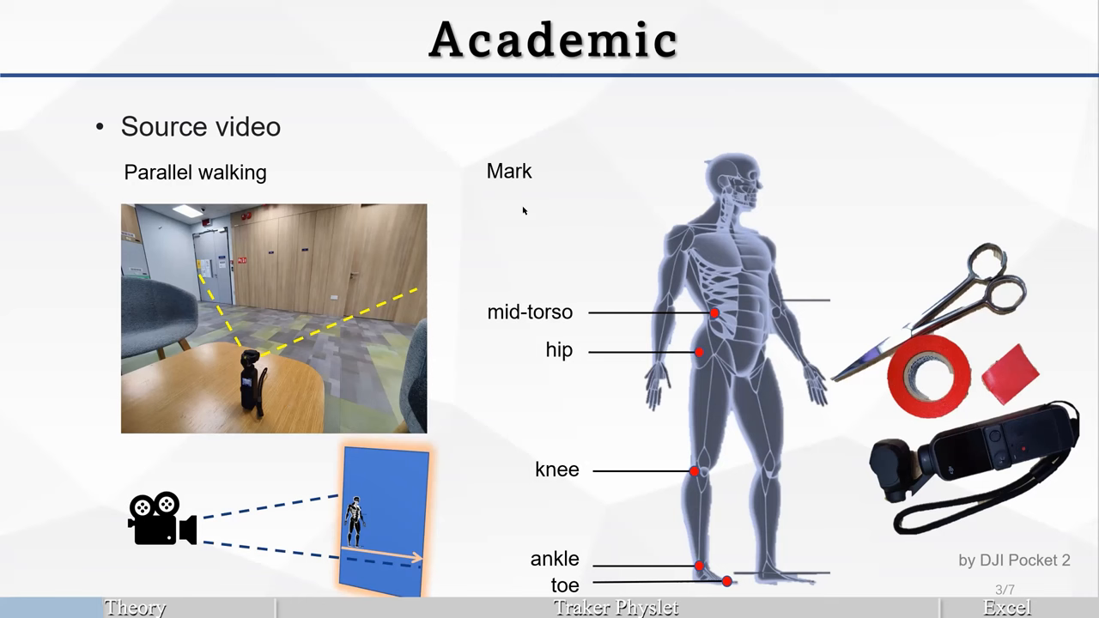
mouse_move(504, 158)
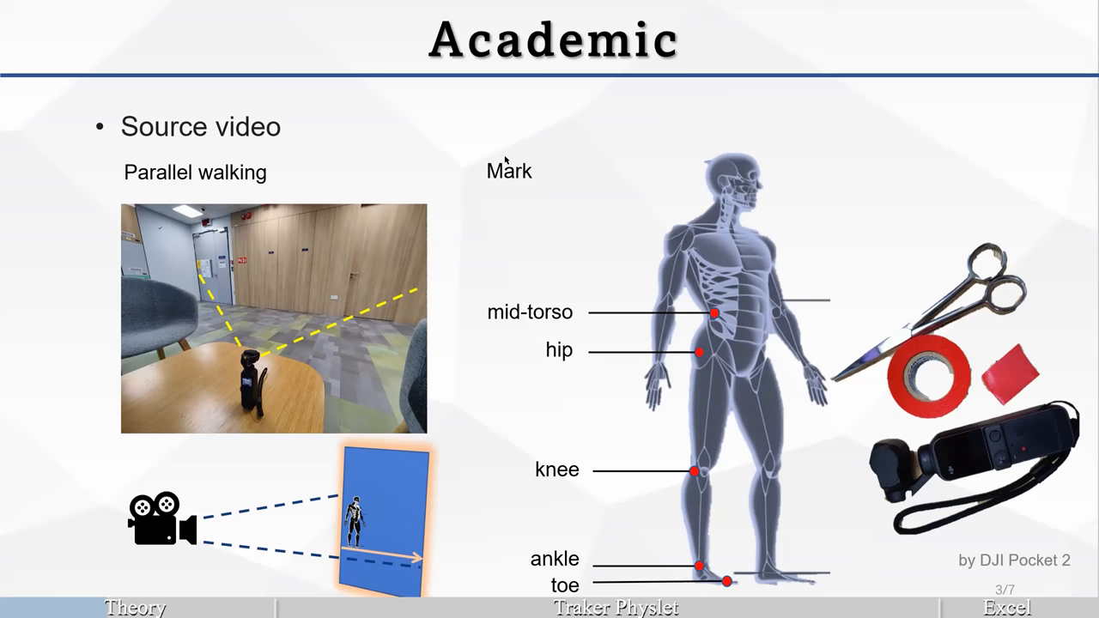
mouse_move(927, 381)
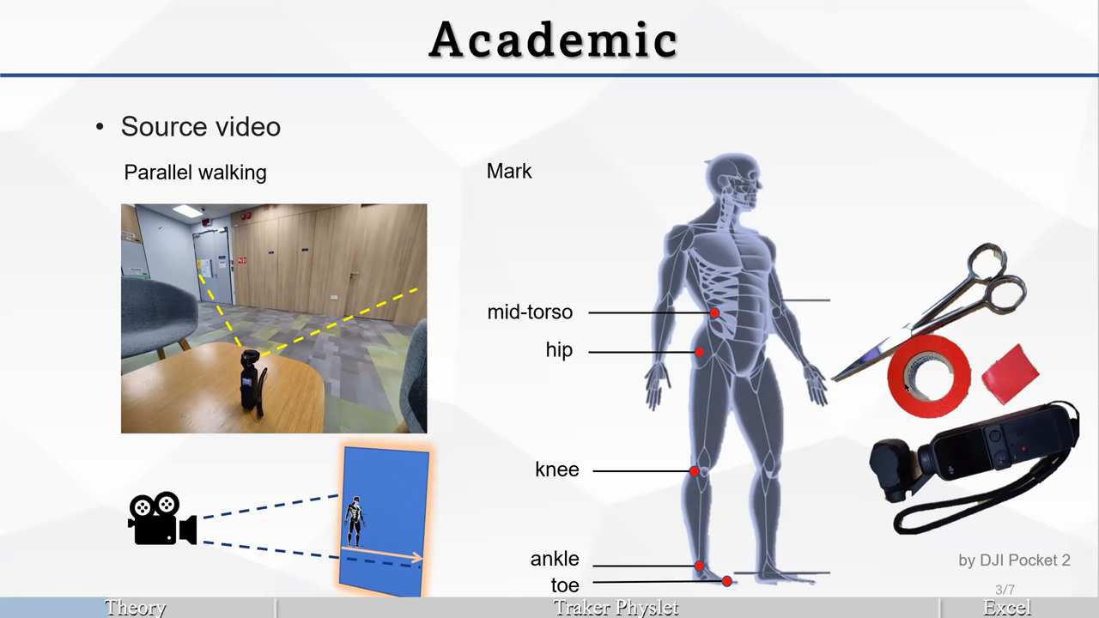
mouse_move(694, 367)
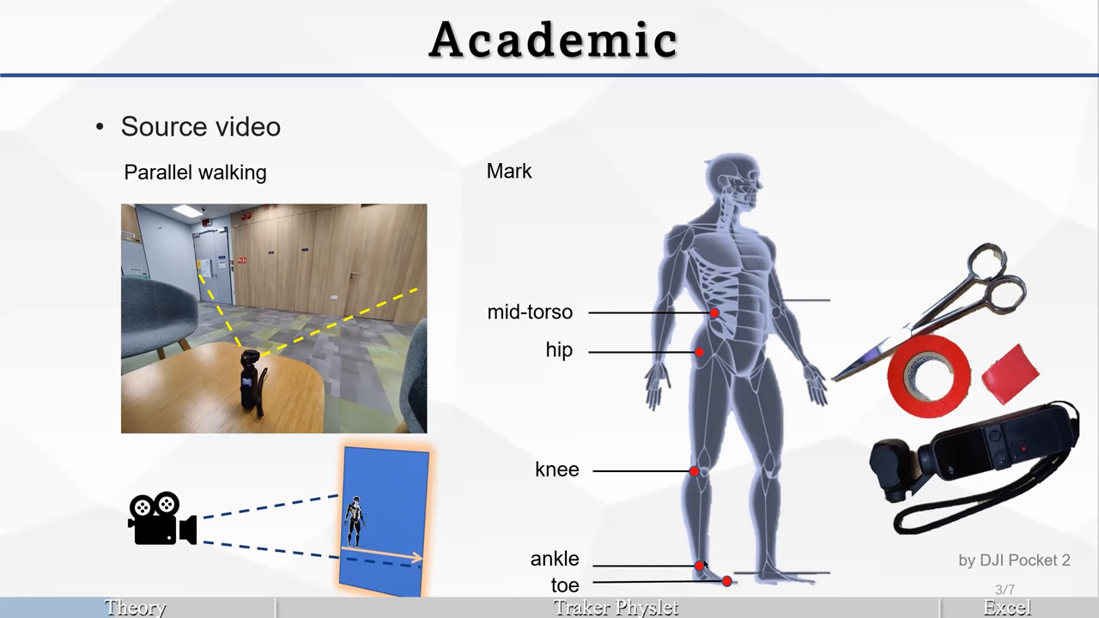
mouse_move(721, 325)
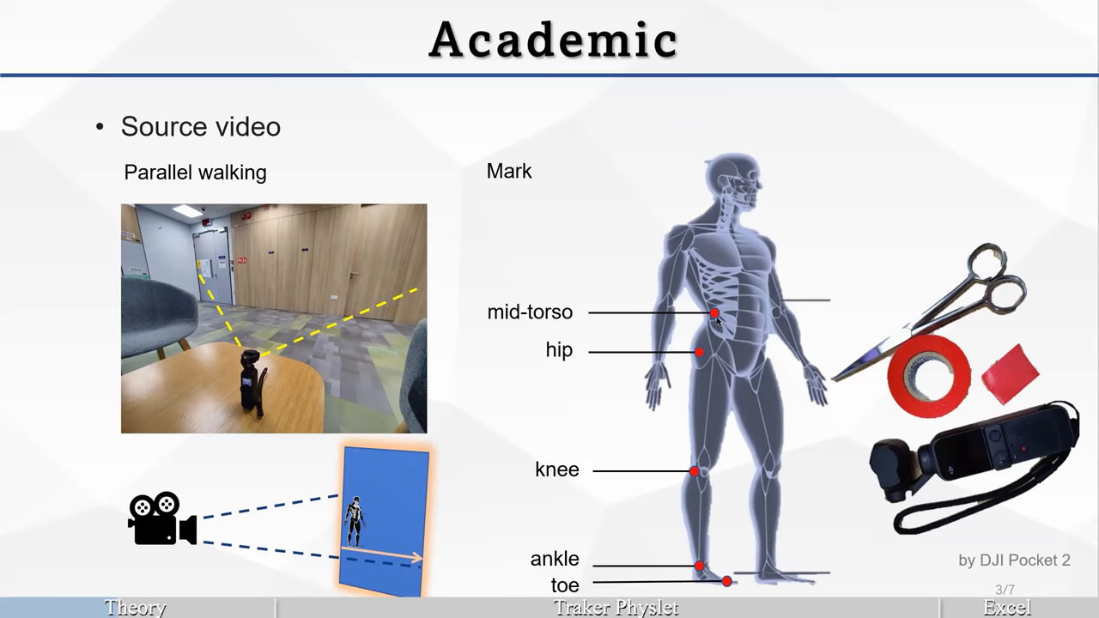
mouse_move(701, 354)
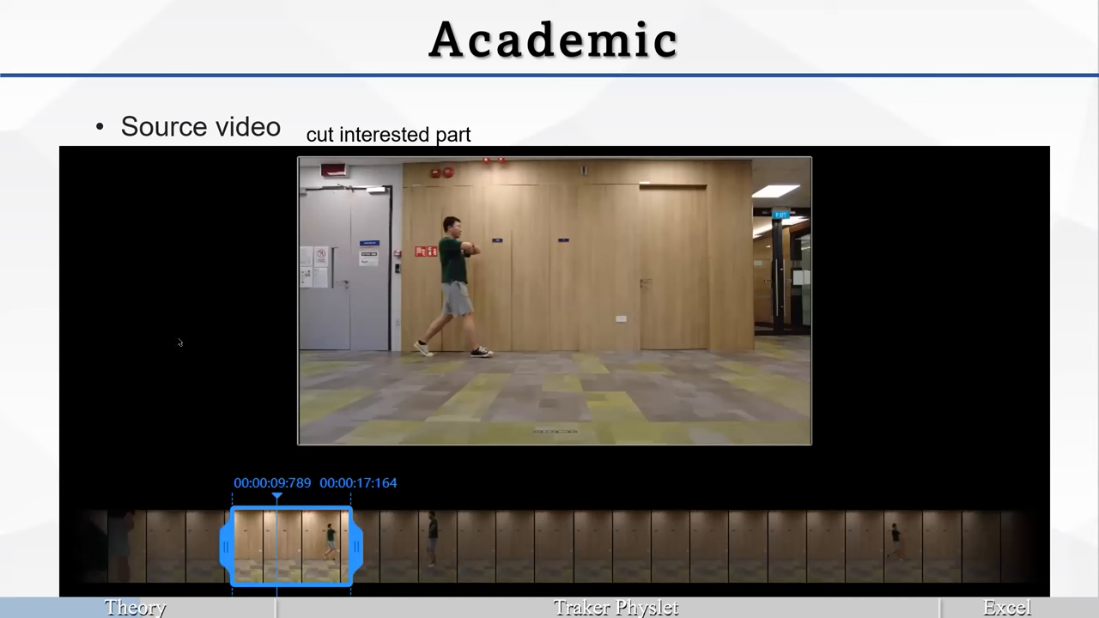
Advance the slideshow to the slide on cutting the walking video to the part of interest.
key("right")
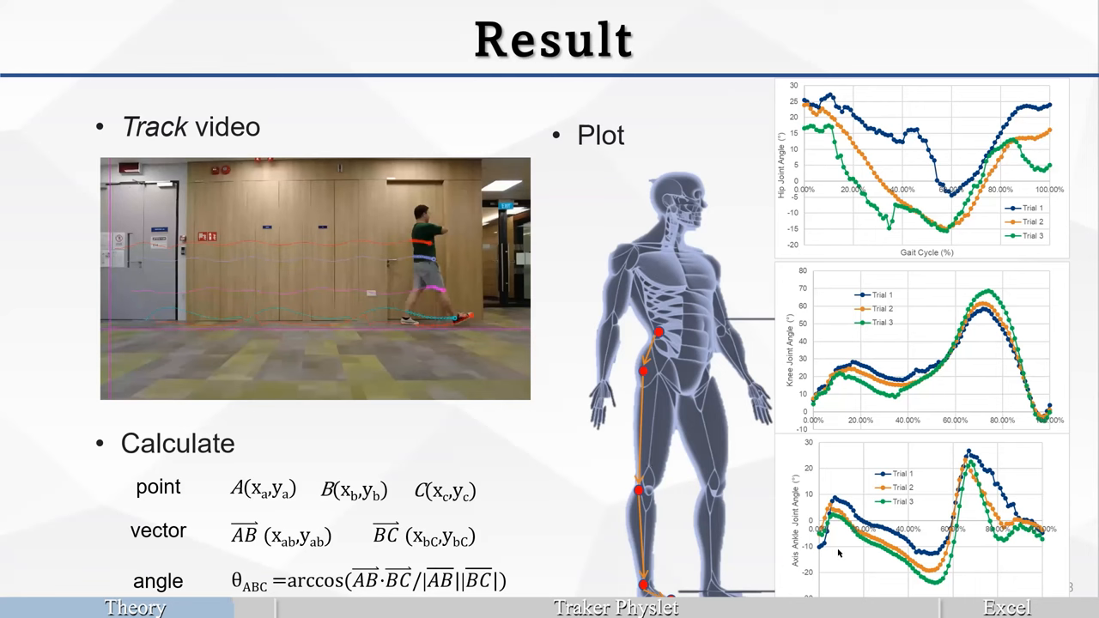
mouse_move(842, 558)
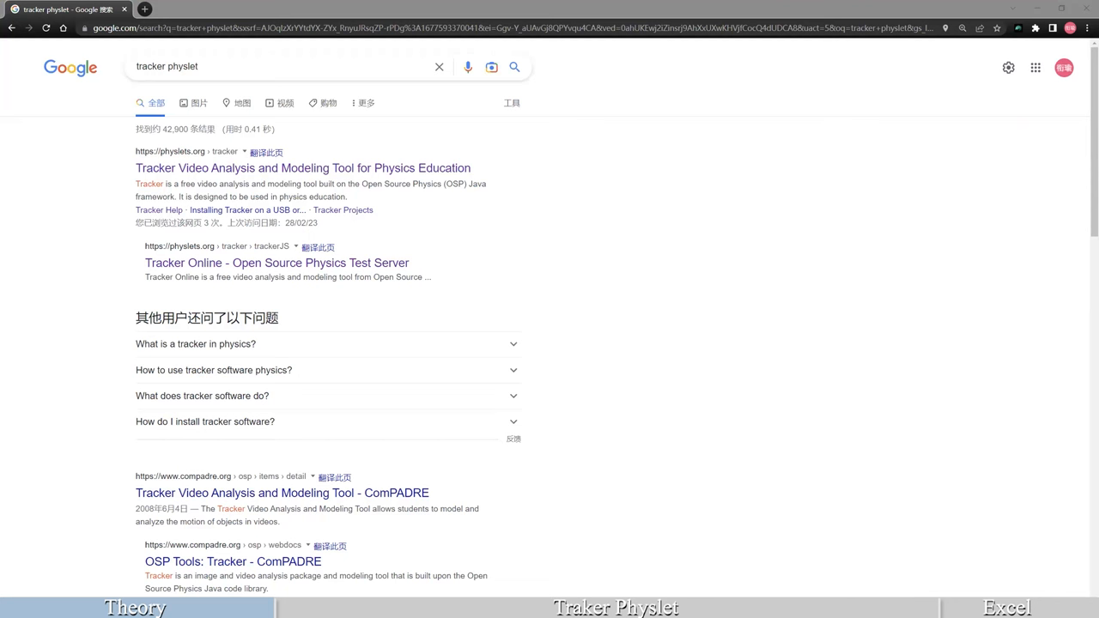
mouse_move(125, 107)
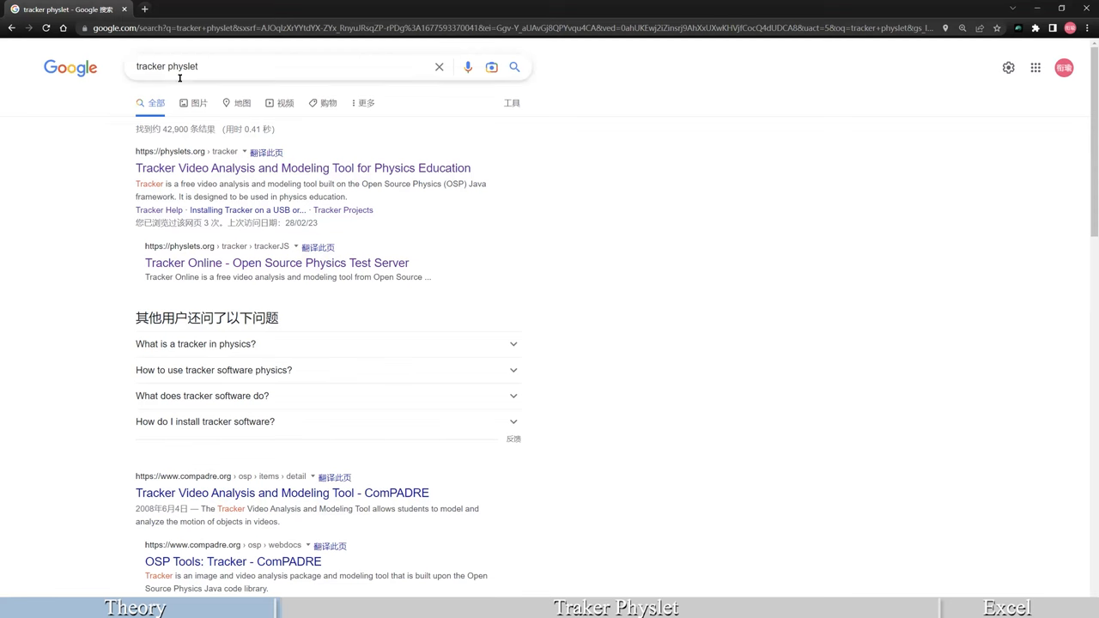
mouse_move(285, 177)
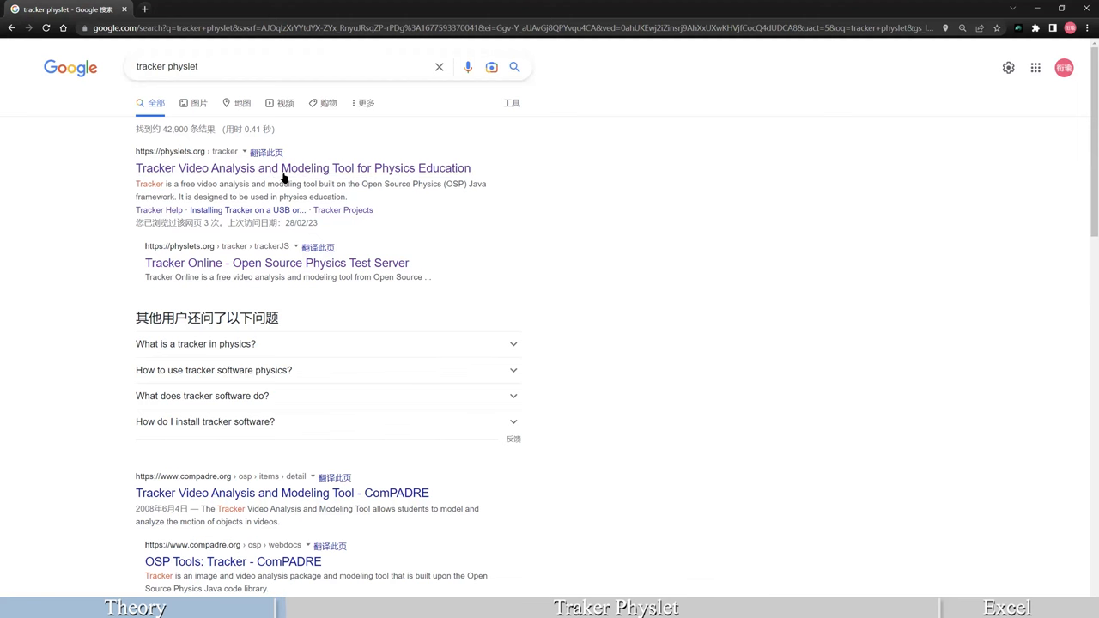
Go to the Tracker Video Analysis and Modeling Tool page on physlets.org from the top result.
left_click(303, 169)
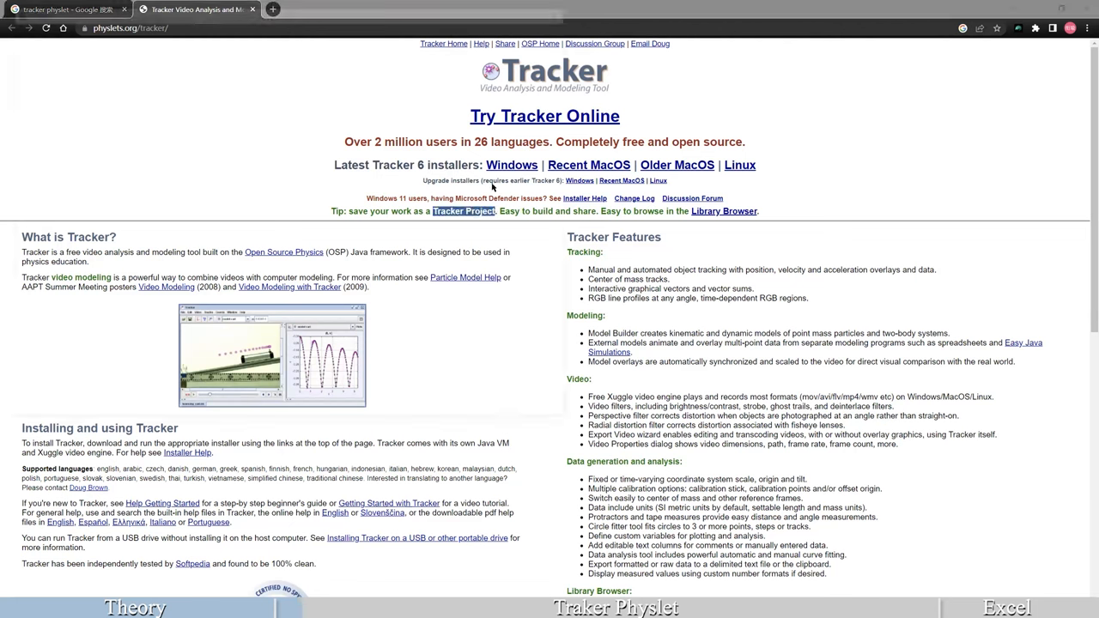
left_click(511, 164)
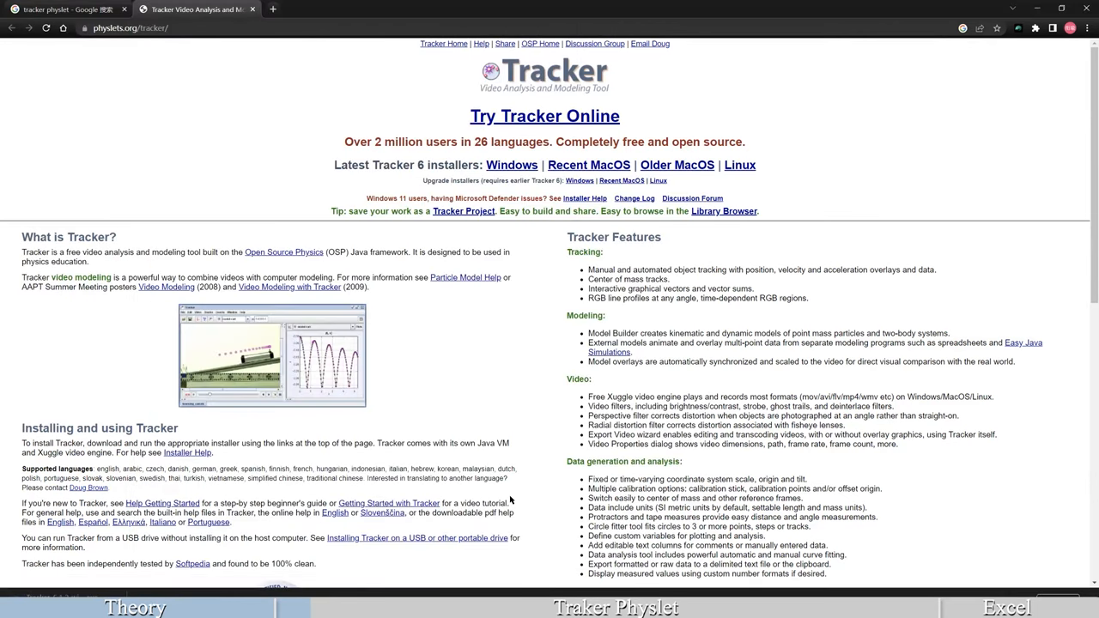
mouse_move(145, 289)
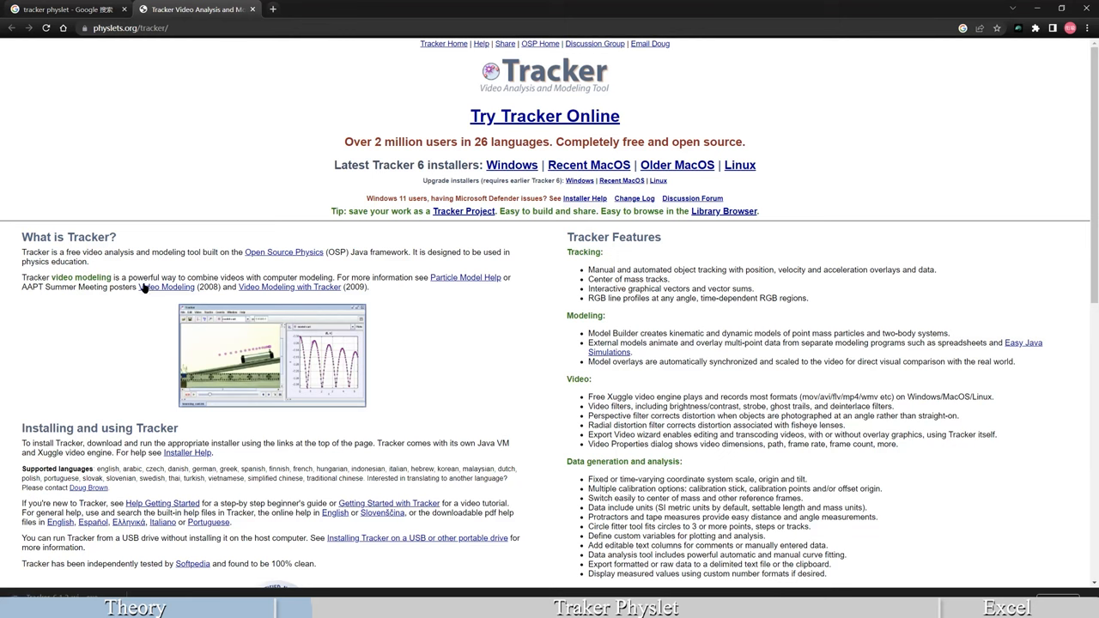
mouse_move(140, 261)
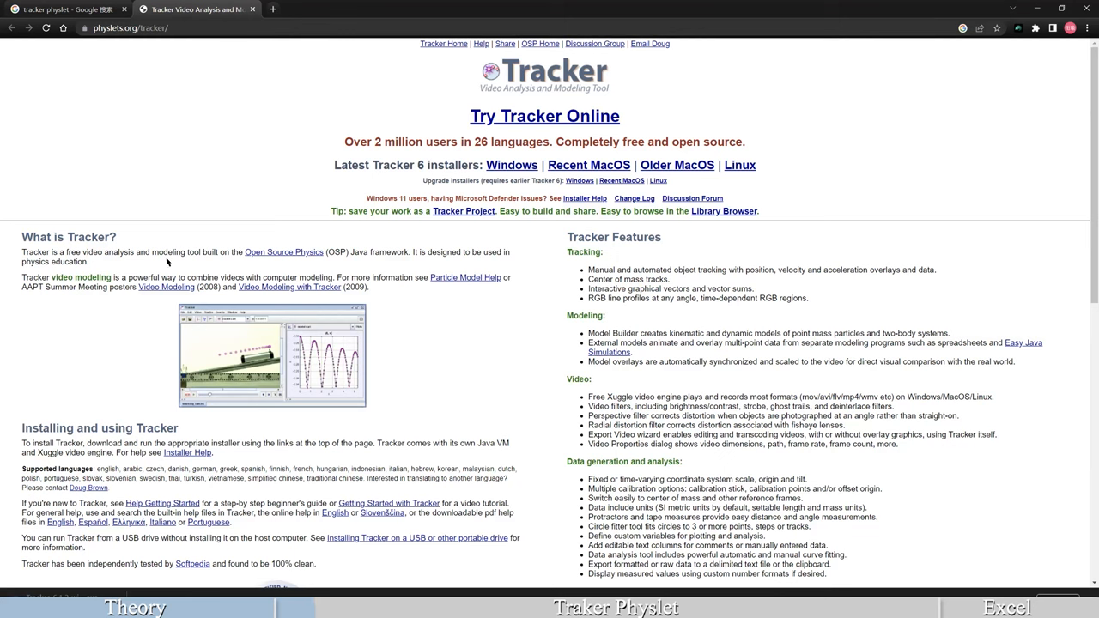
mouse_move(184, 261)
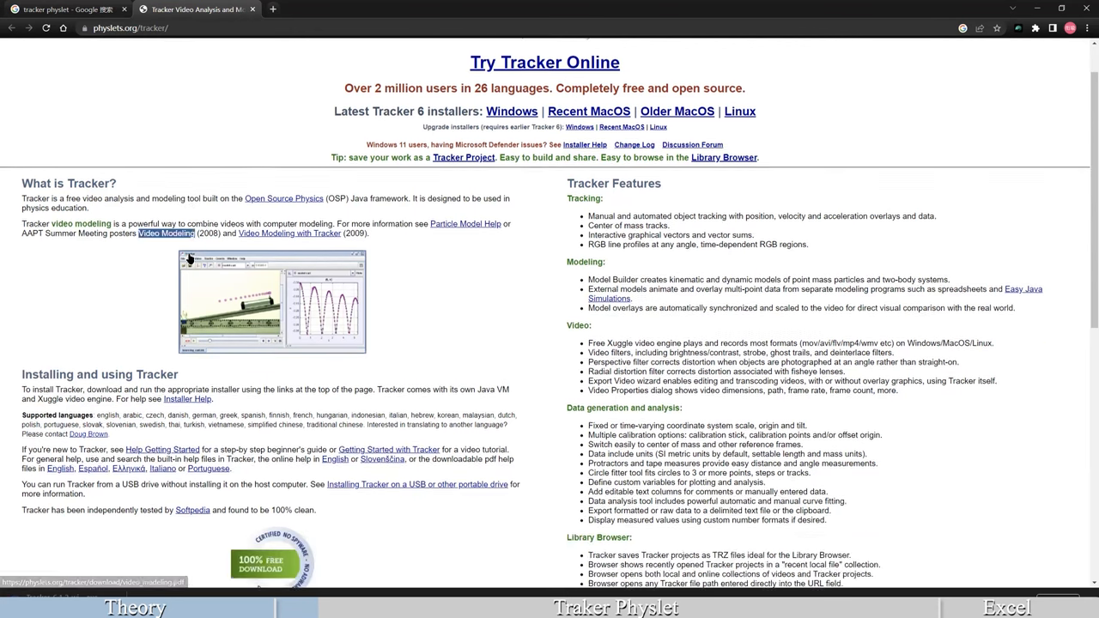
scroll("down", 3)
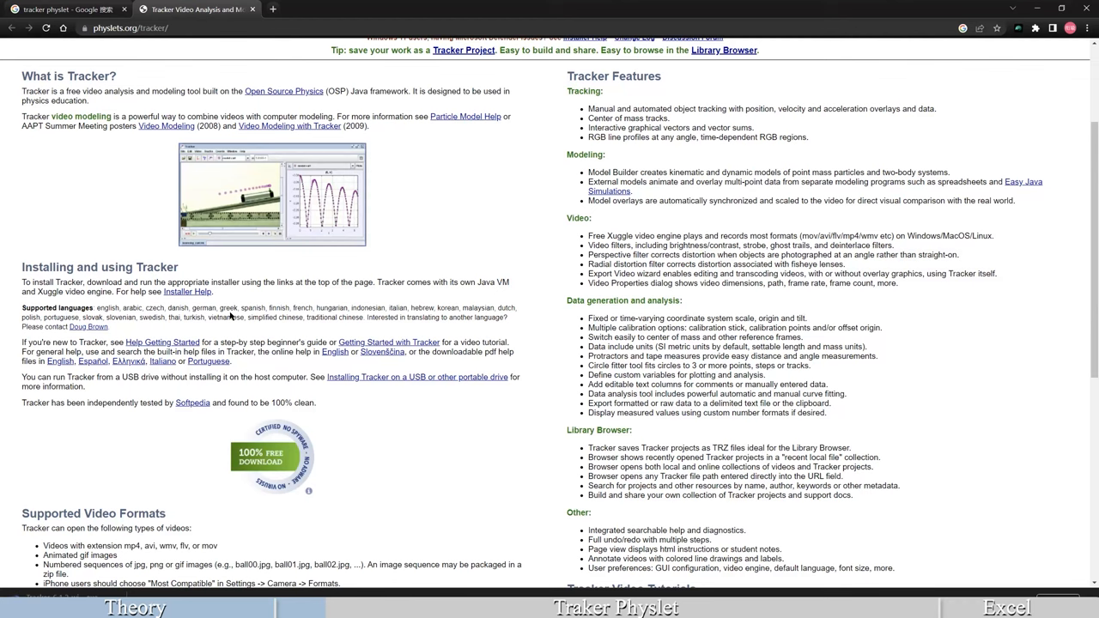
scroll("down", 3)
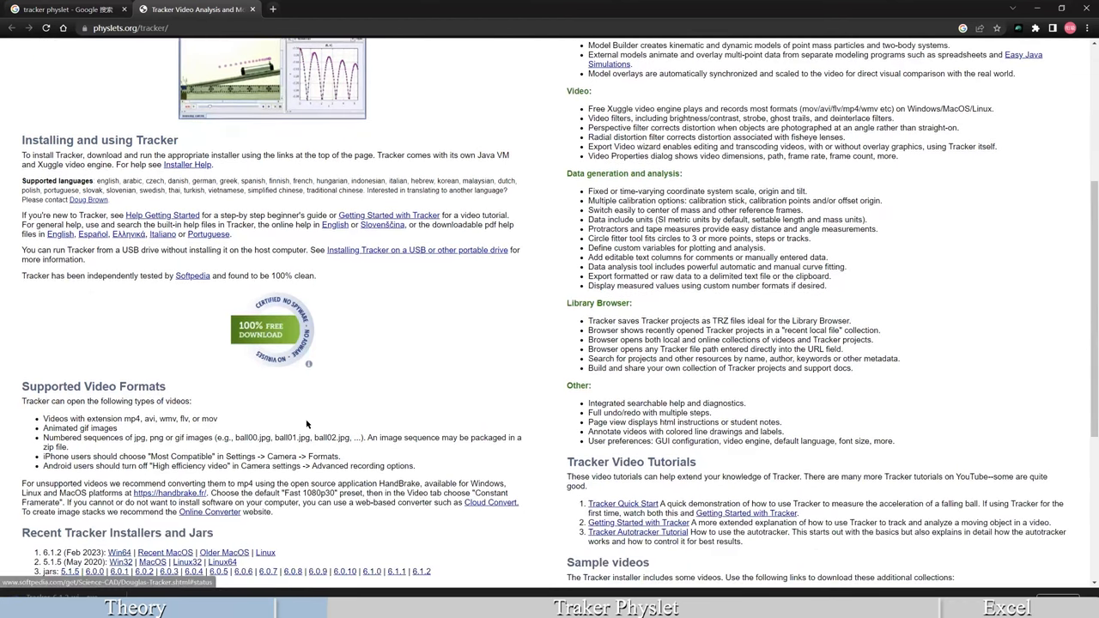
scroll("down", 3)
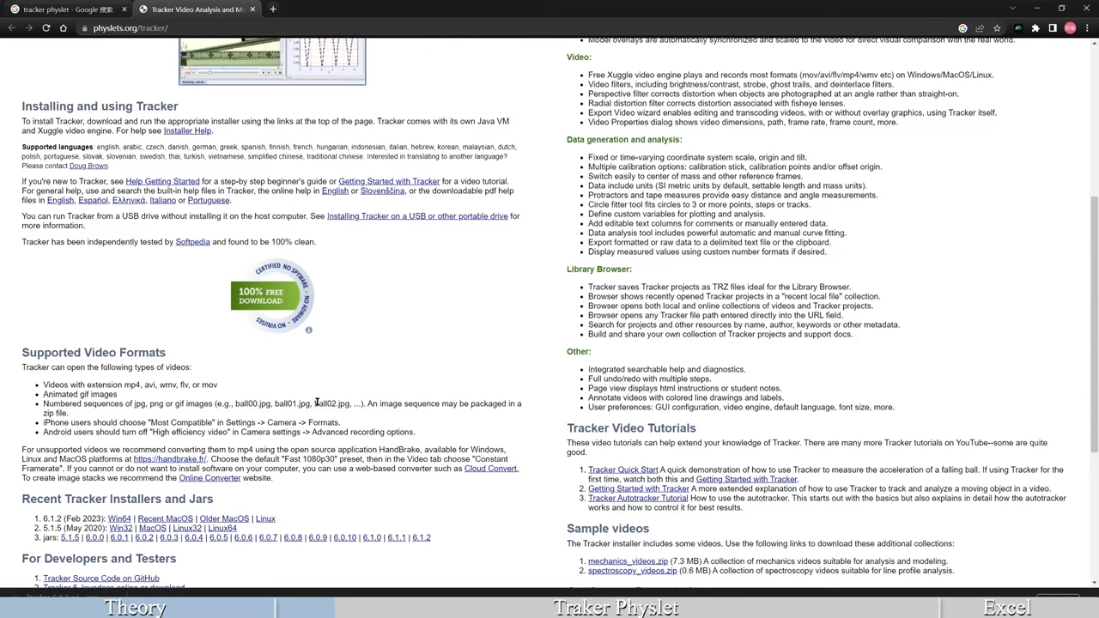
mouse_move(472, 405)
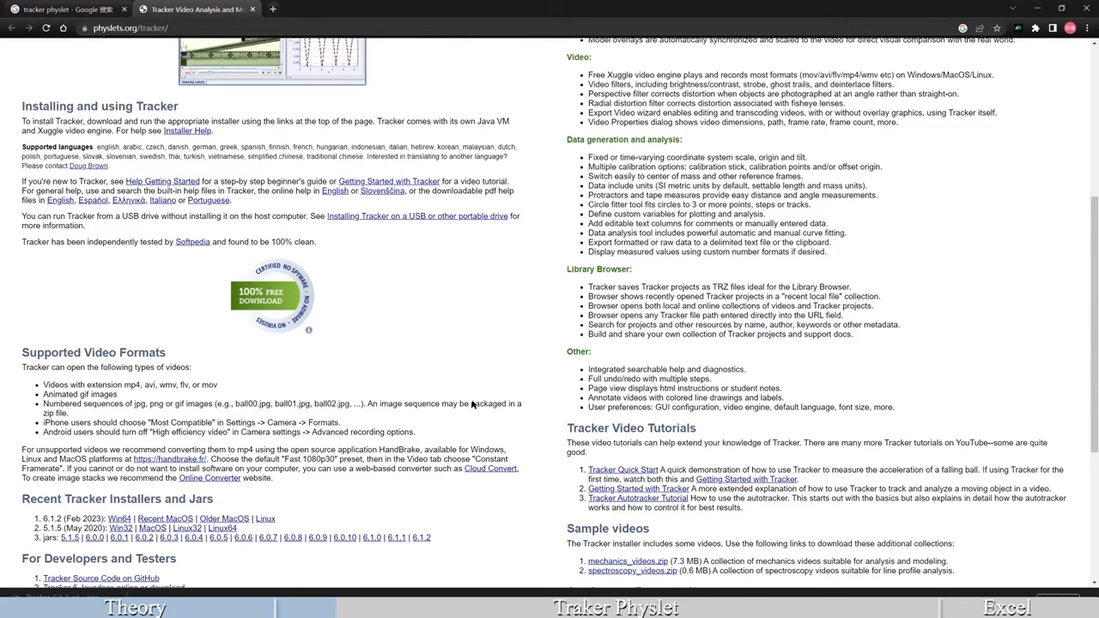
scroll("down", 3)
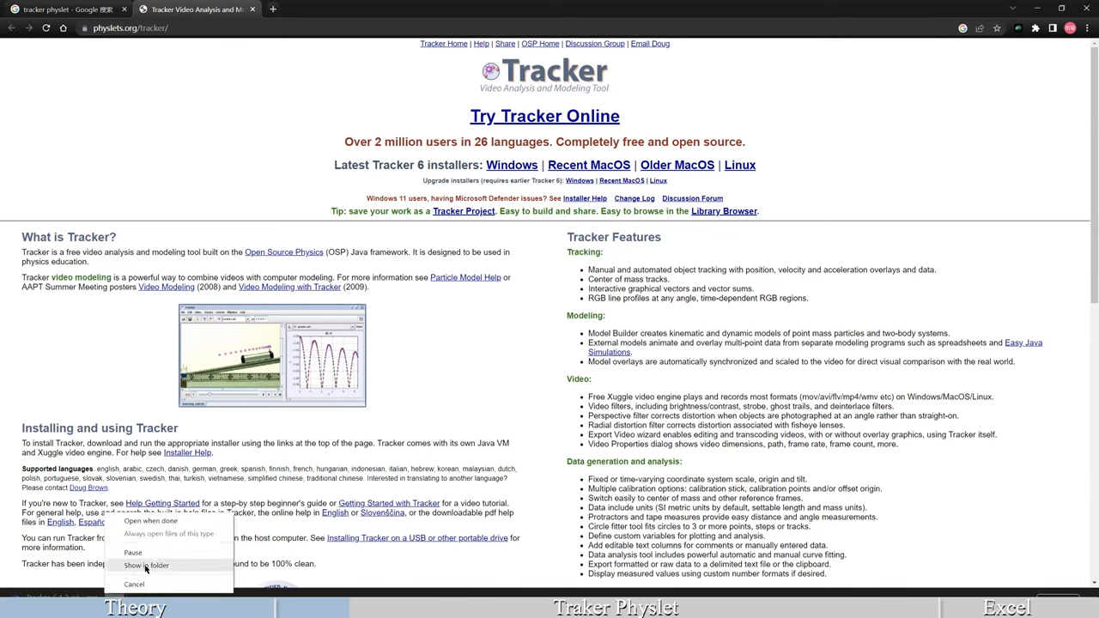
mouse_move(147, 551)
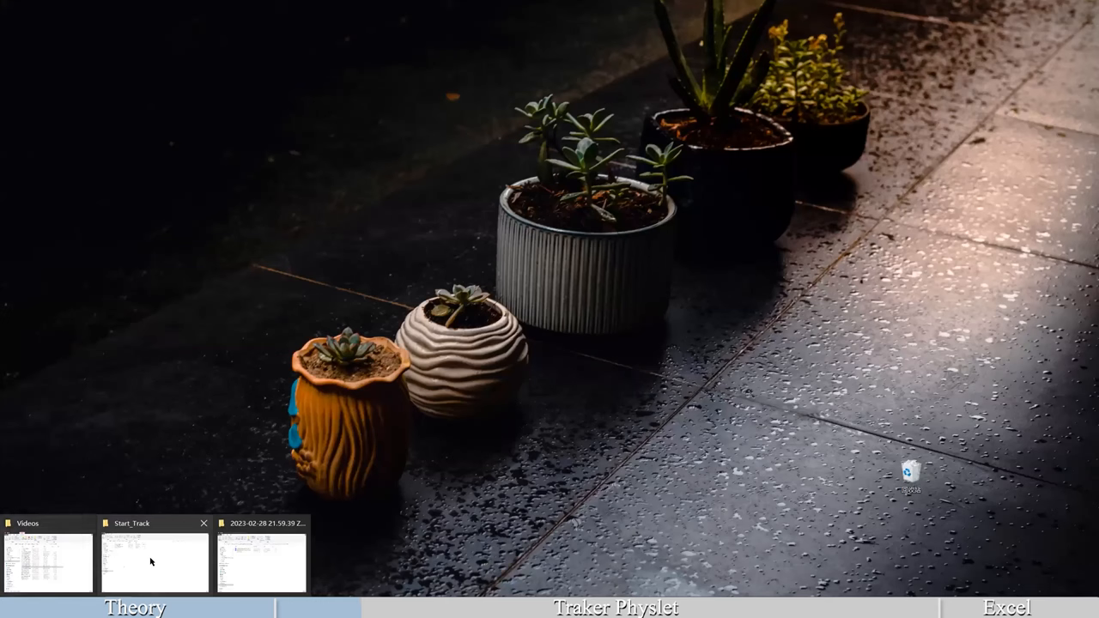
Bring the Tutorial folder window with the cut walking video and Excel workbooks to the front.
left_click(155, 563)
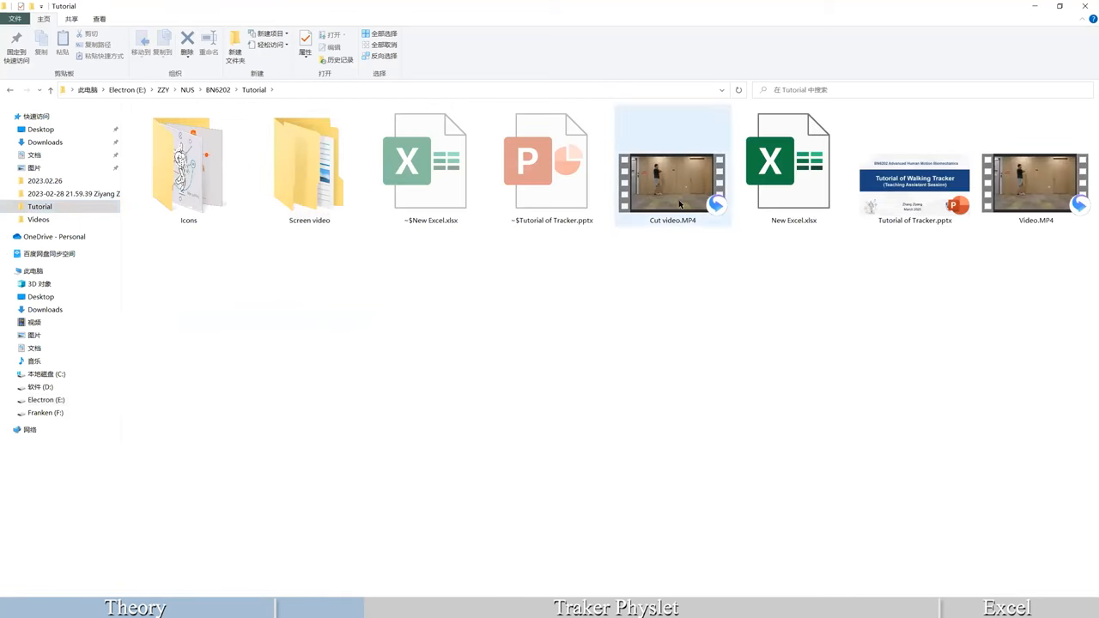
mouse_move(790, 163)
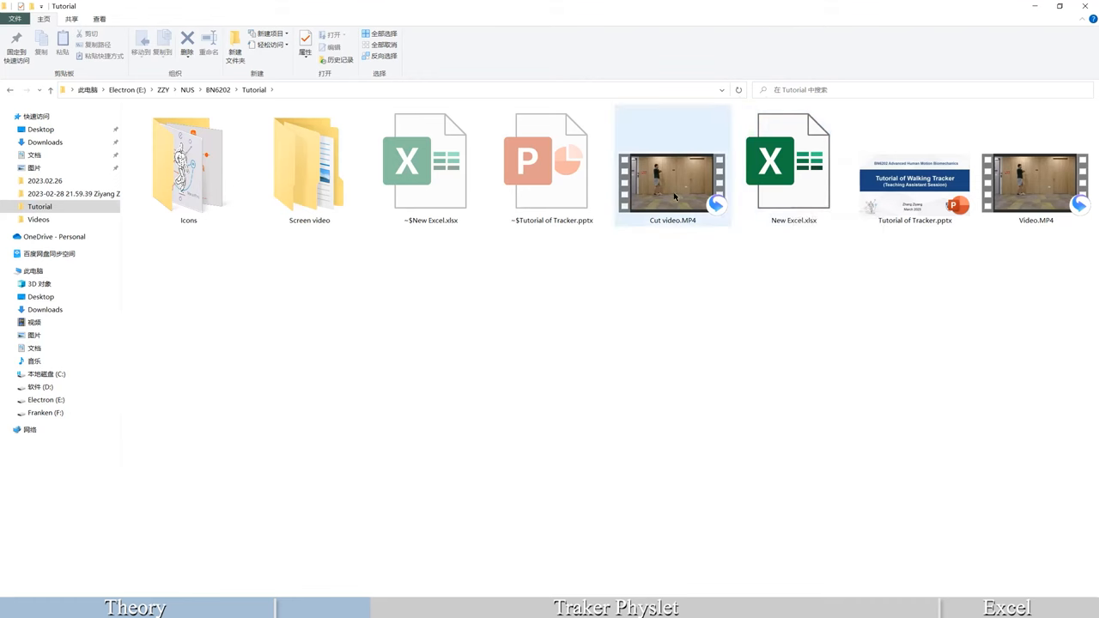
mouse_move(673, 176)
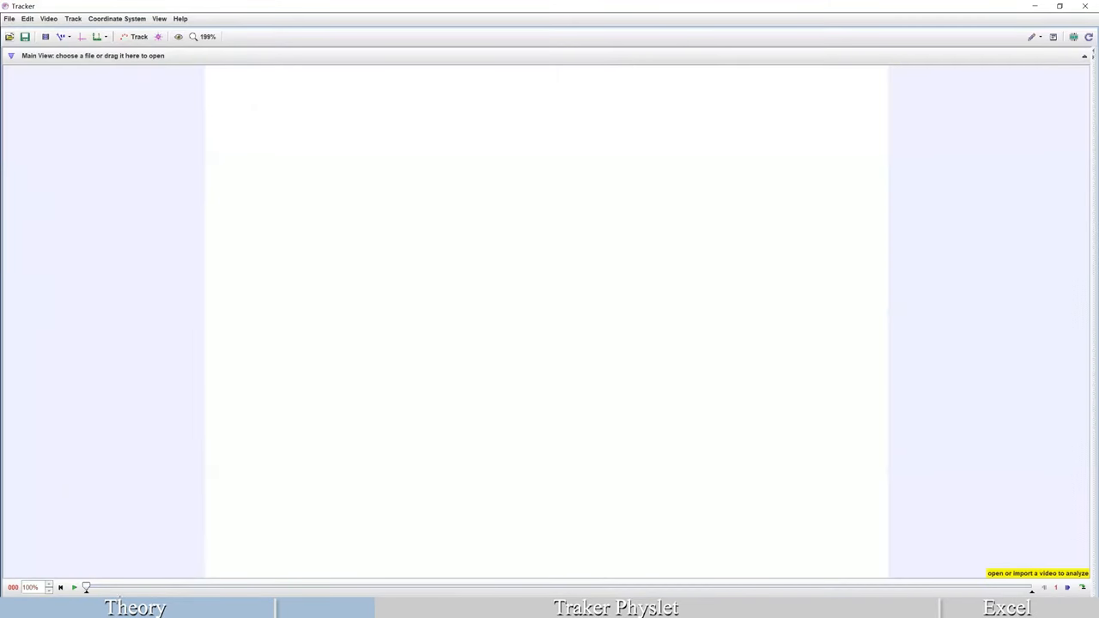
mouse_move(532, 306)
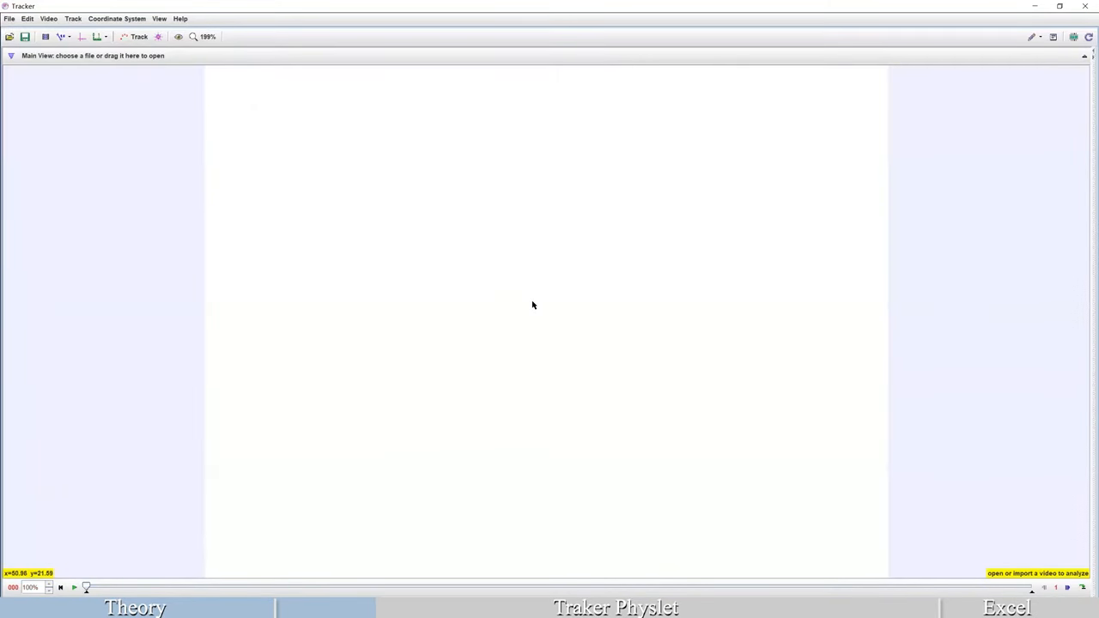
mouse_move(369, 297)
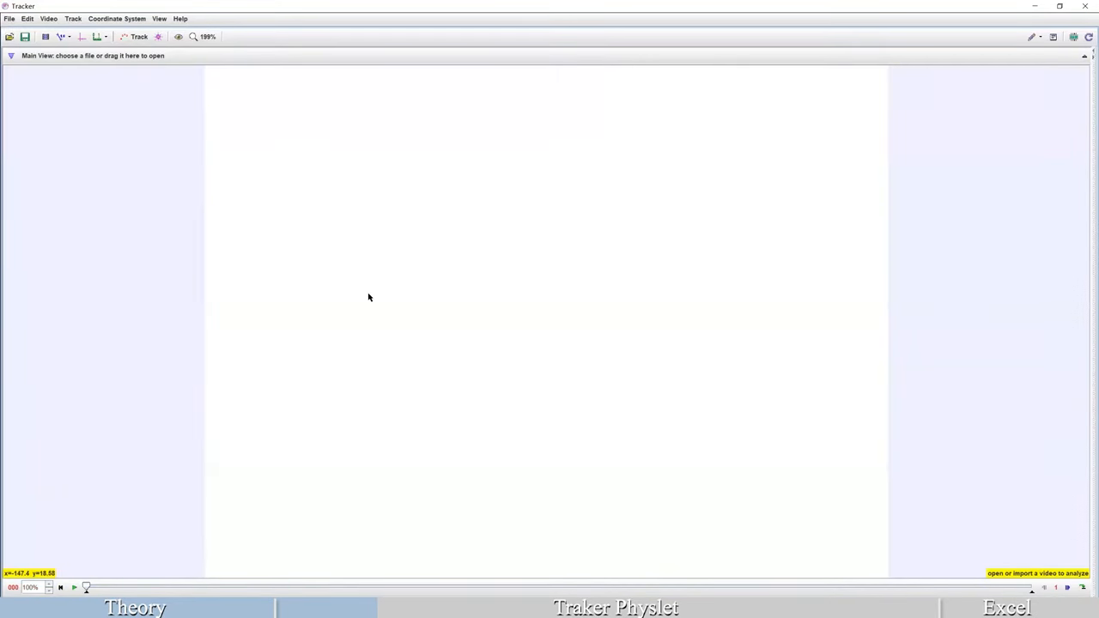
mouse_move(158, 194)
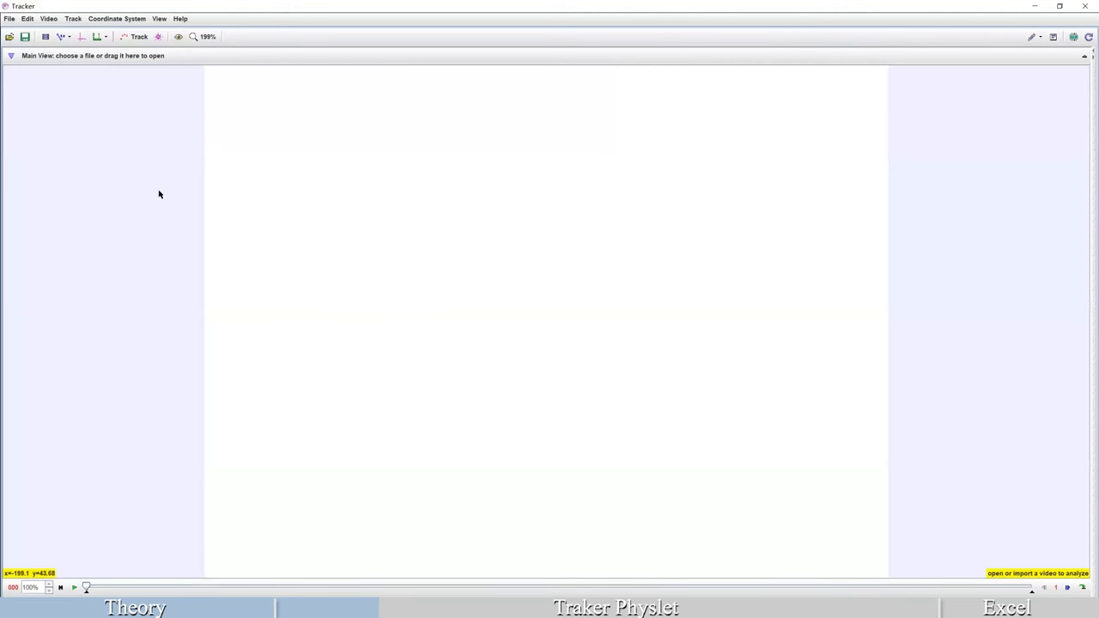
Show Tracker's Open menu choices: Open File Chooser and Open Library Browser.
left_click(10, 38)
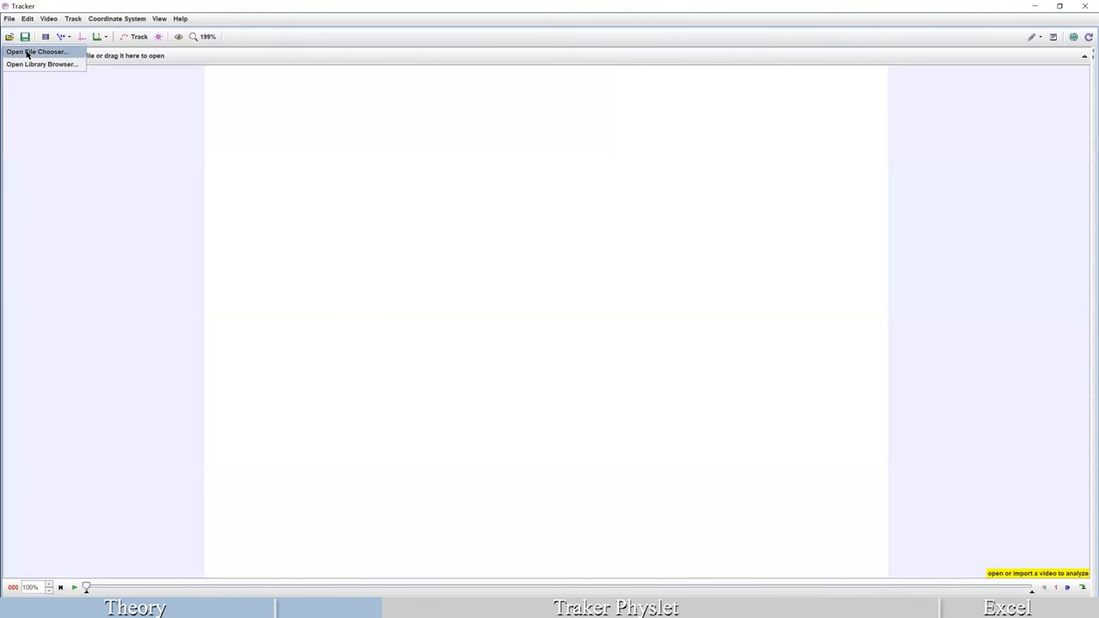
Load the corridor walking video from the videos folder via the file chooser.
left_click(38, 52)
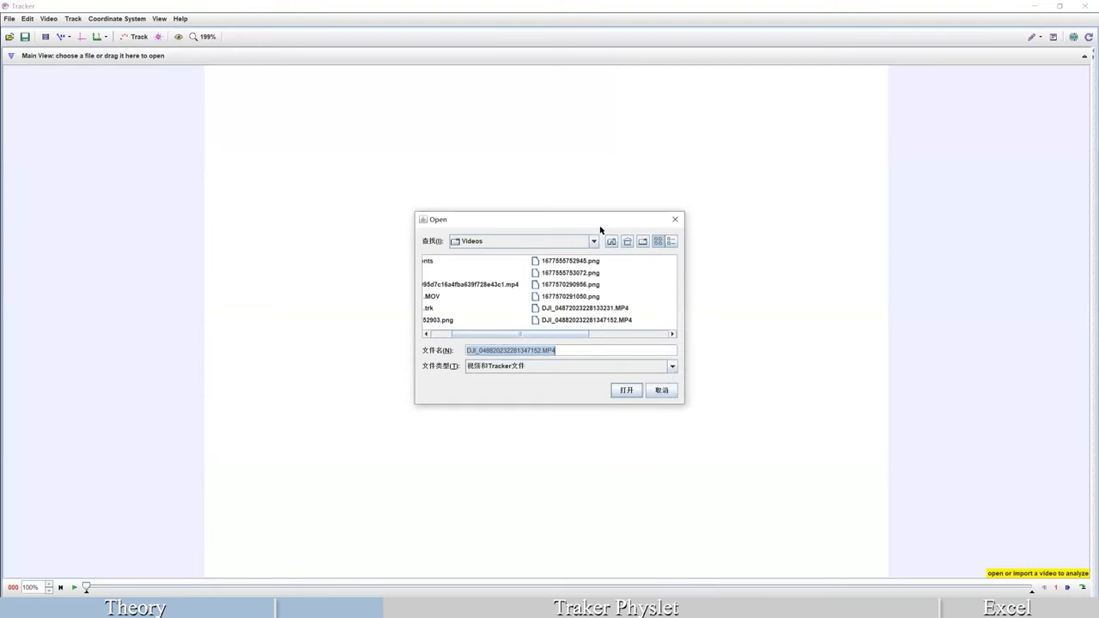
left_click(594, 241)
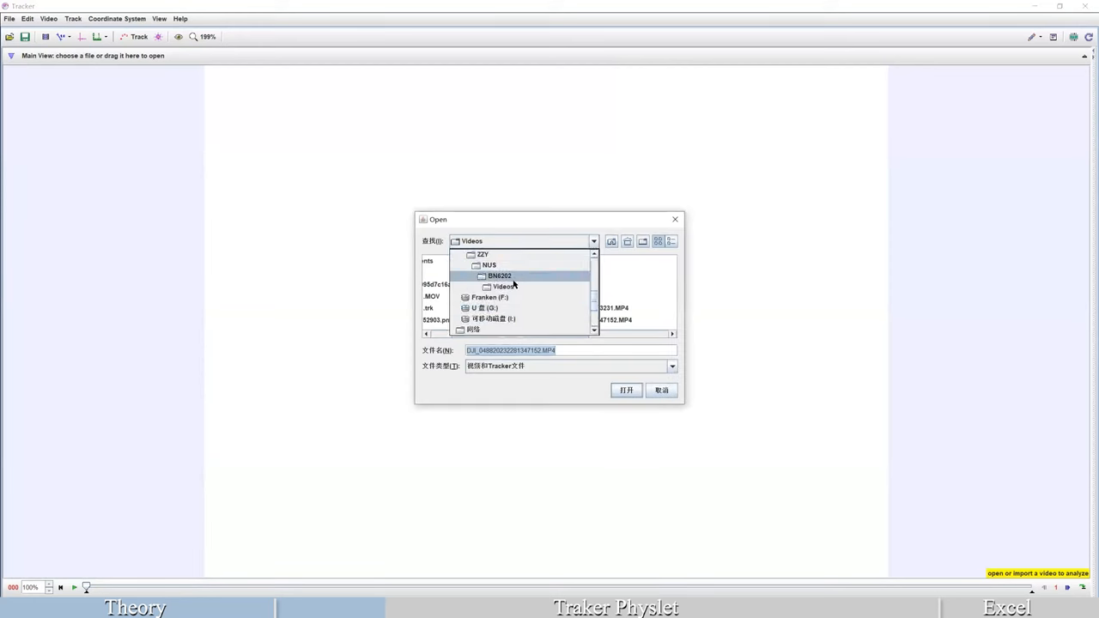
left_click(488, 275)
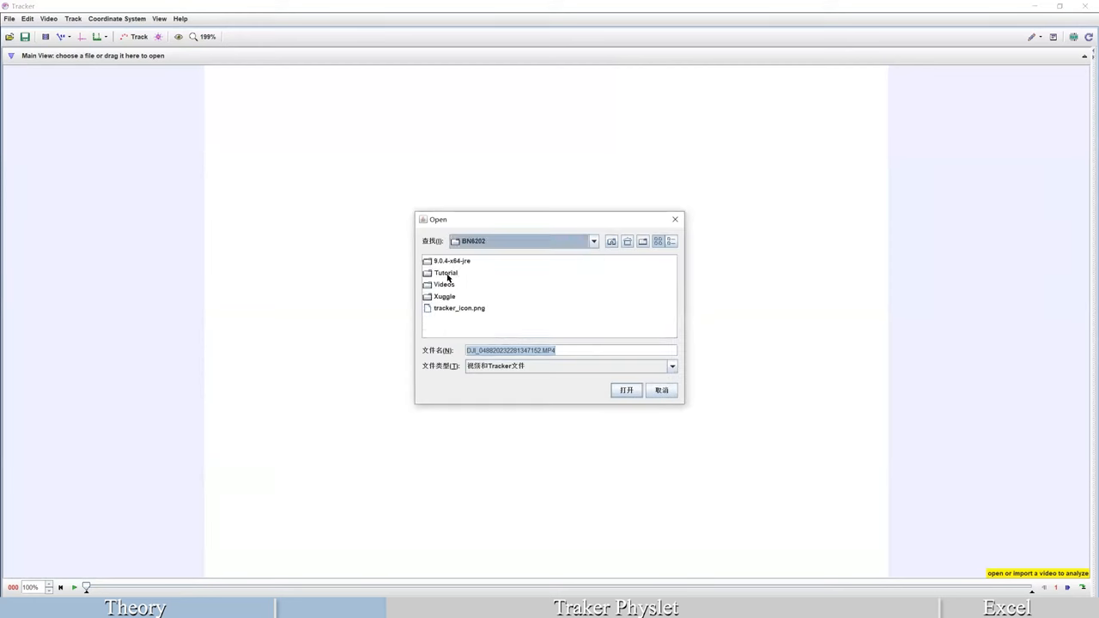
double_click(443, 273)
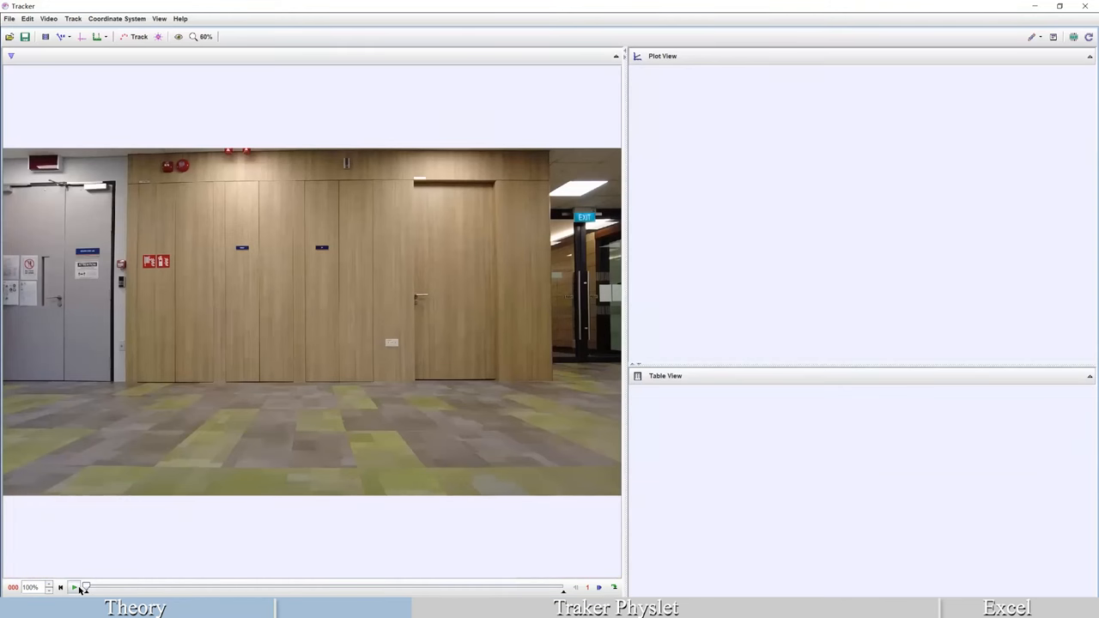
Play the clip until the walker enters view, pause, and zoom in on the legs.
left_click(77, 587)
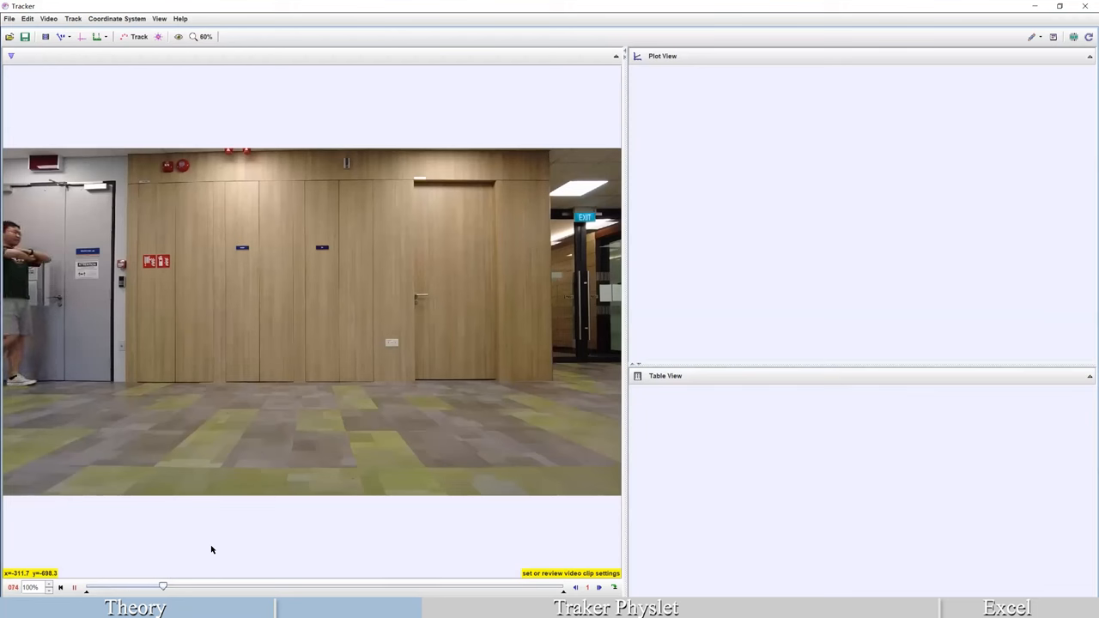
left_click(75, 587)
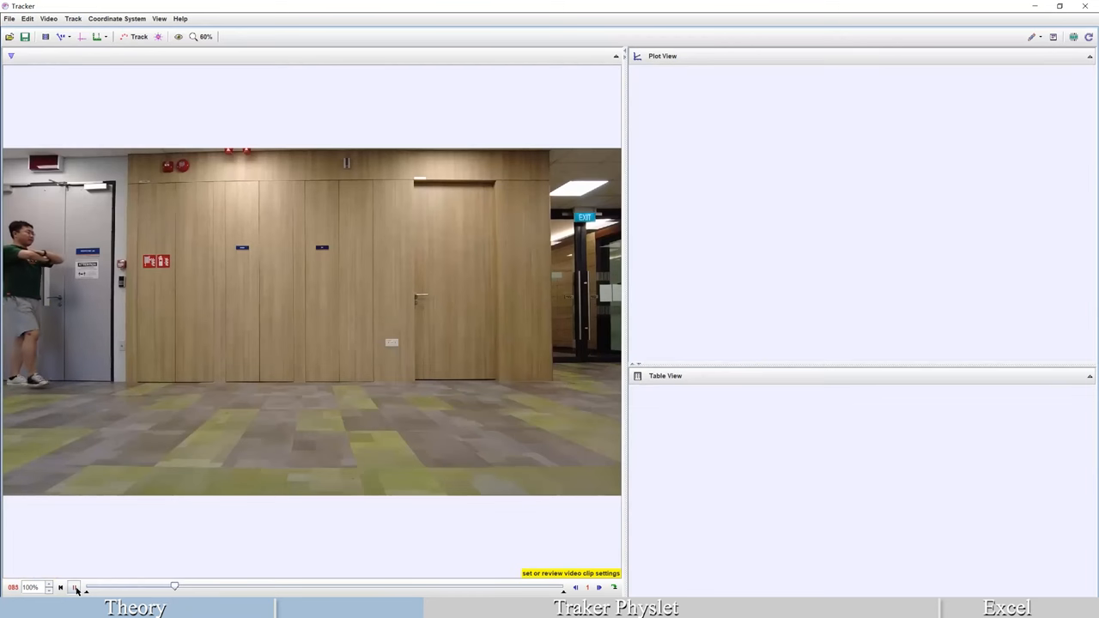
left_click(76, 584)
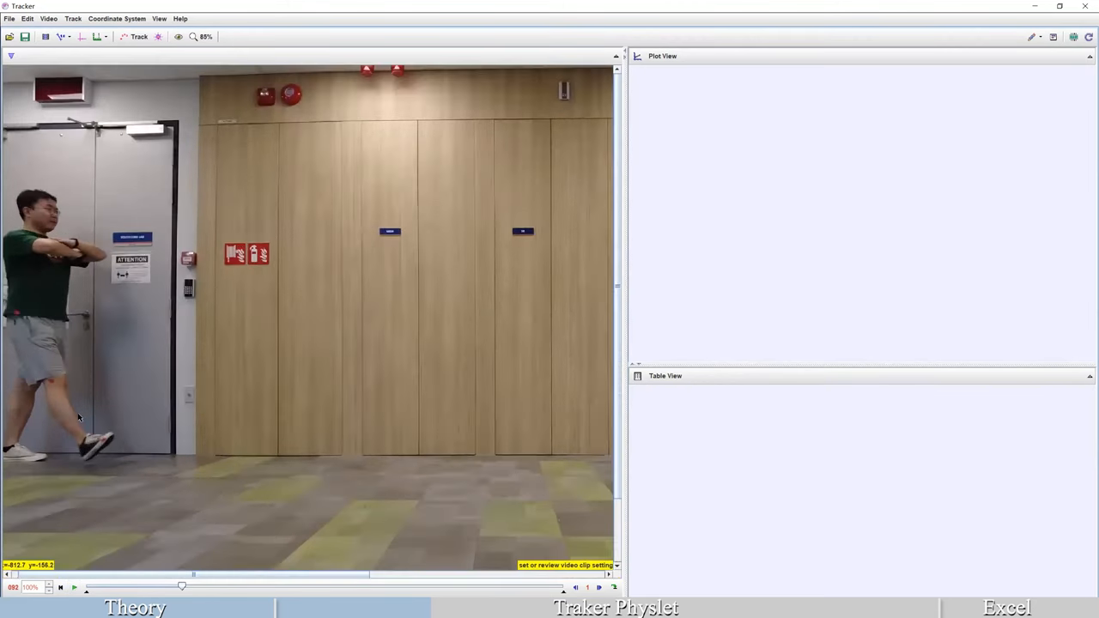
left_click(210, 36)
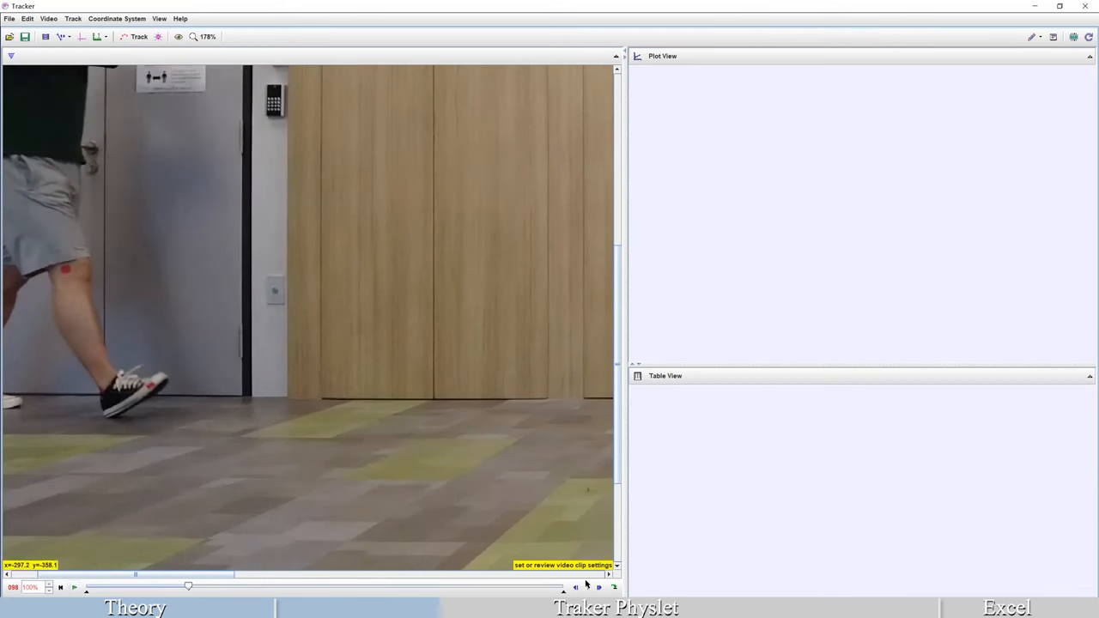
Step through frames and set the clip's start frame where the walker's foot appears.
left_click(577, 588)
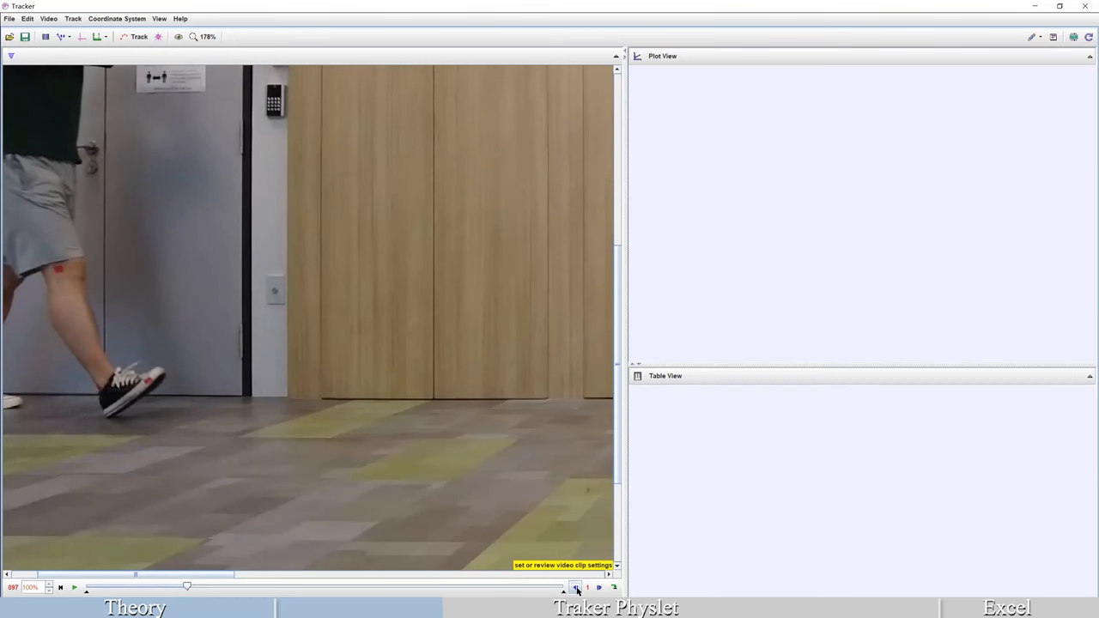
left_click(570, 586)
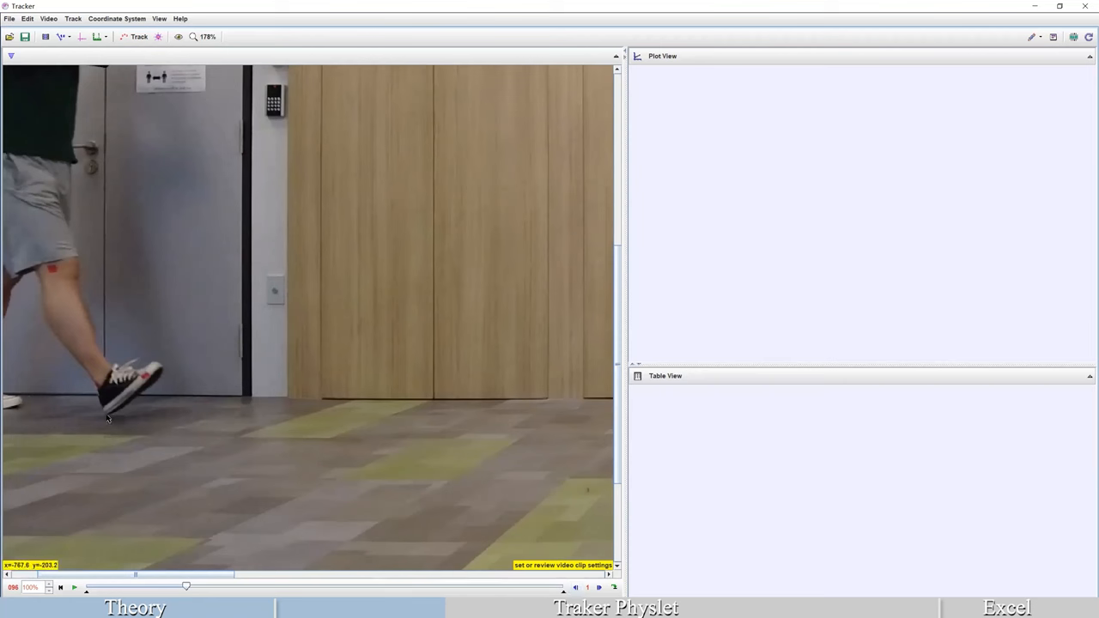
mouse_move(347, 474)
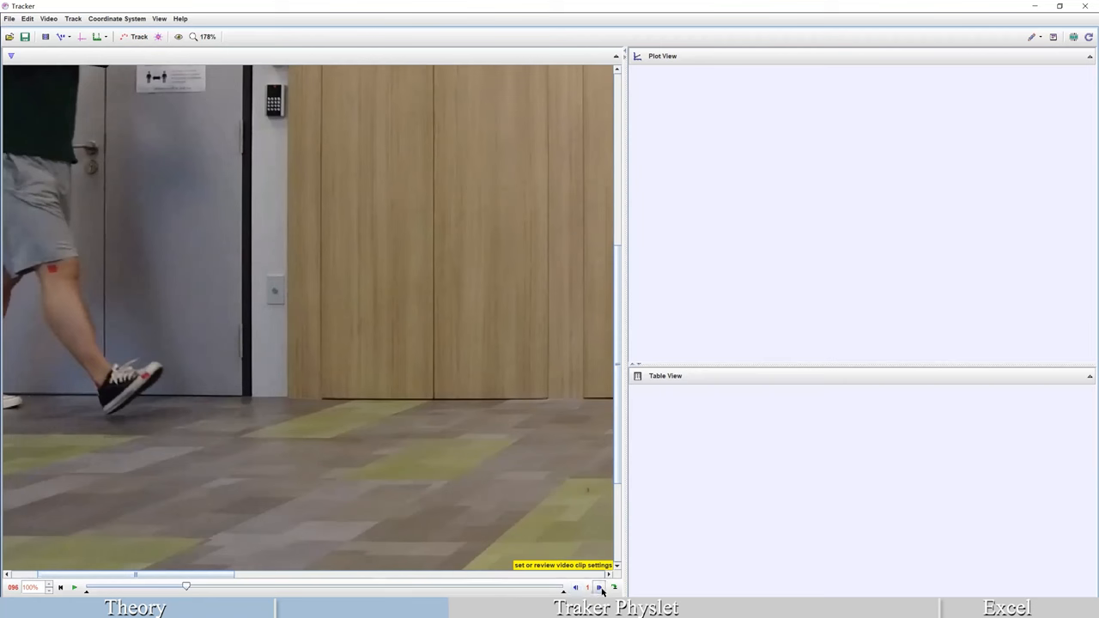
left_click(610, 587)
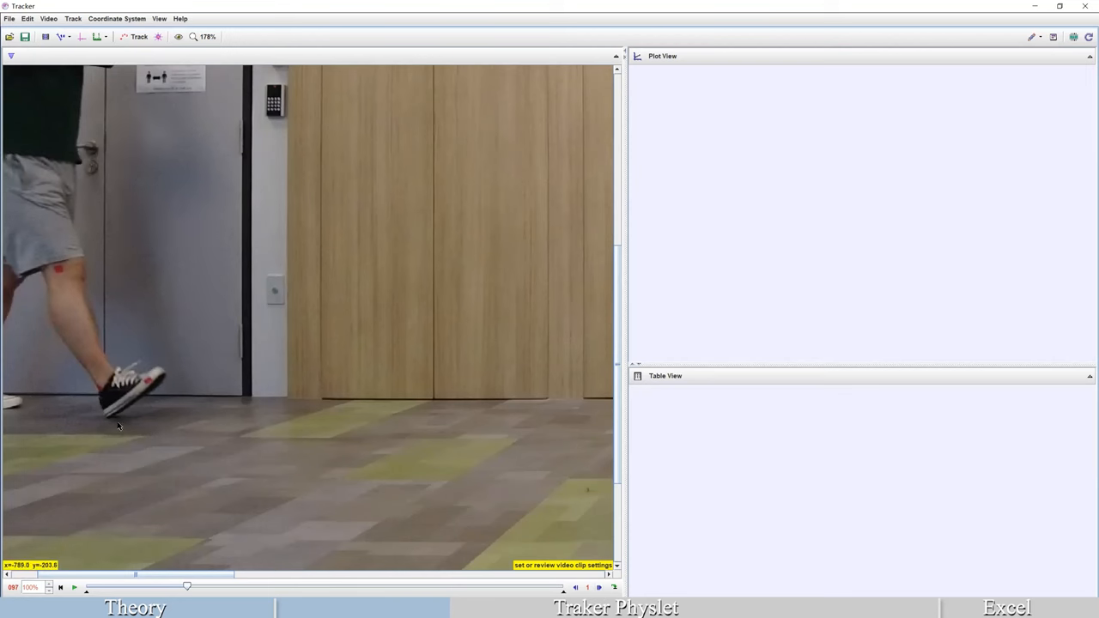
mouse_move(117, 426)
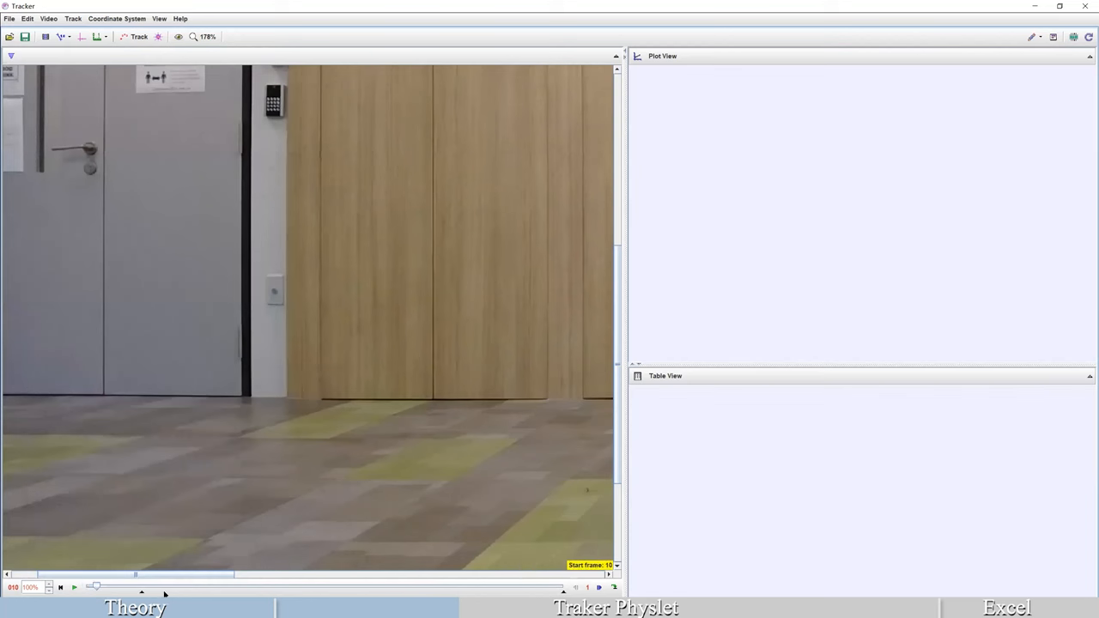
left_click_drag(95, 587, 145, 587)
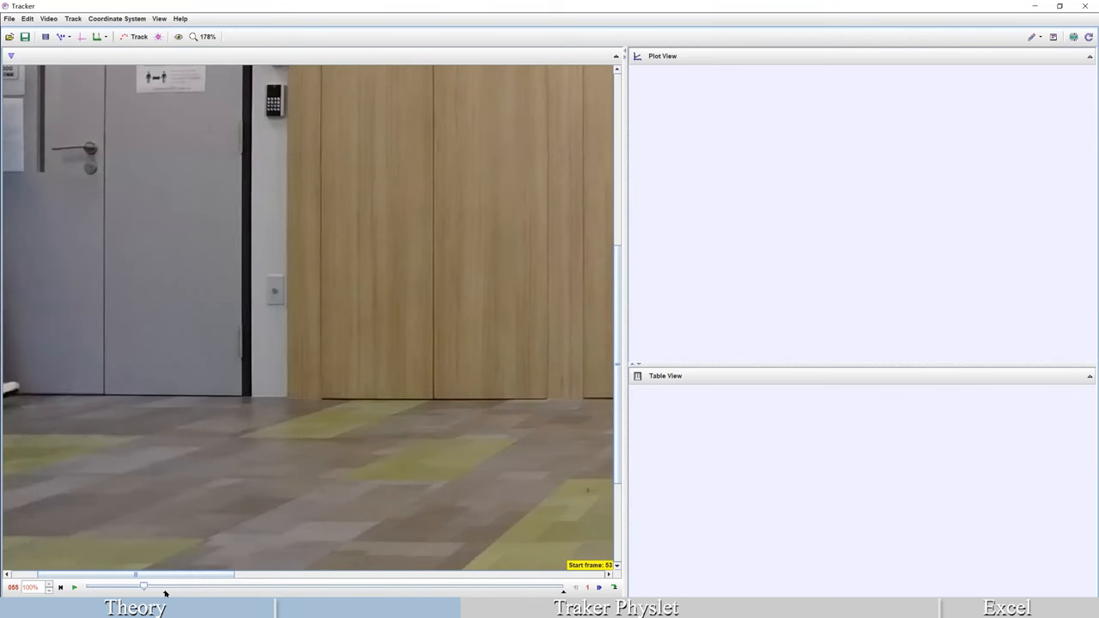
left_click_drag(145, 587, 169, 587)
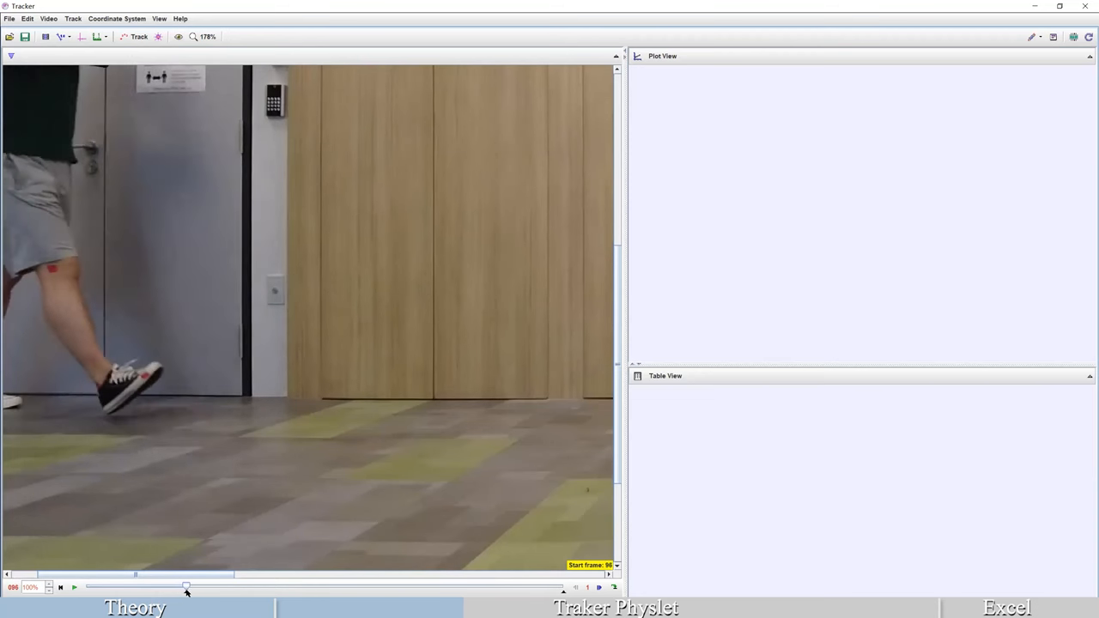
left_click(77, 587)
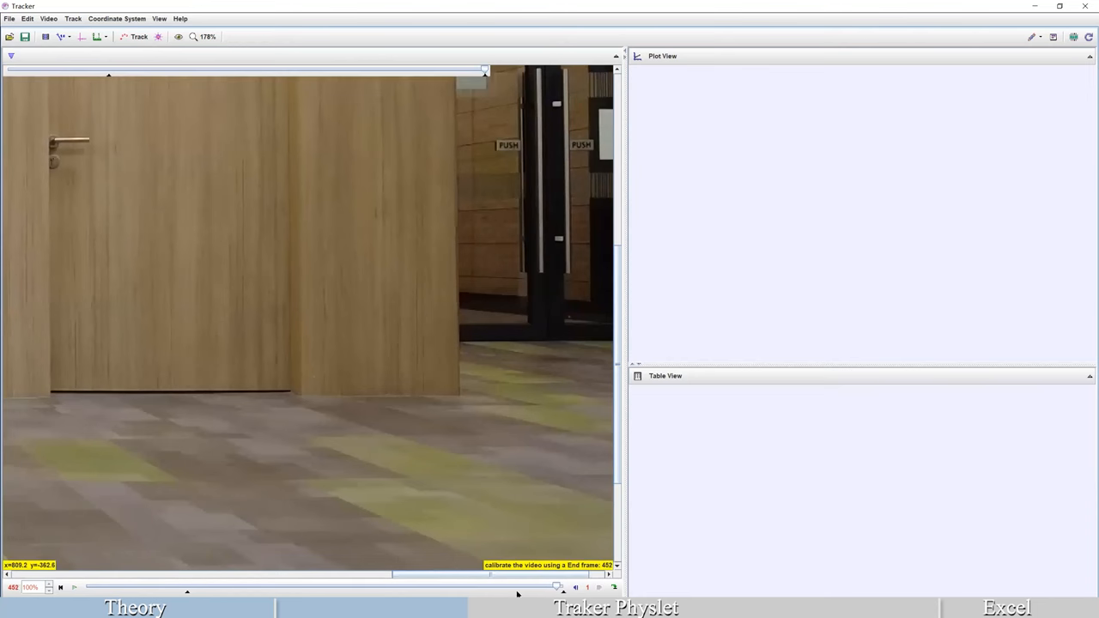
left_click_drag(557, 587, 518, 587)
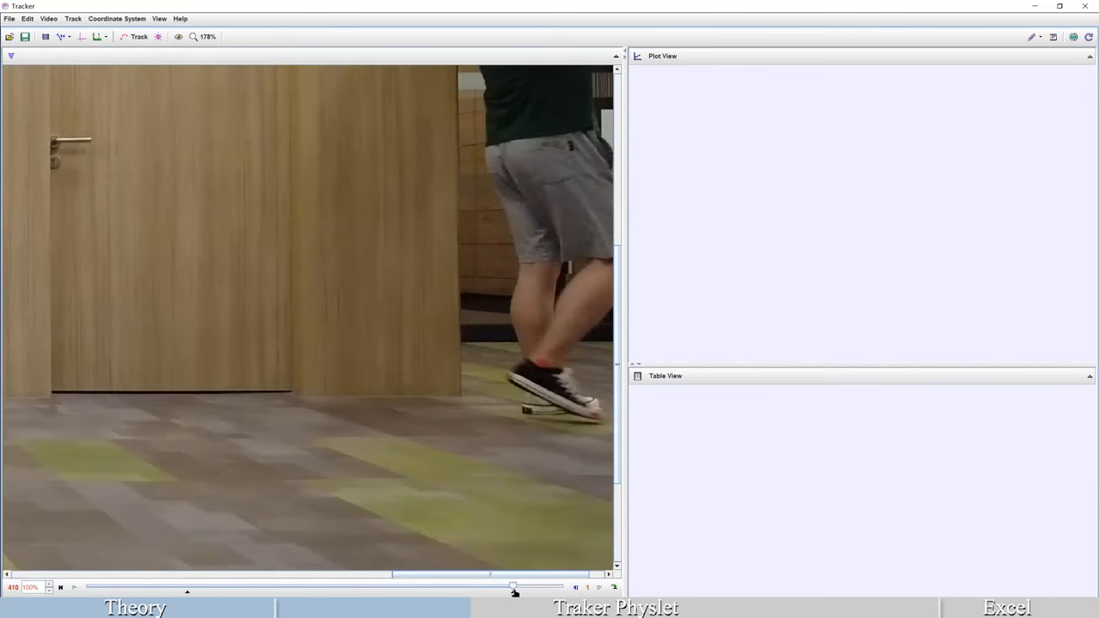
left_click_drag(513, 587, 512, 588)
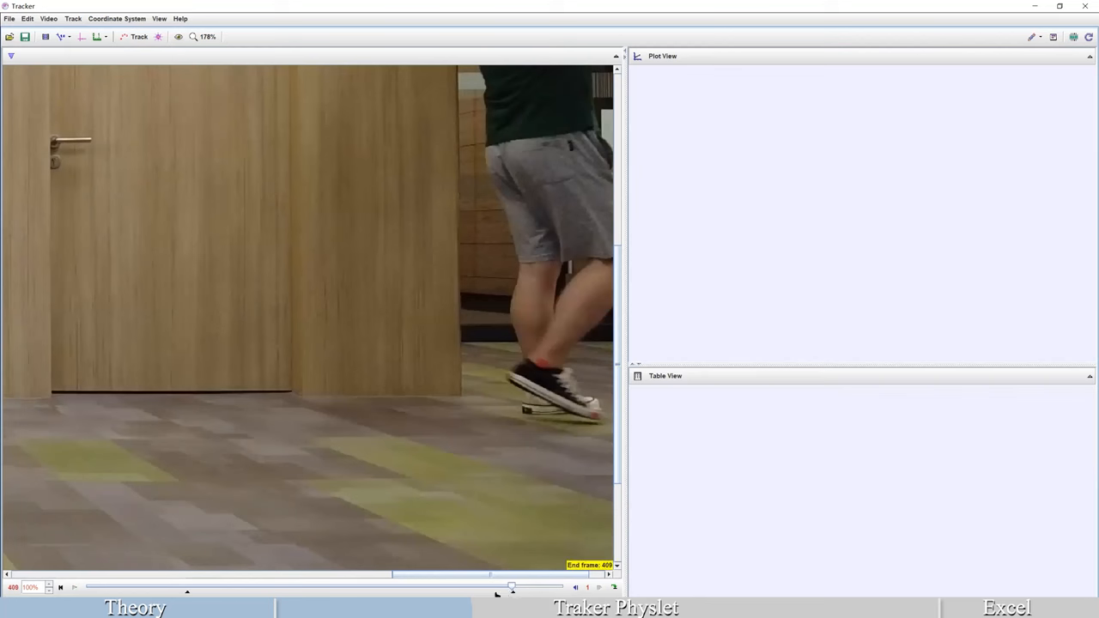
left_click_drag(512, 587, 489, 588)
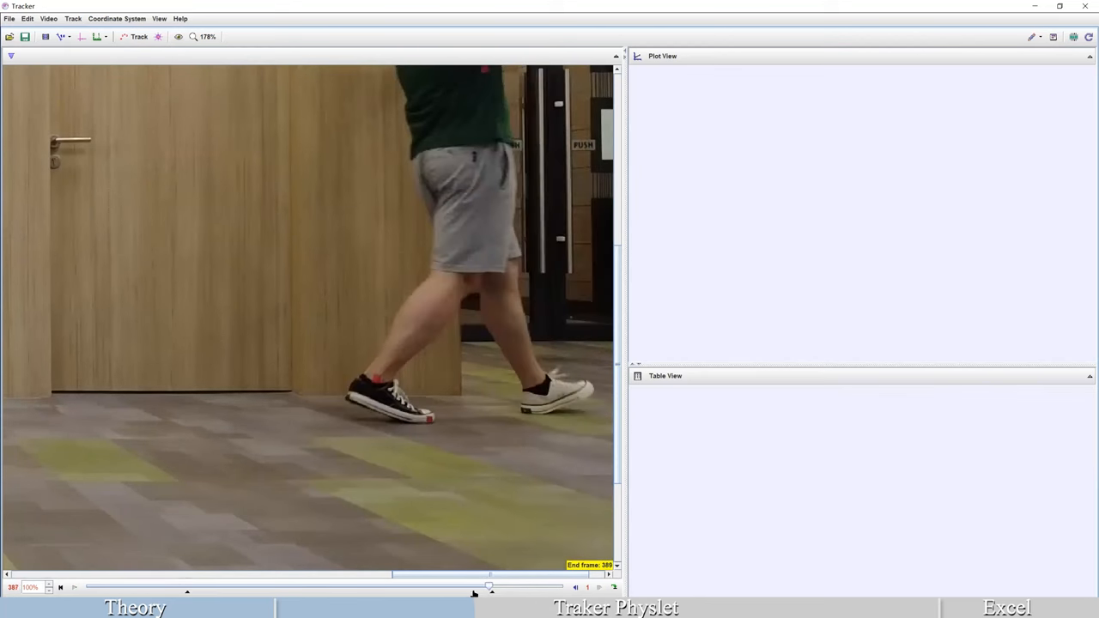
left_click_drag(489, 587, 471, 590)
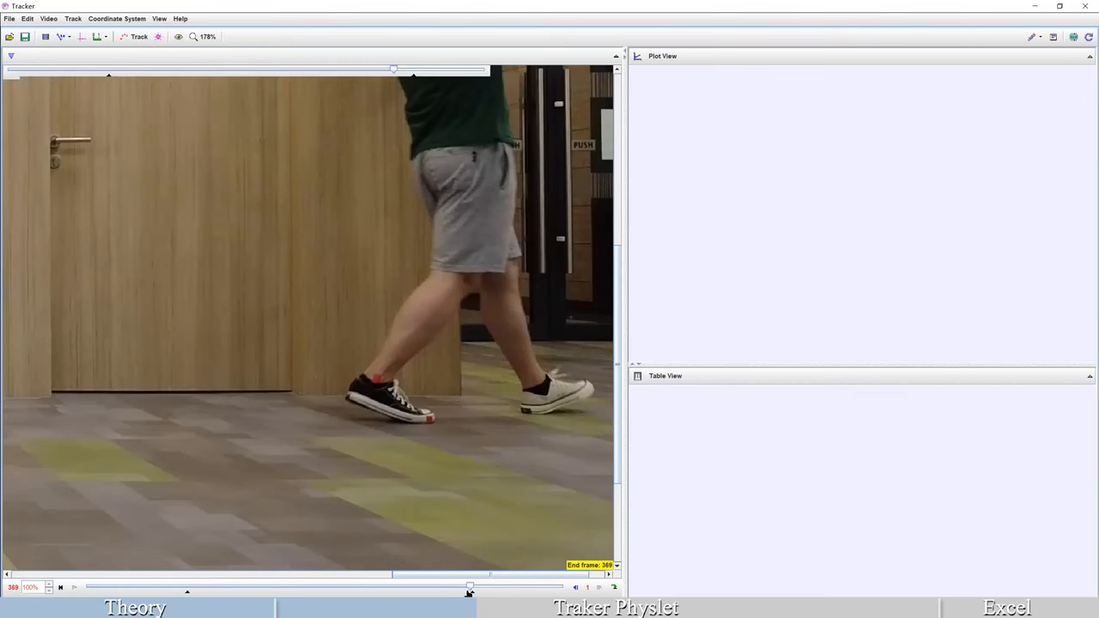
left_click_drag(471, 589, 463, 588)
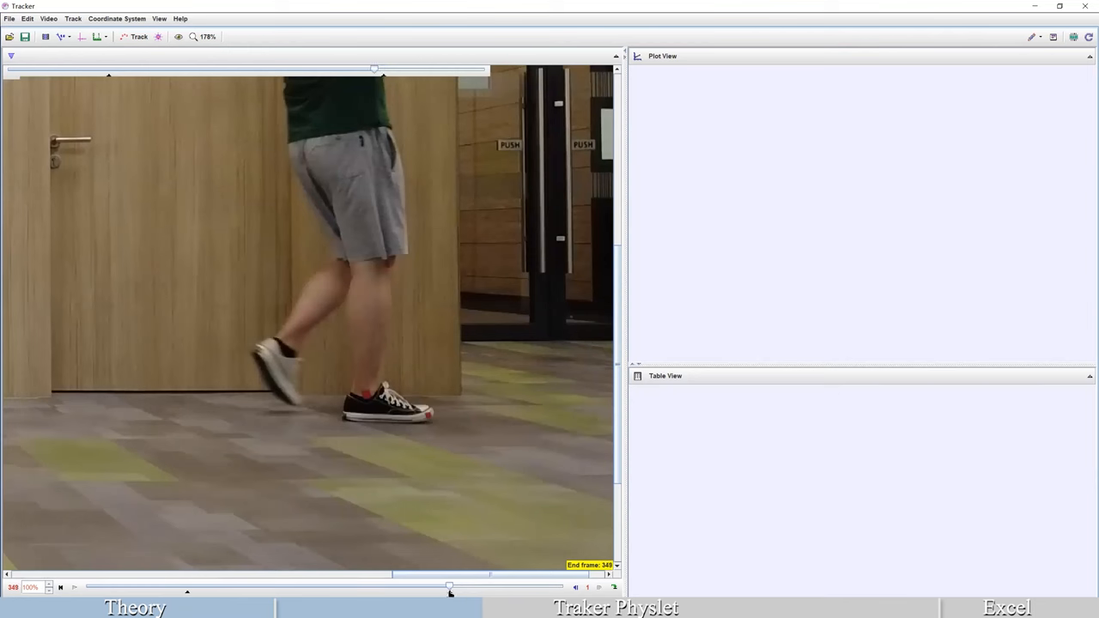
left_click_drag(450, 588, 441, 587)
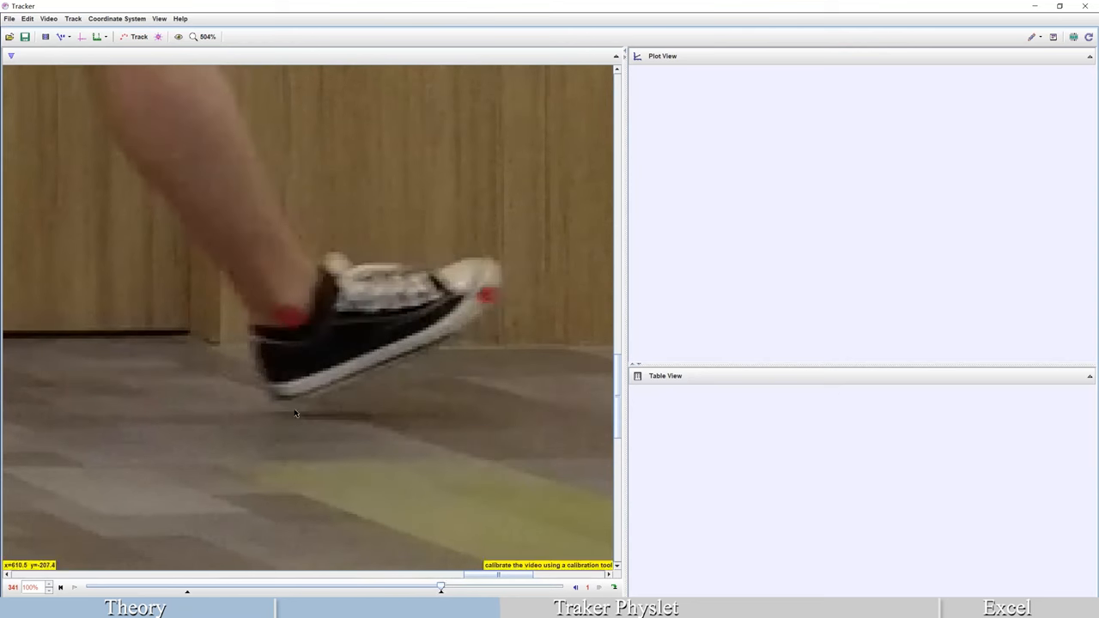
mouse_move(378, 456)
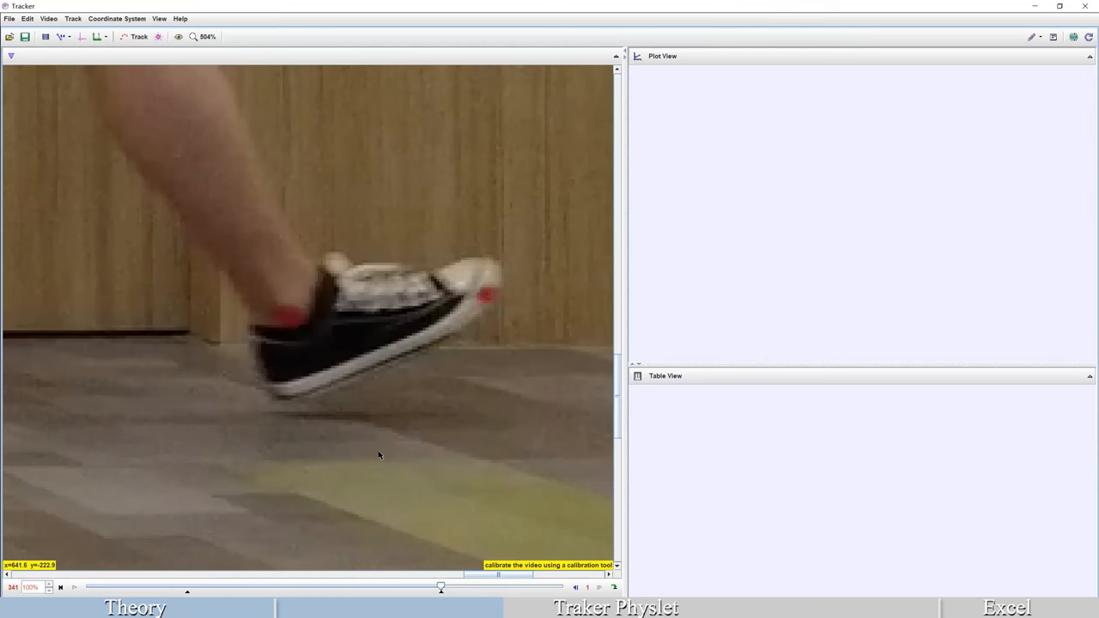
mouse_move(331, 429)
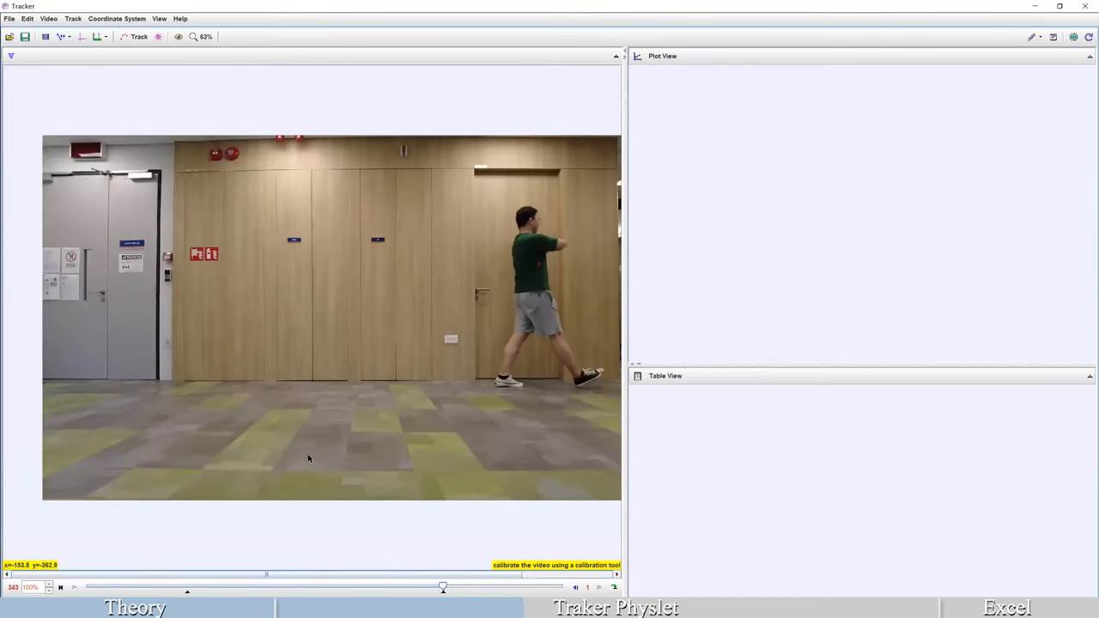
Scrub and step through the trimmed clip back to the frame where the first stride begins.
left_click_drag(443, 587, 446, 587)
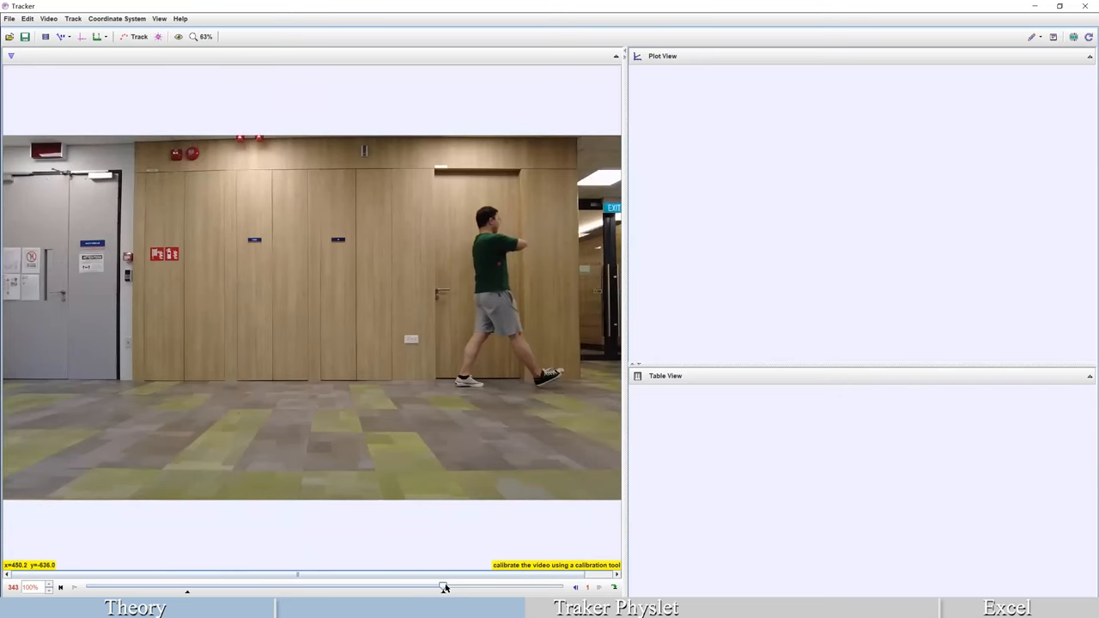
left_click_drag(443, 587, 187, 587)
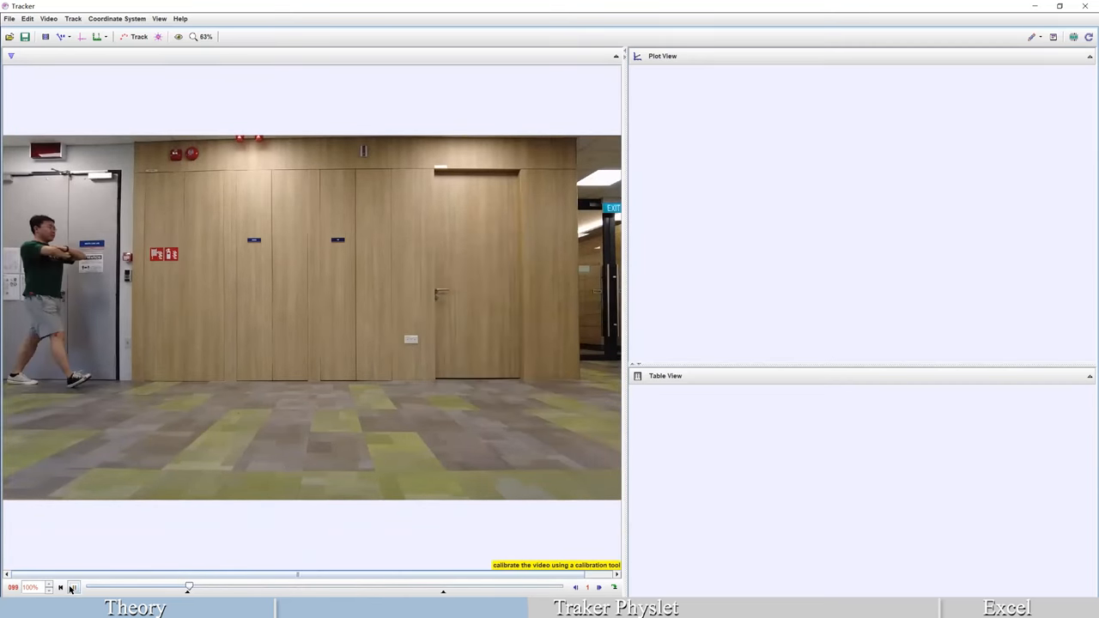
left_click(73, 588)
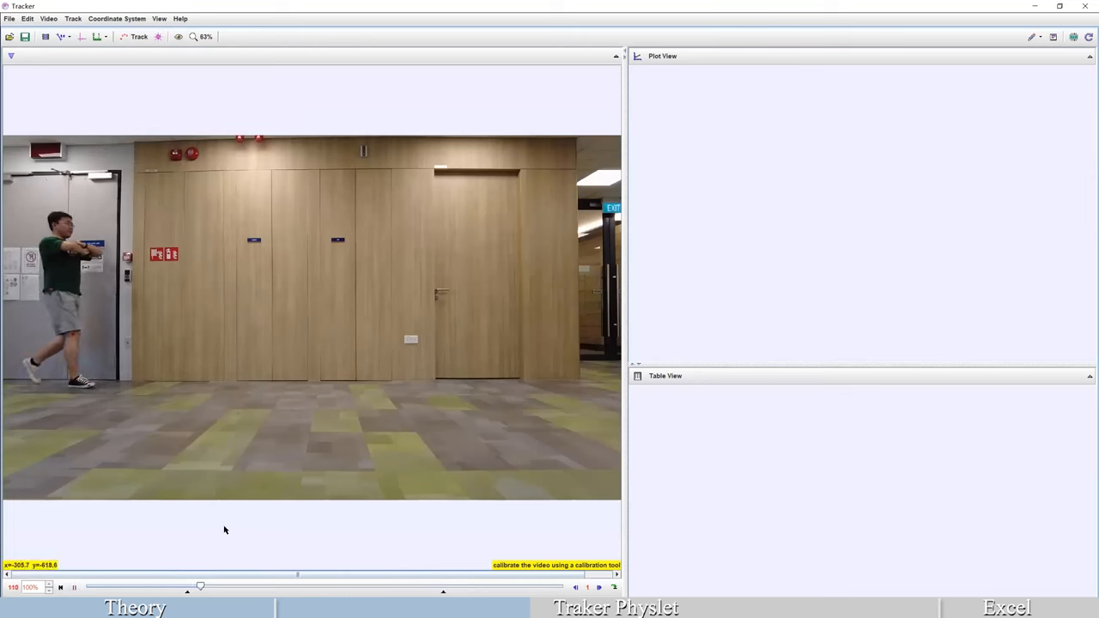
left_click(598, 584)
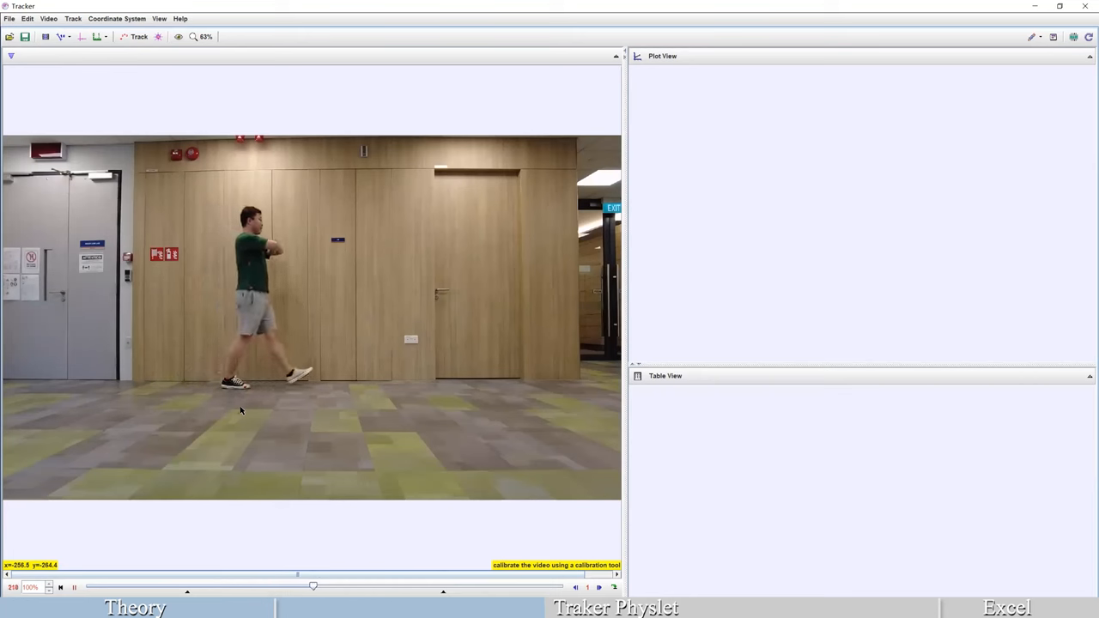
left_click(613, 585)
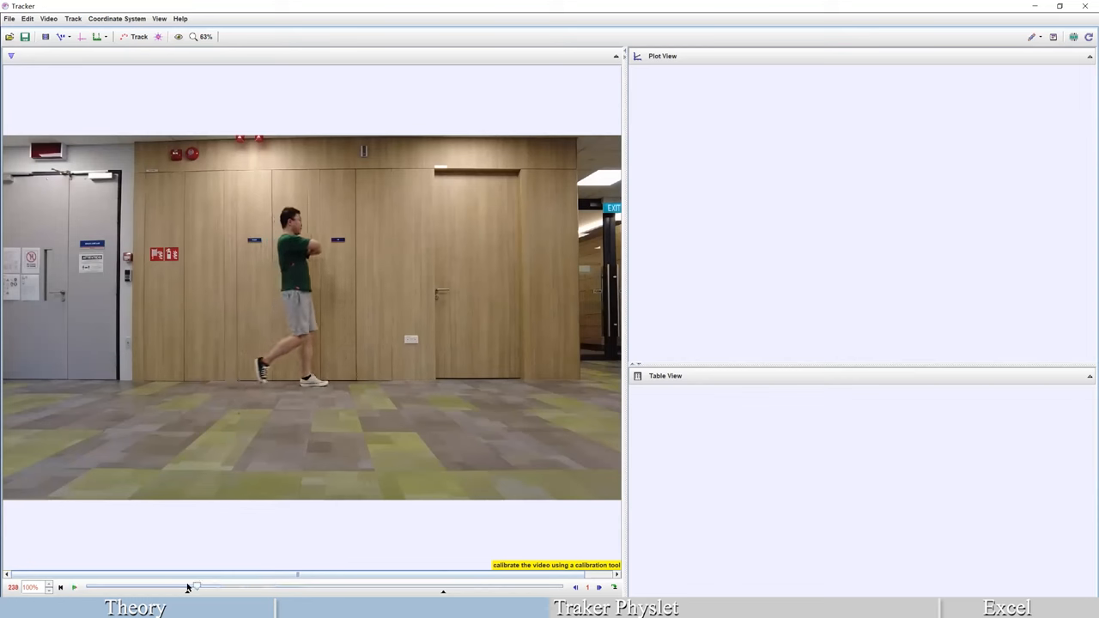
left_click_drag(195, 587, 188, 587)
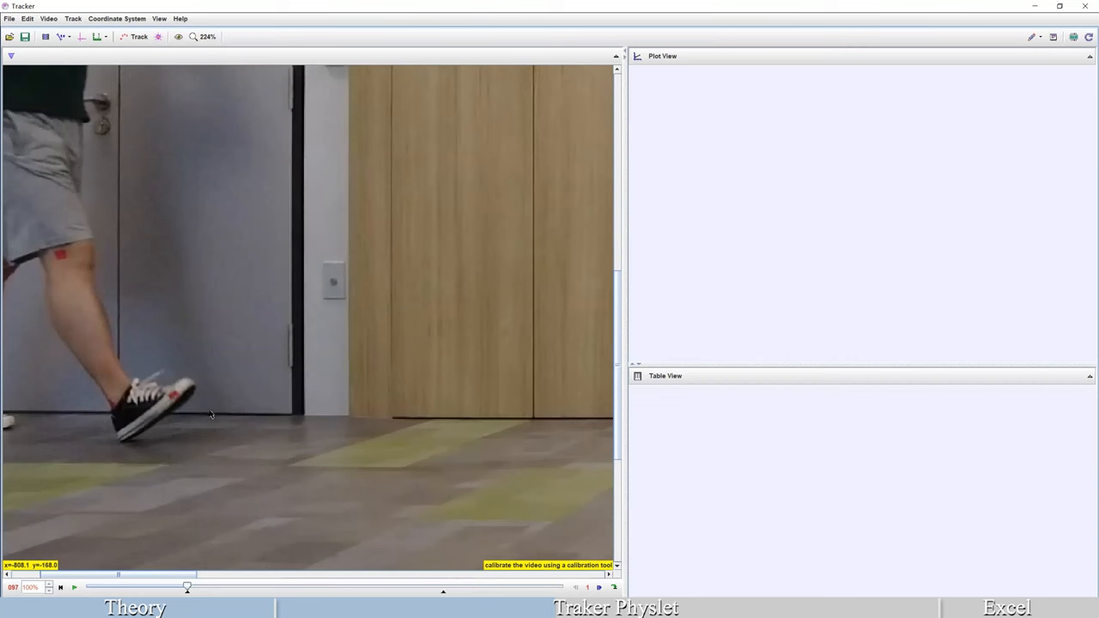
mouse_move(222, 566)
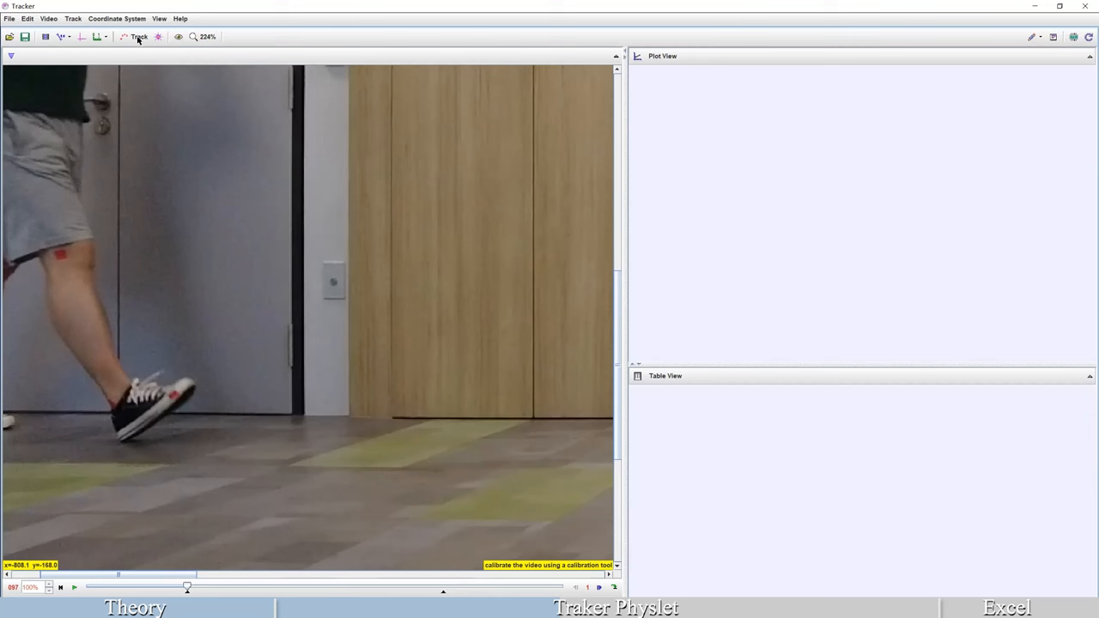
Create a new Point Mass track, mass A, for the knee marker.
left_click(137, 38)
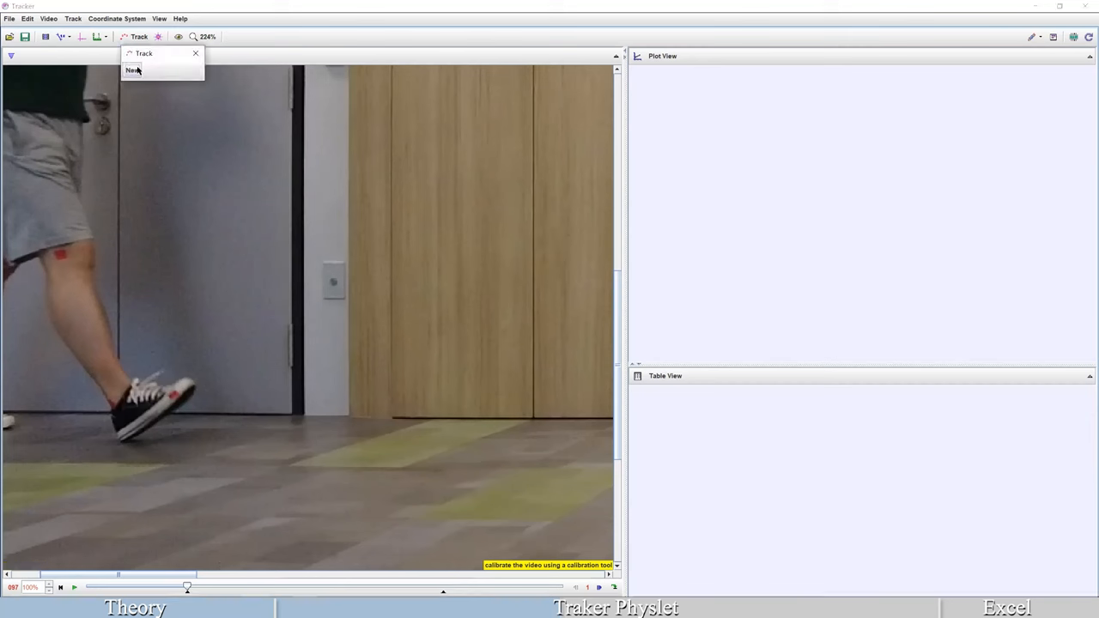
mouse_move(312, 376)
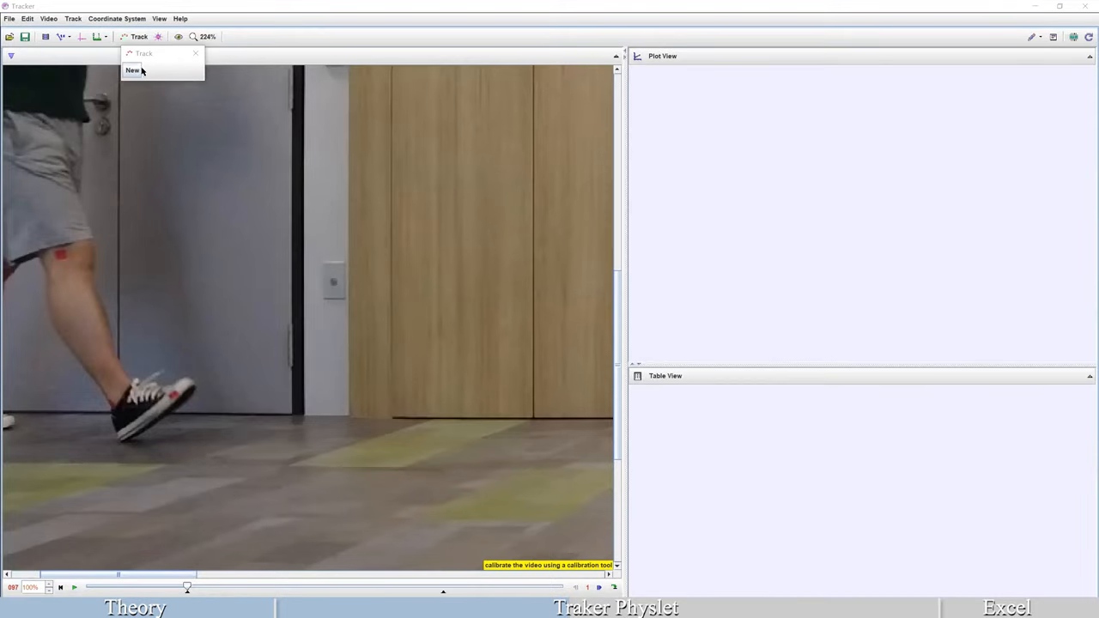
mouse_move(131, 72)
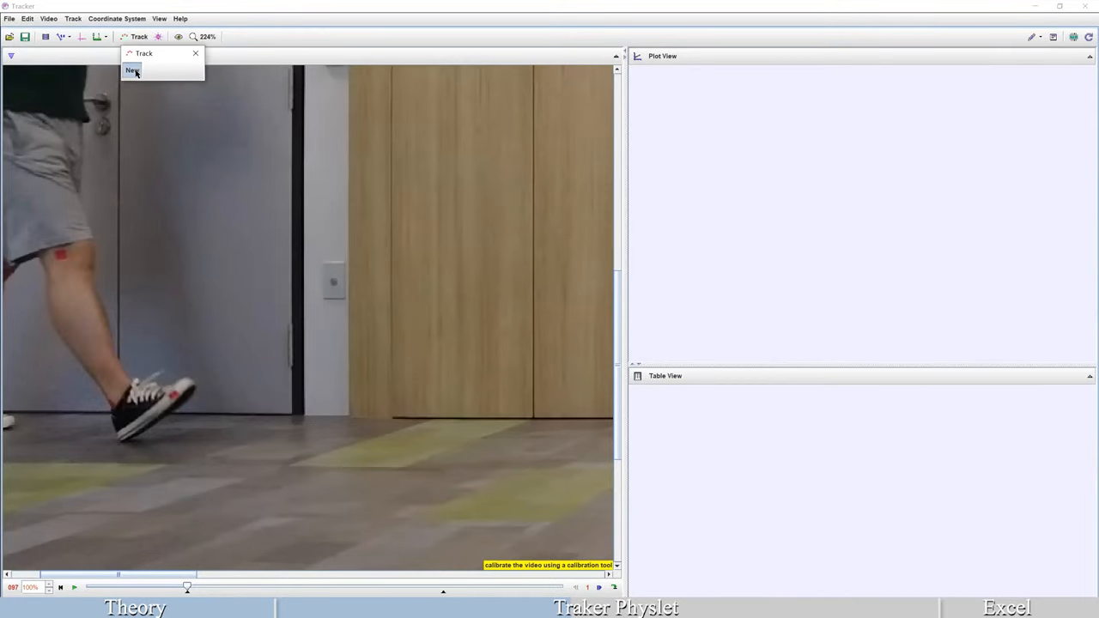
left_click(130, 68)
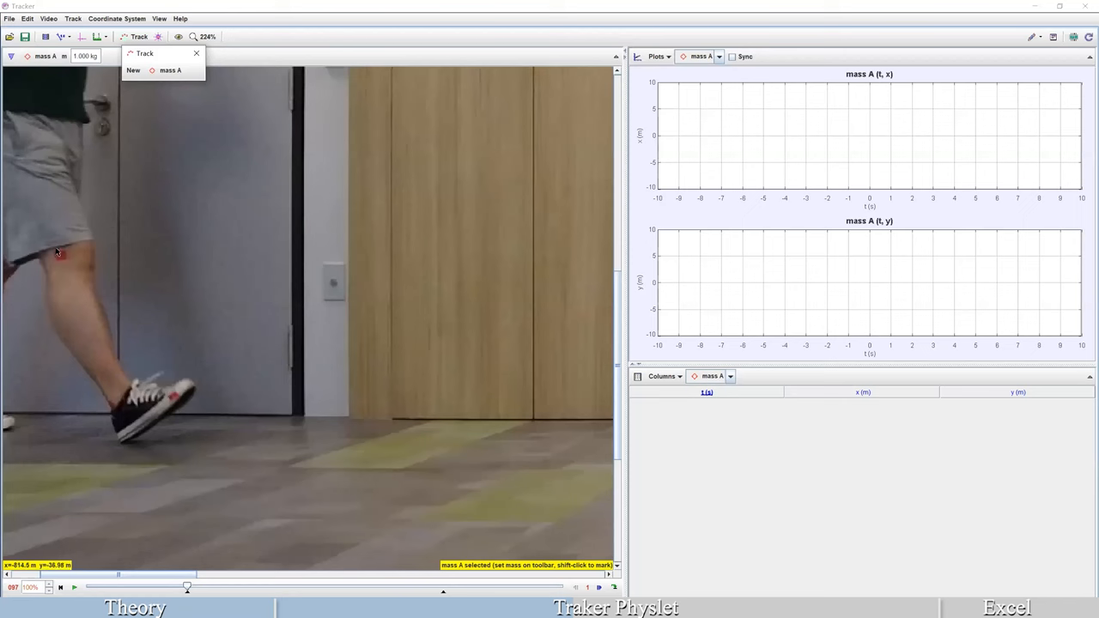
mouse_move(62, 265)
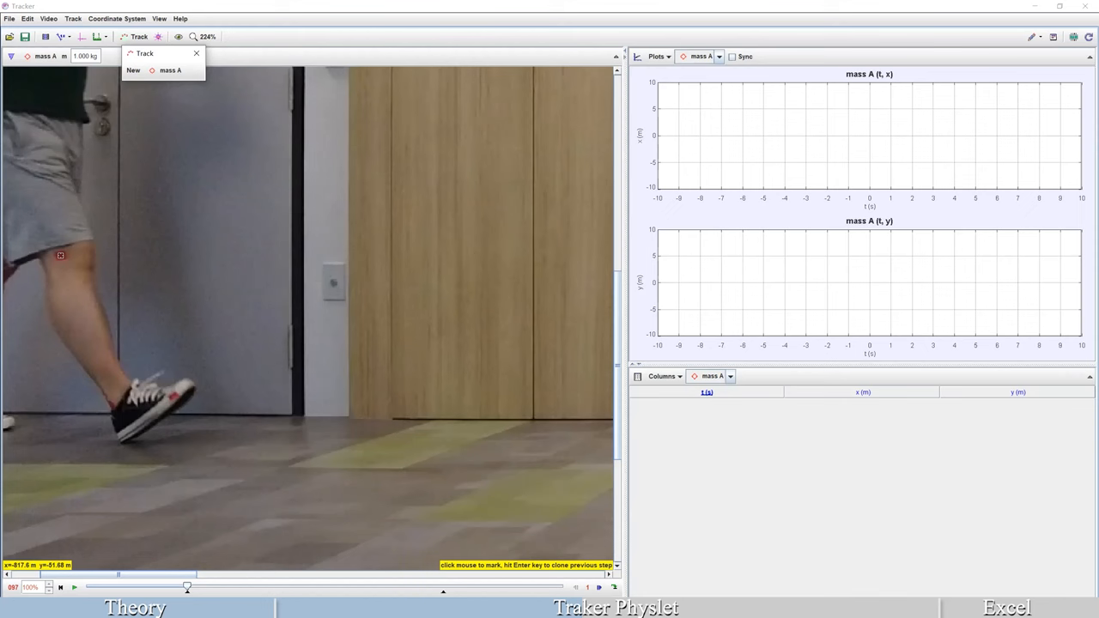
Mark the knee marker's position for mass A over the first several frames.
left_click(67, 256)
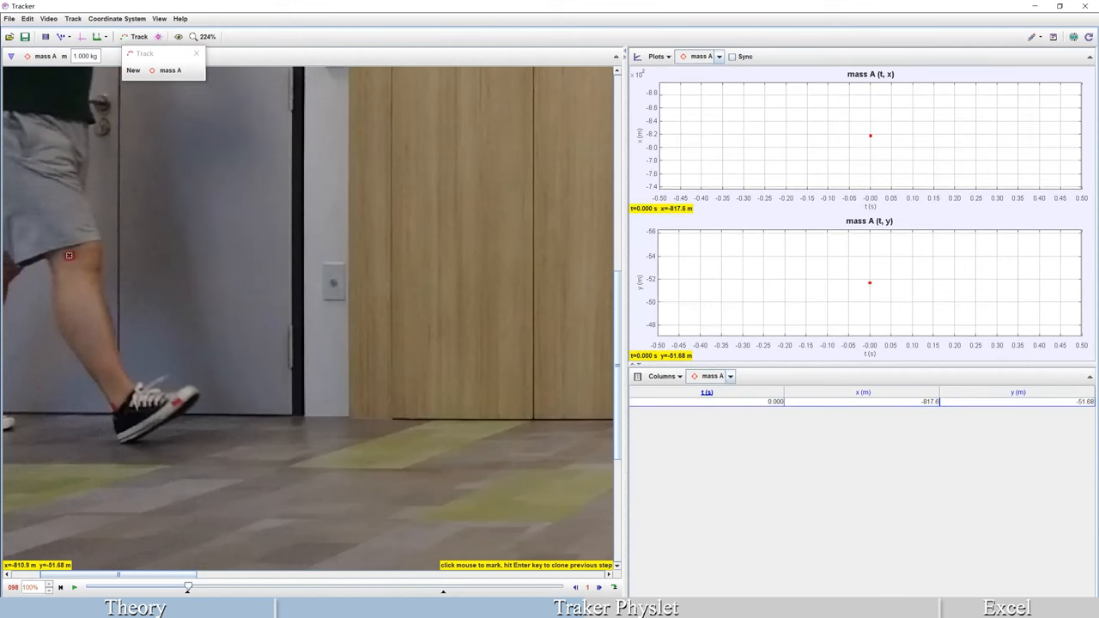
left_click(76, 259)
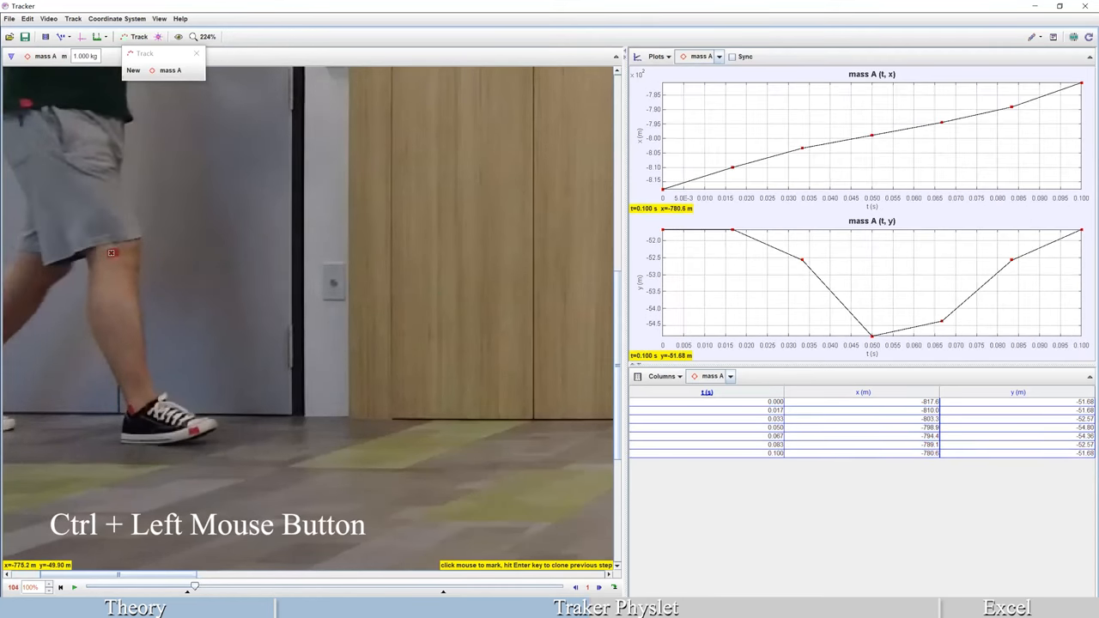
left_click(122, 253)
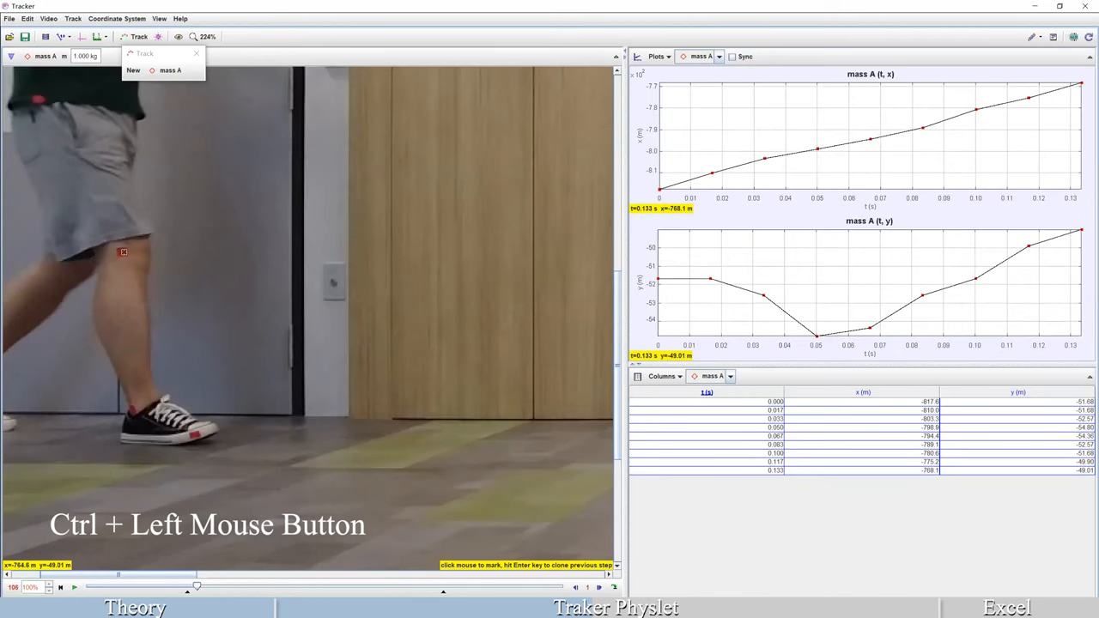
left_click(124, 251)
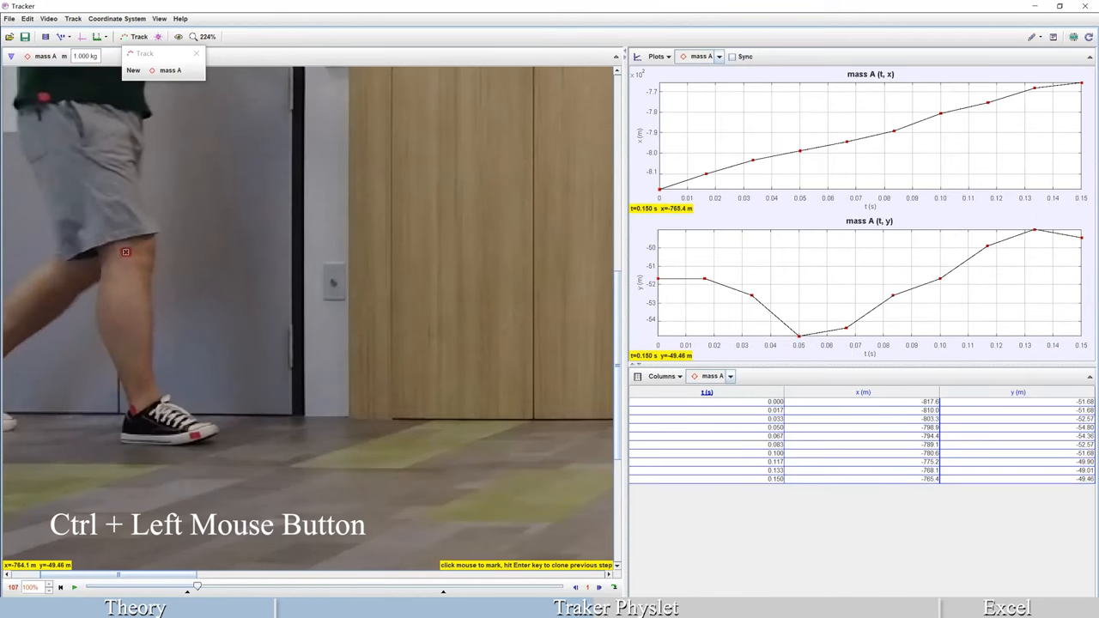
left_click(129, 250)
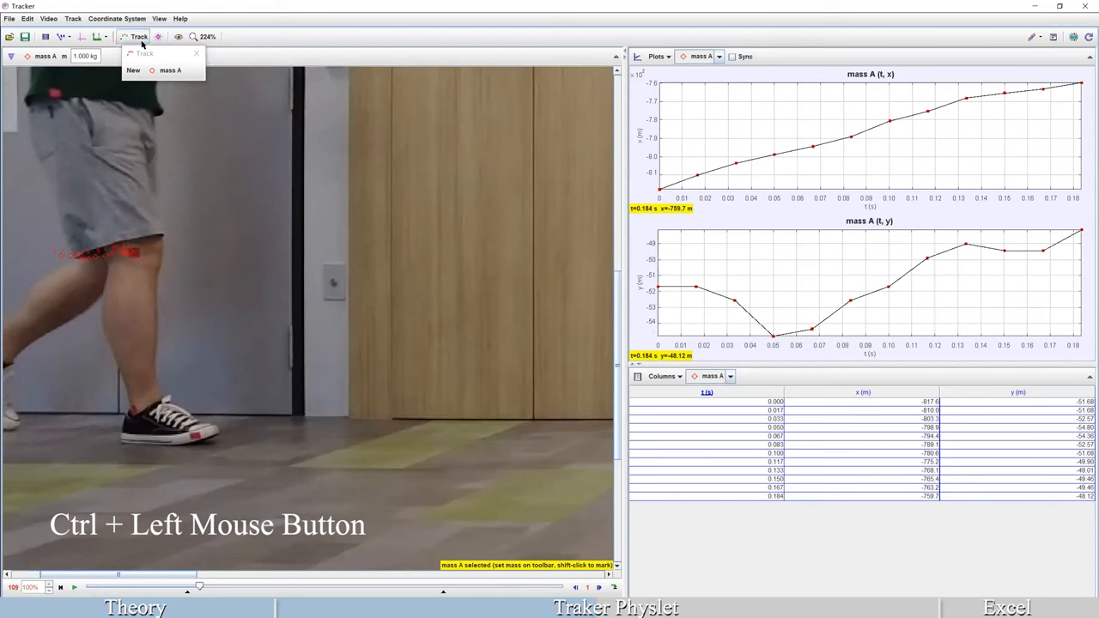
left_click(176, 38)
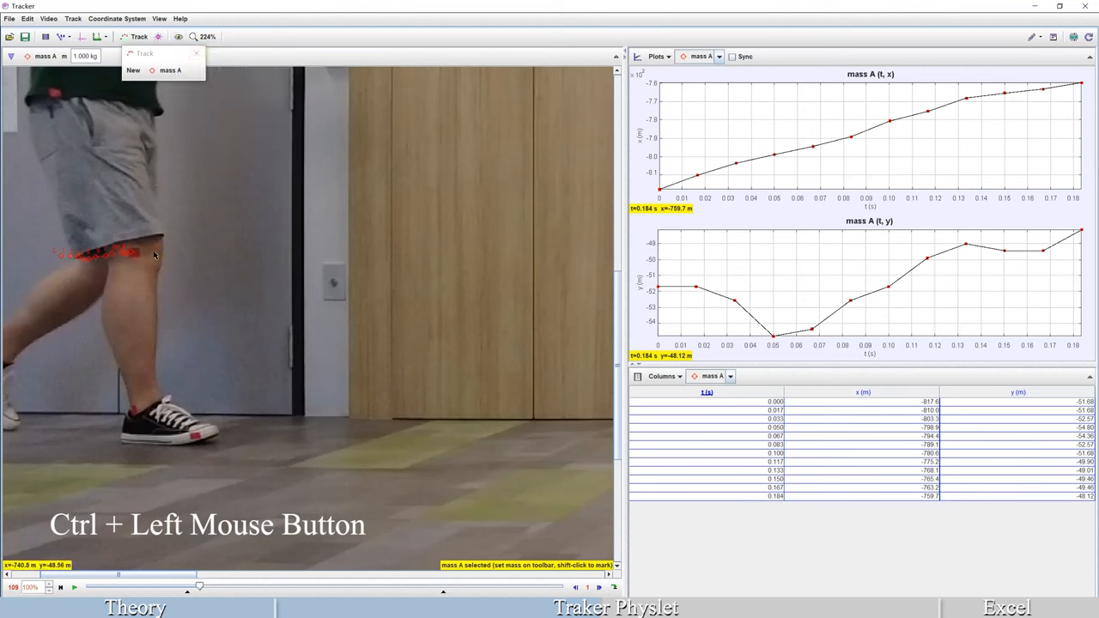
mouse_move(90, 264)
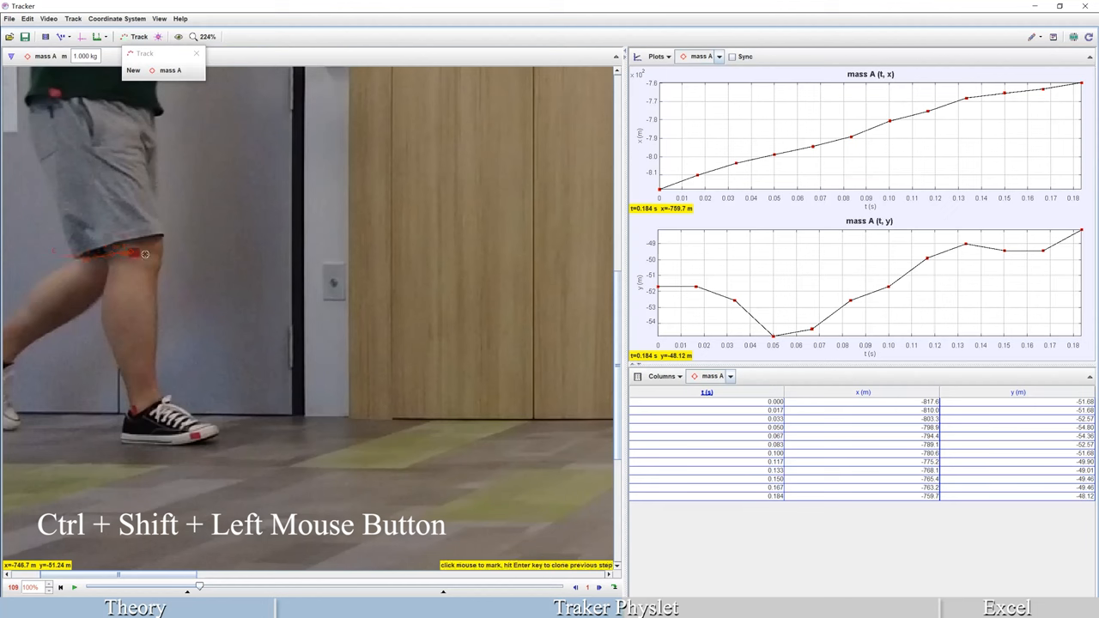
mouse_move(133, 253)
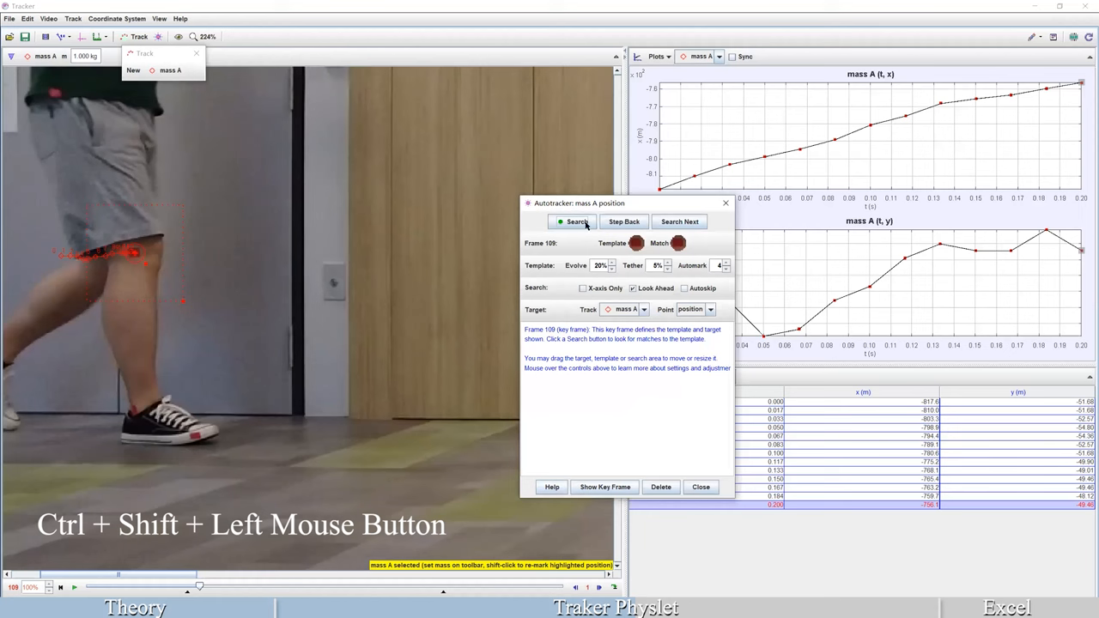
mouse_move(573, 222)
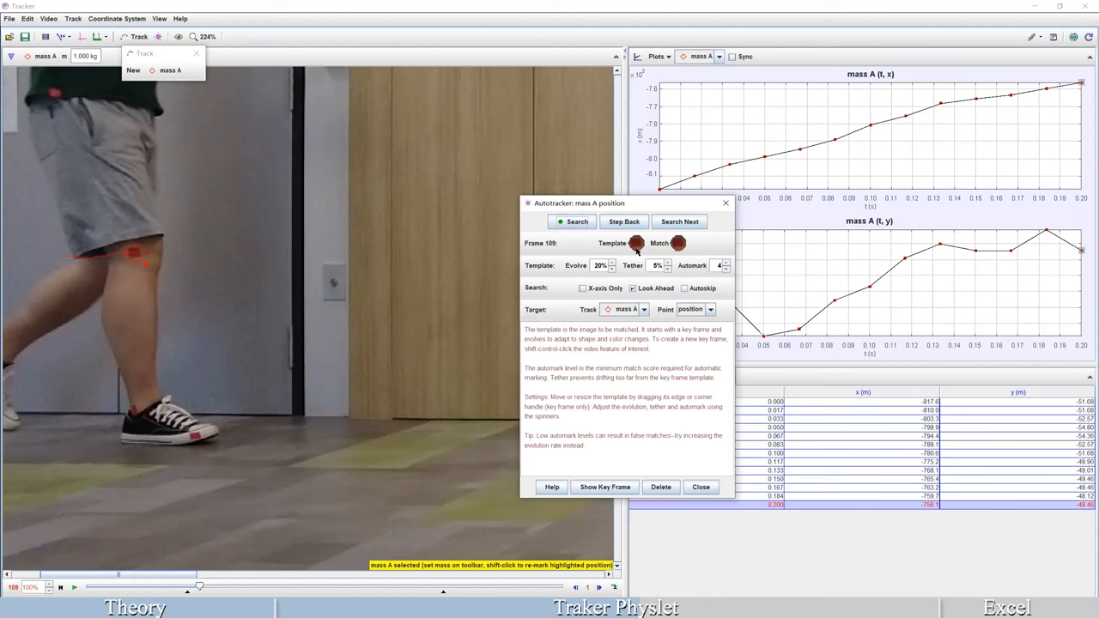
mouse_move(673, 254)
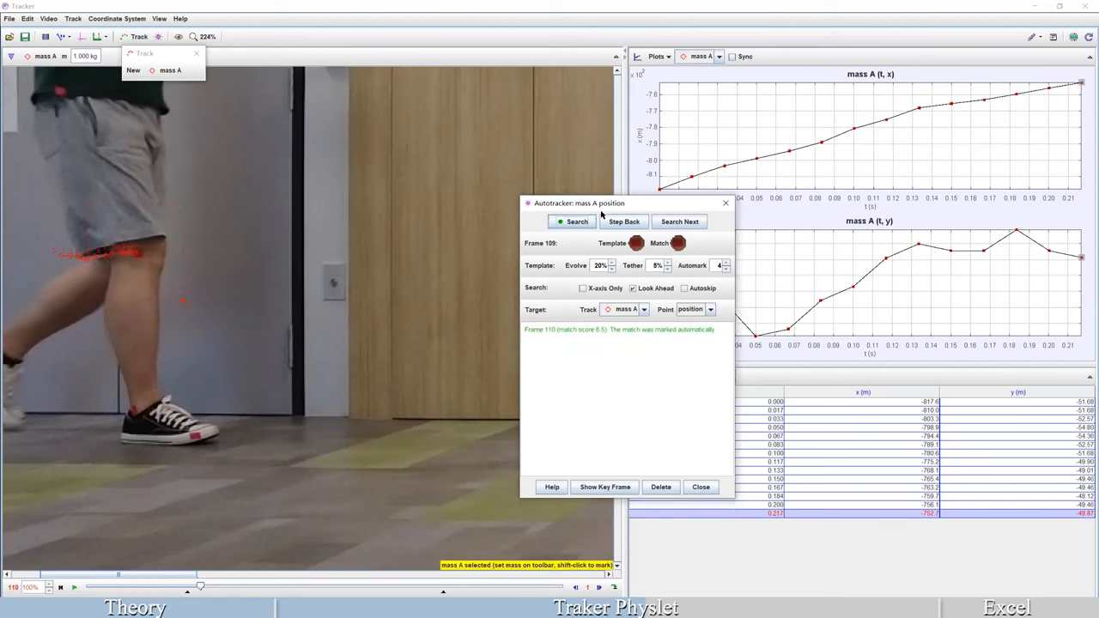
Run the Autotracker search for the knee marker, accepting matches and adjusting the match threshold.
left_click(573, 221)
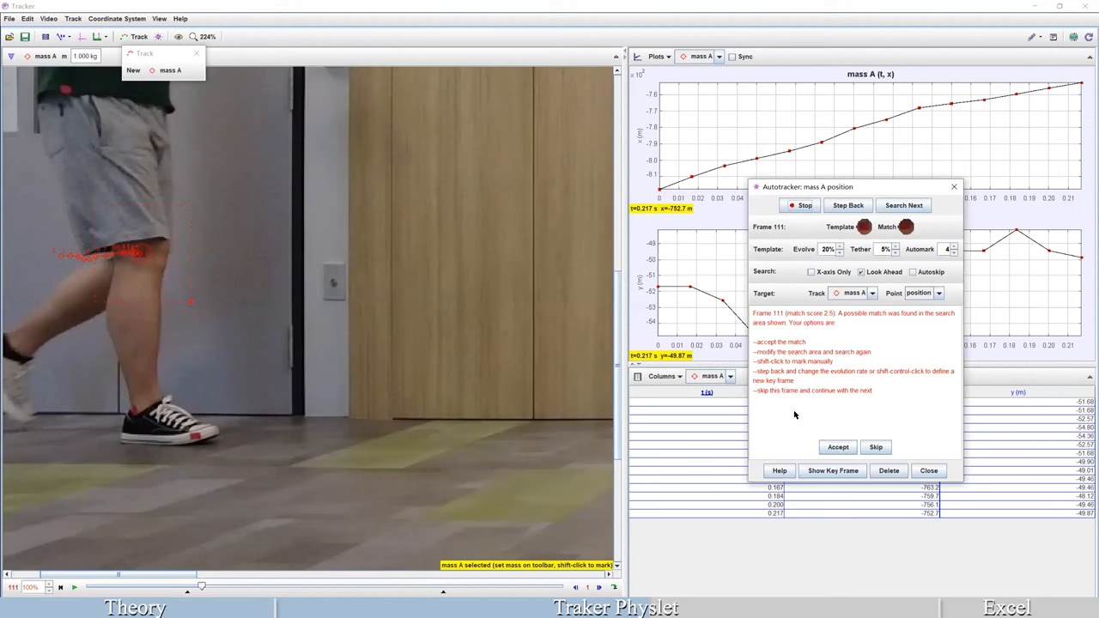
left_click(838, 446)
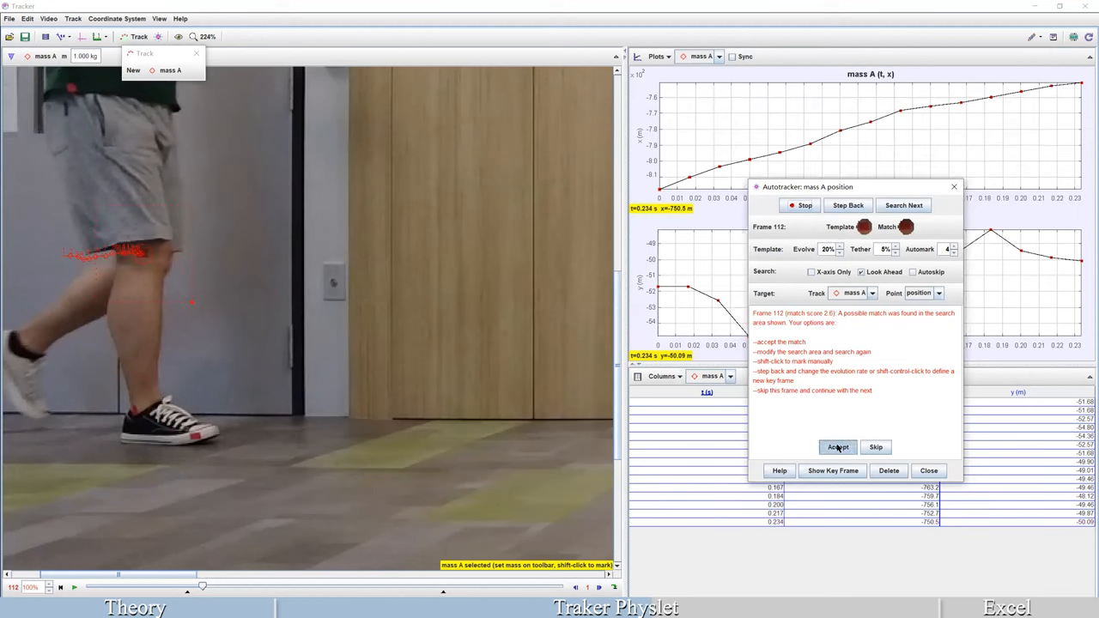
left_click(838, 446)
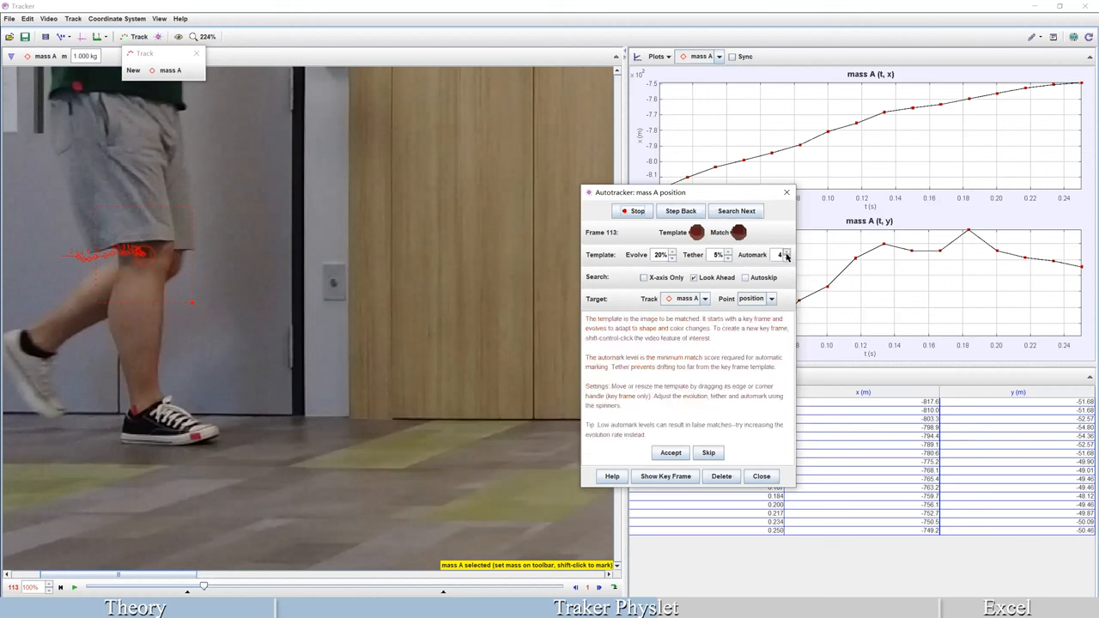
left_click(790, 258)
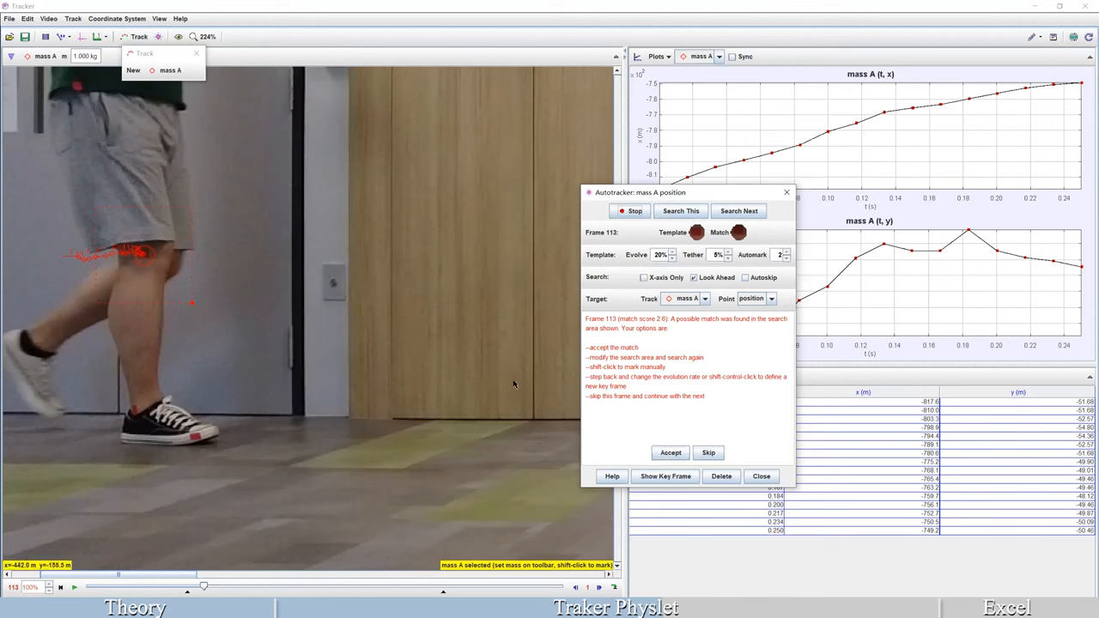
mouse_move(93, 206)
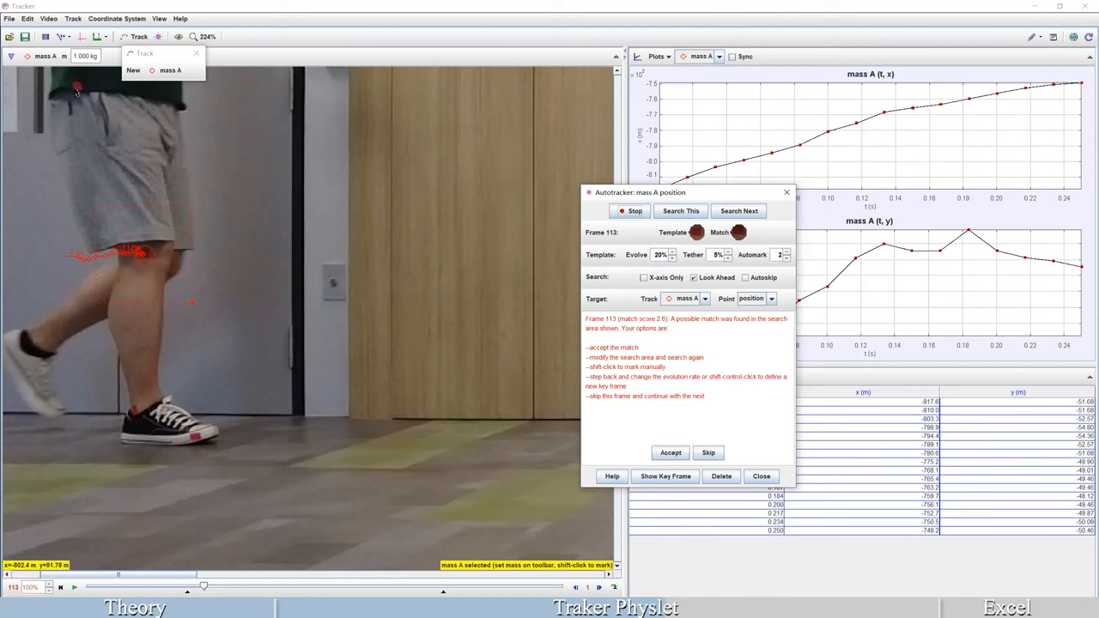
mouse_move(144, 398)
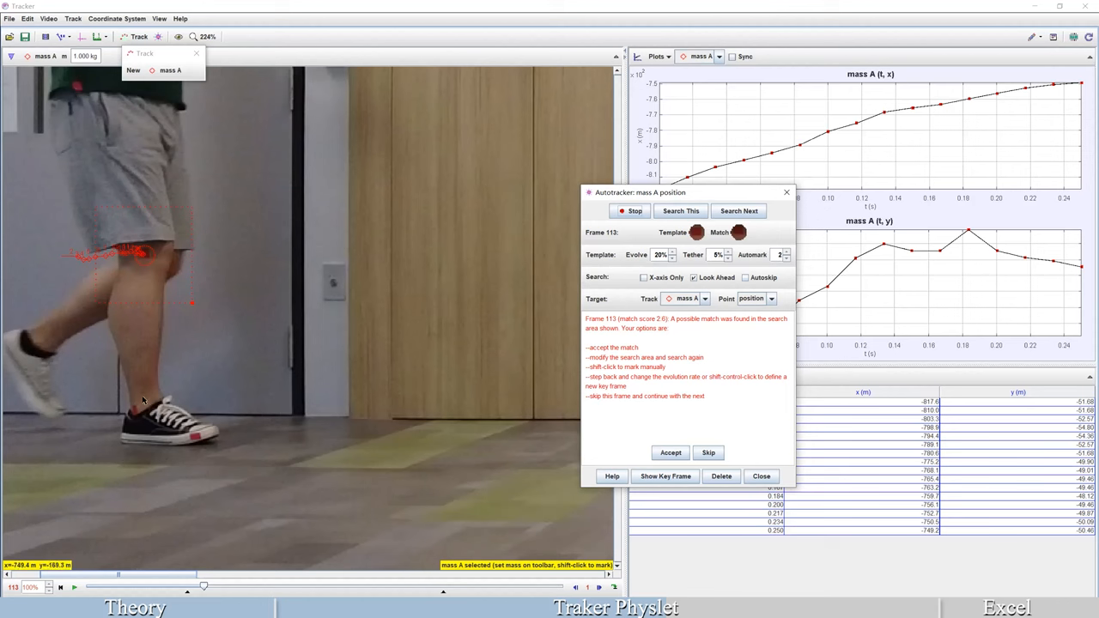
mouse_move(798, 312)
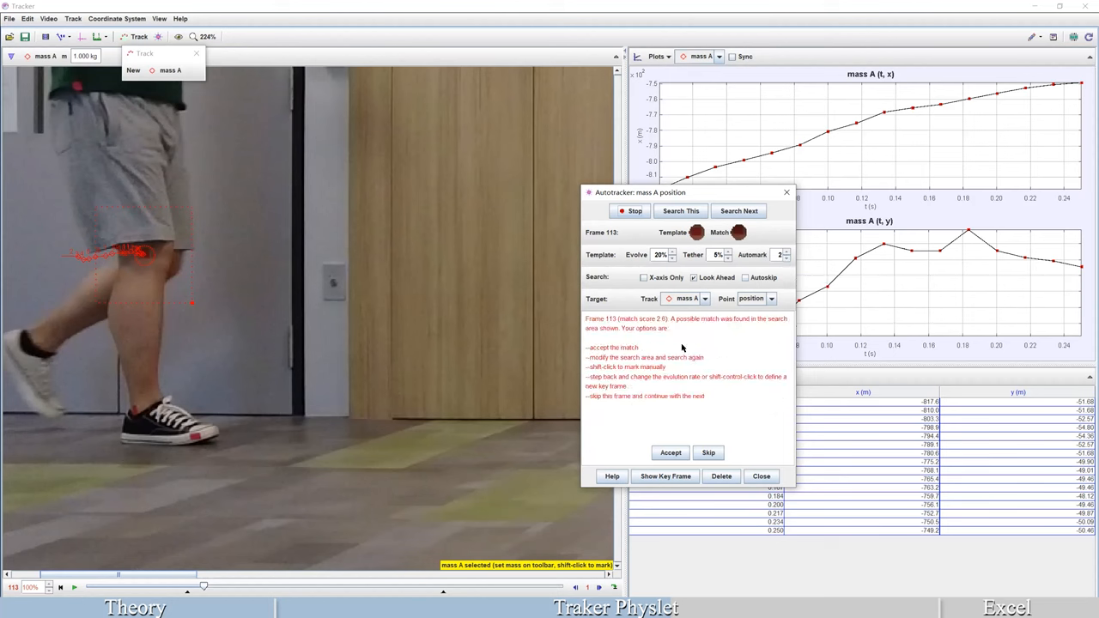
Accept the remaining suggested knee matches, carrying mass A past frame 134 toward 188.
left_click(670, 454)
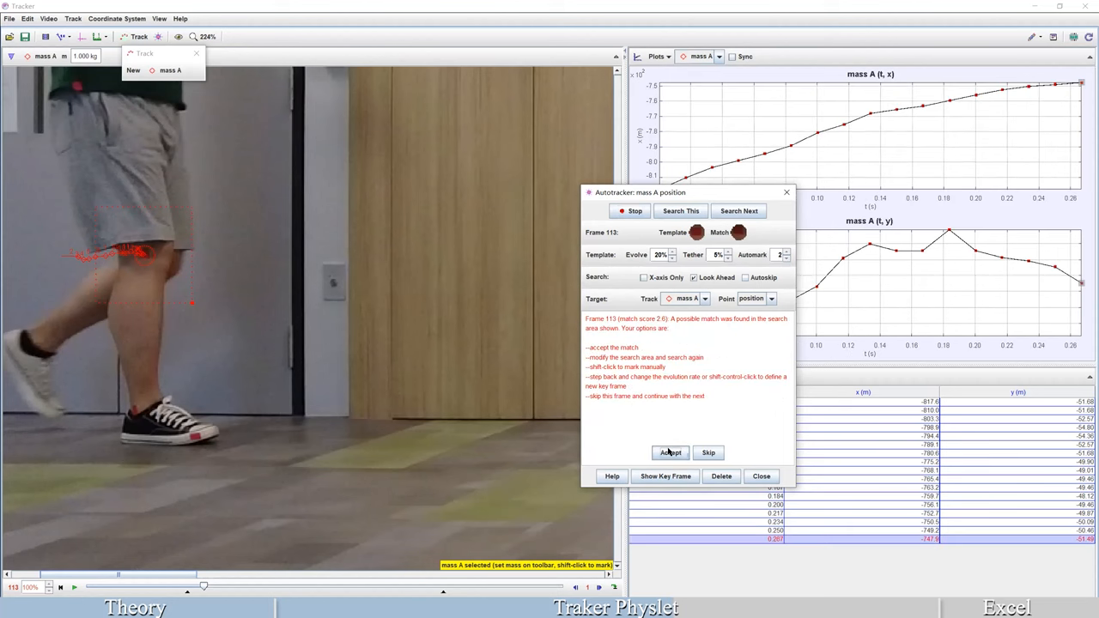
left_click(669, 454)
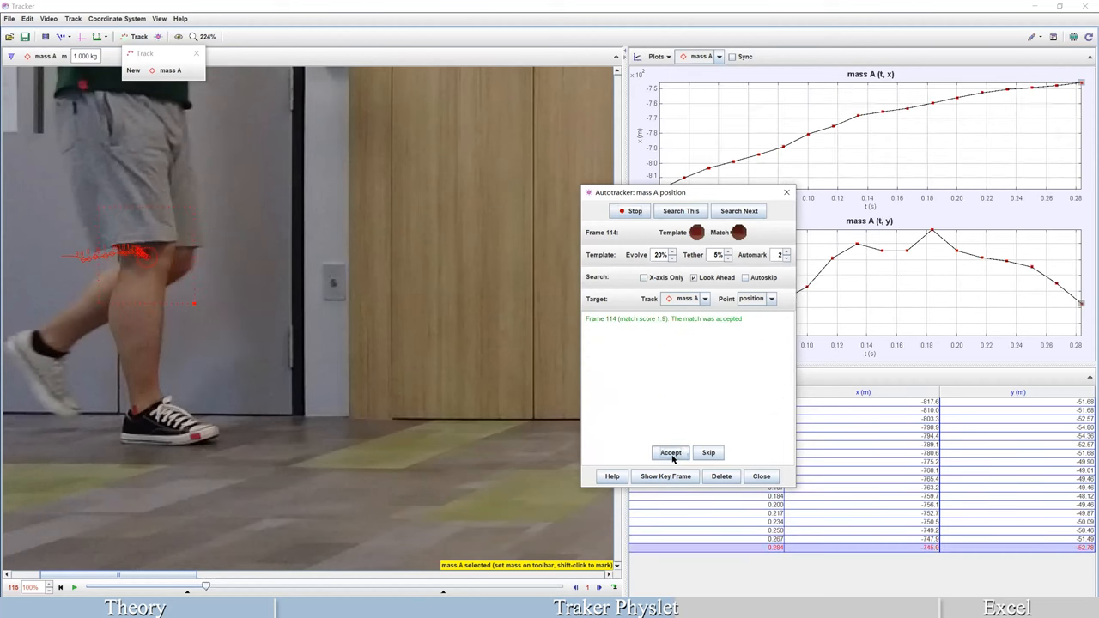
left_click(669, 454)
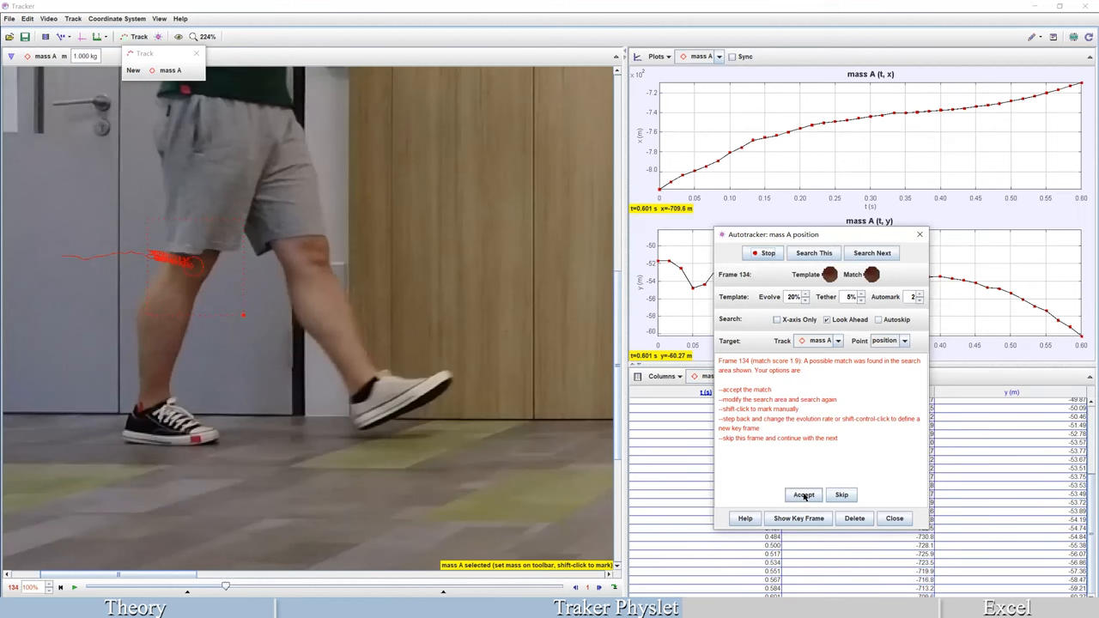
left_click(804, 495)
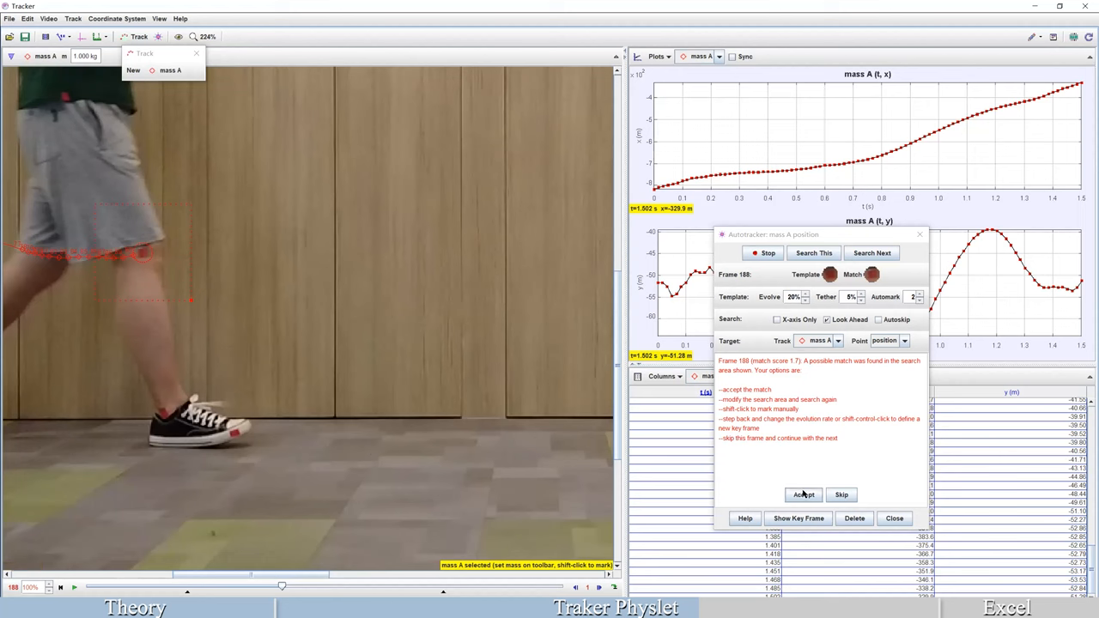
Accept the frame-188 match and shift-mark the knee where the tracker loses it.
left_click(803, 495)
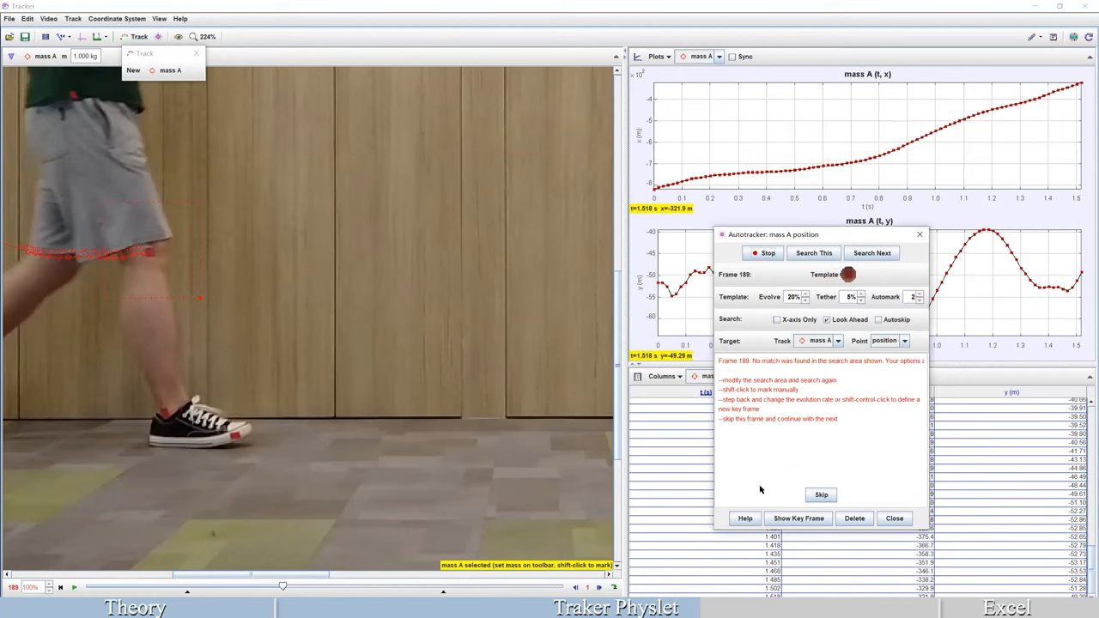
mouse_move(732, 369)
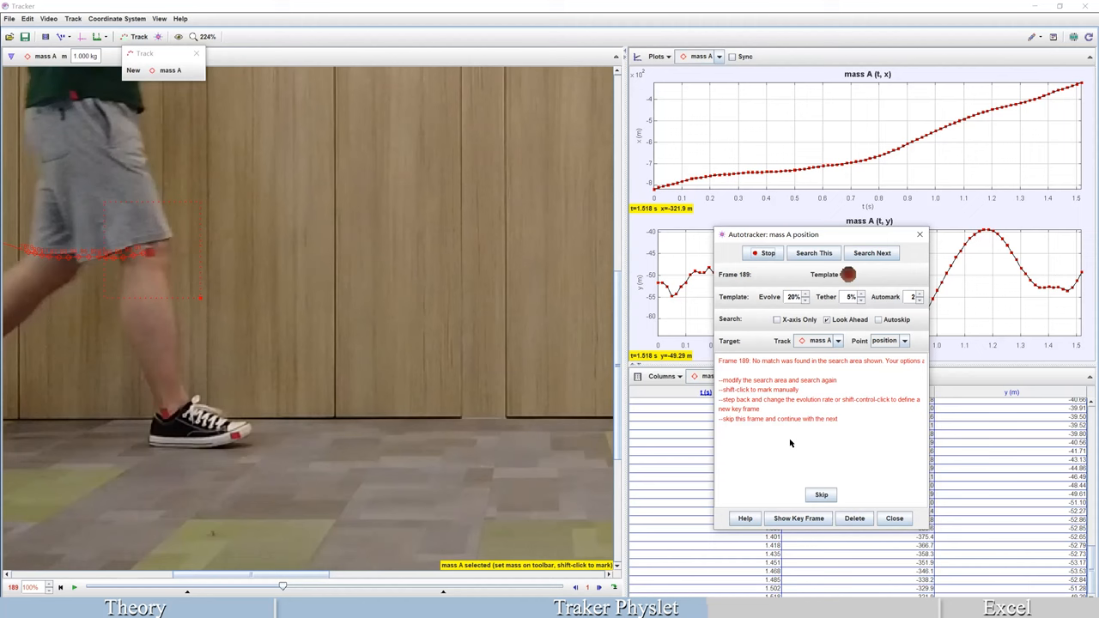
mouse_move(841, 423)
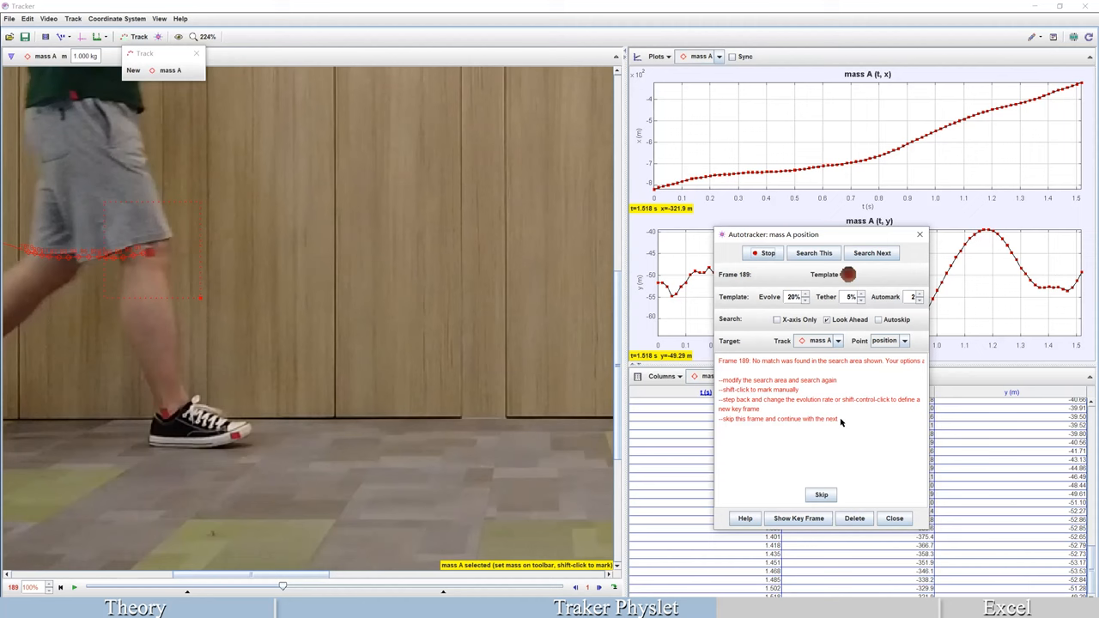
mouse_move(732, 432)
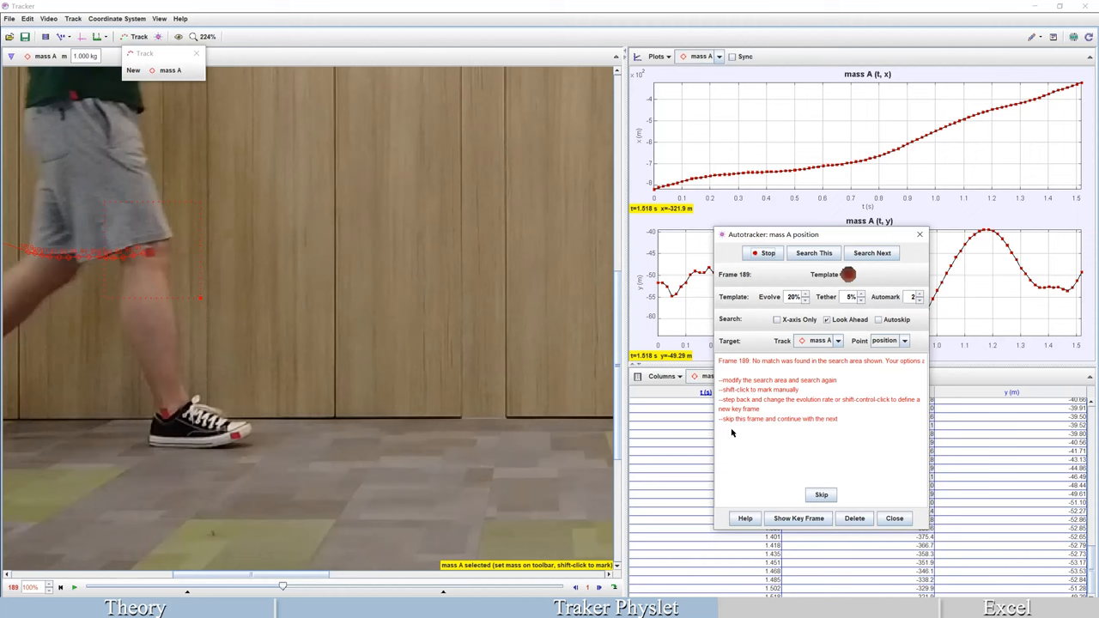
mouse_move(217, 311)
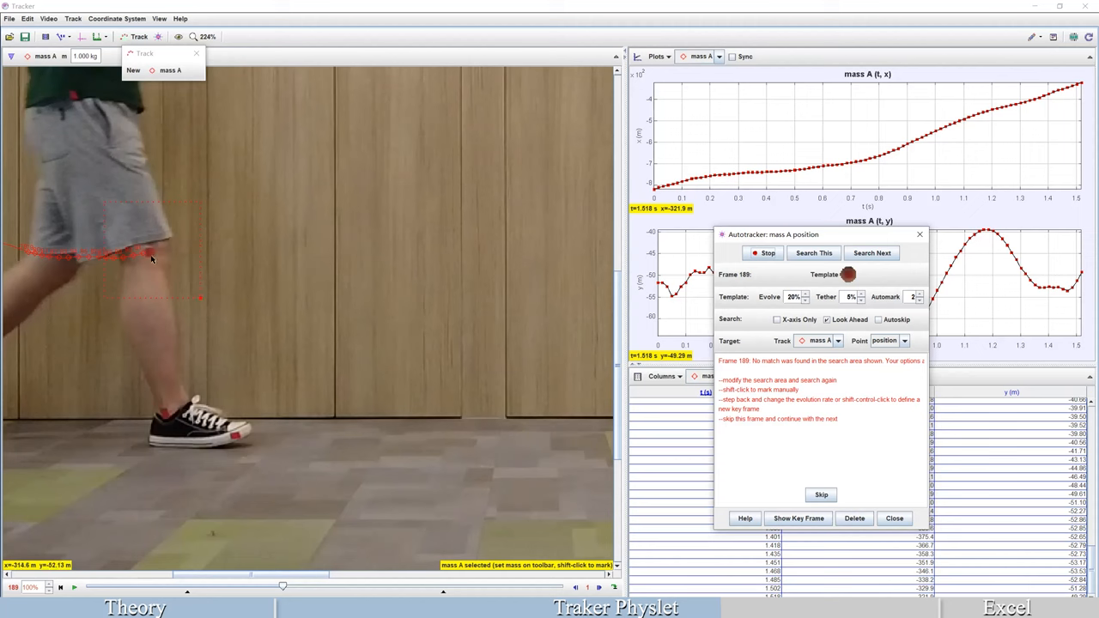
mouse_move(150, 251)
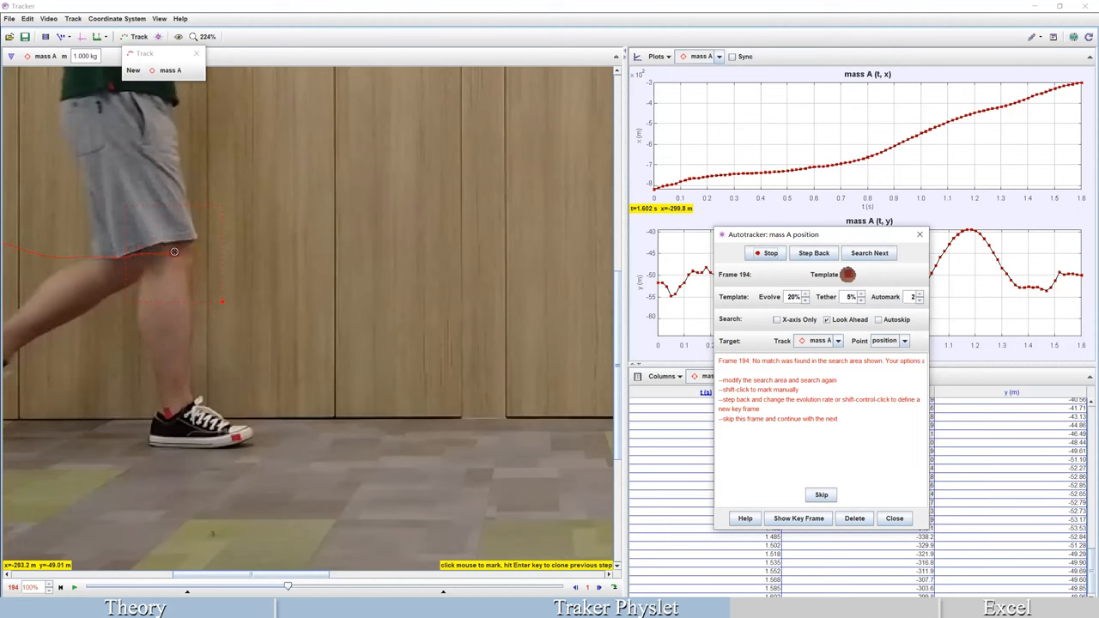
left_click(869, 252)
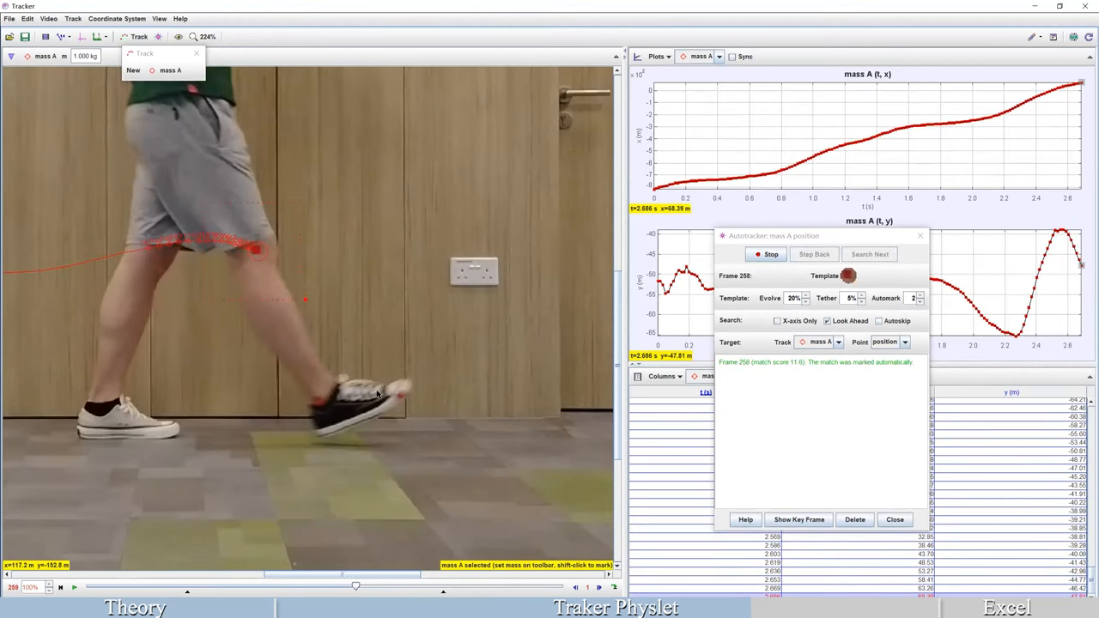
left_click(869, 254)
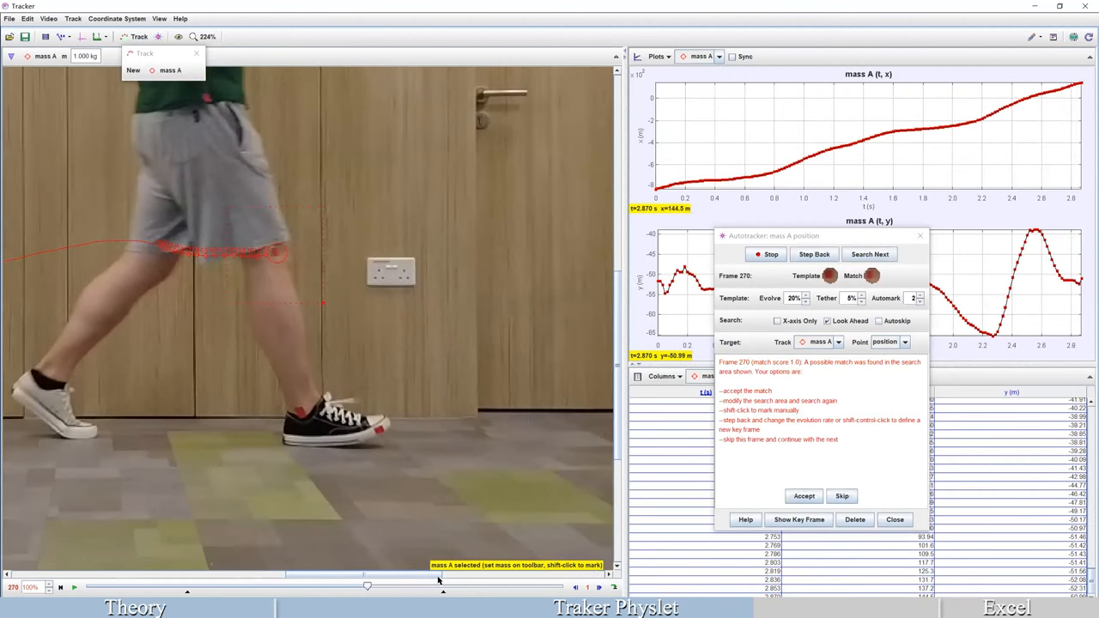
left_click(803, 495)
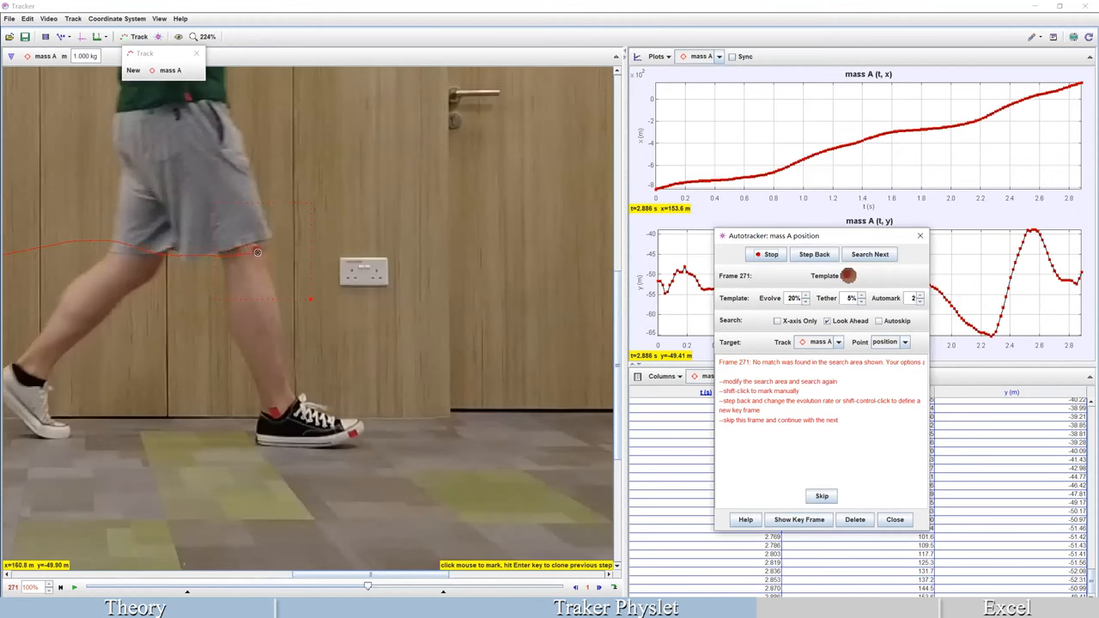
Mark the knee once more manually and accept the following suggested matches up to about frame 277.
left_click(869, 254)
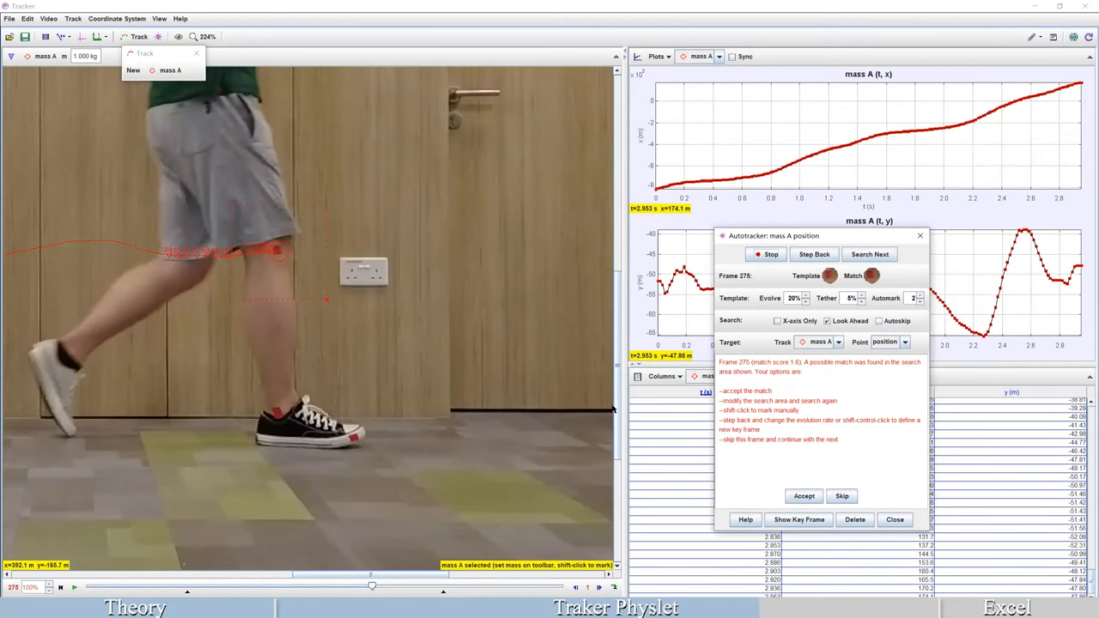
left_click(804, 496)
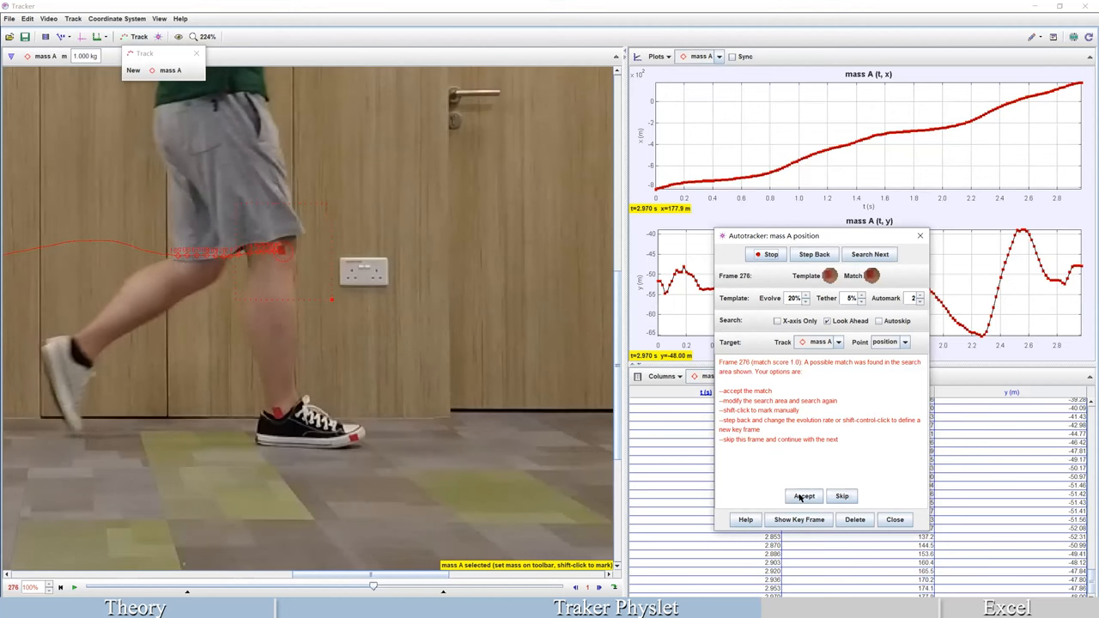
left_click(804, 496)
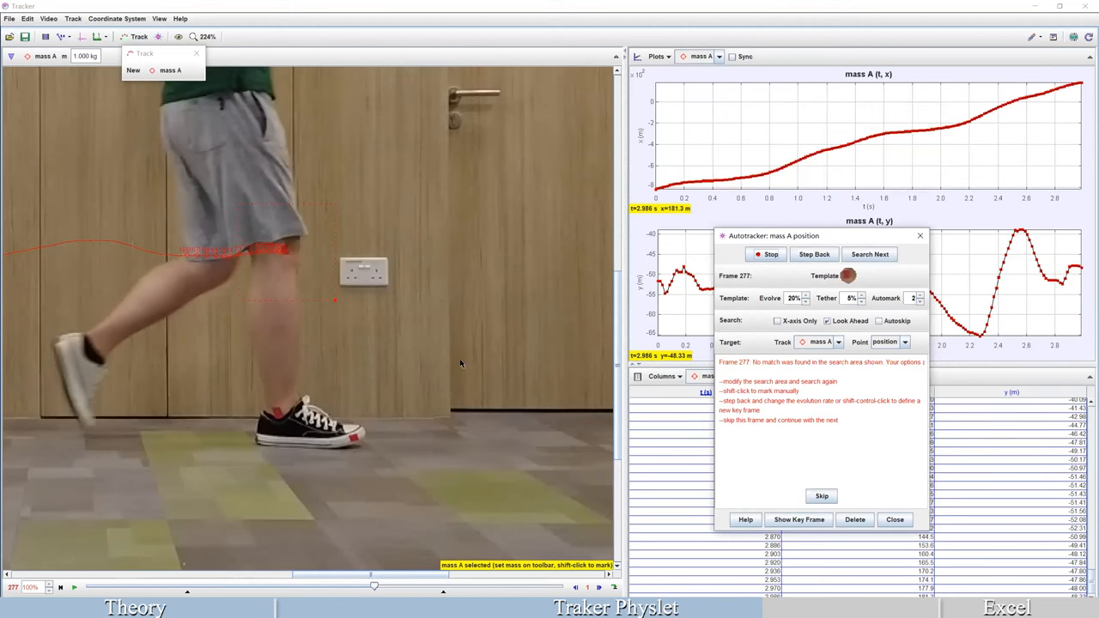
mouse_move(323, 281)
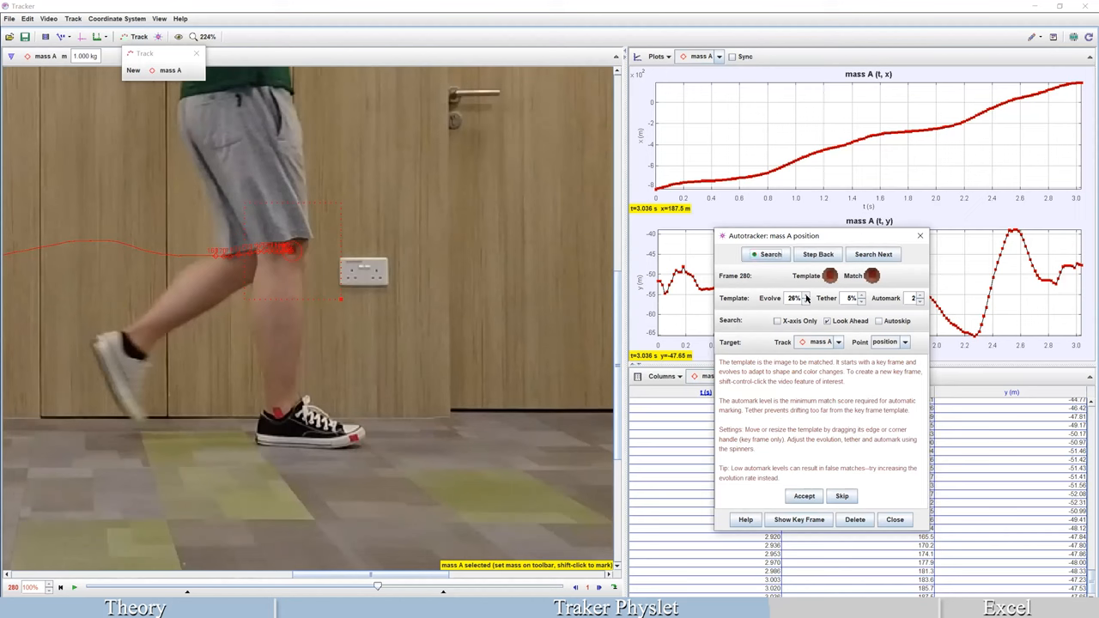
Raise the Autotracker tether to 10%, key frame 280 and search on to about frame 343.
left_click(807, 295)
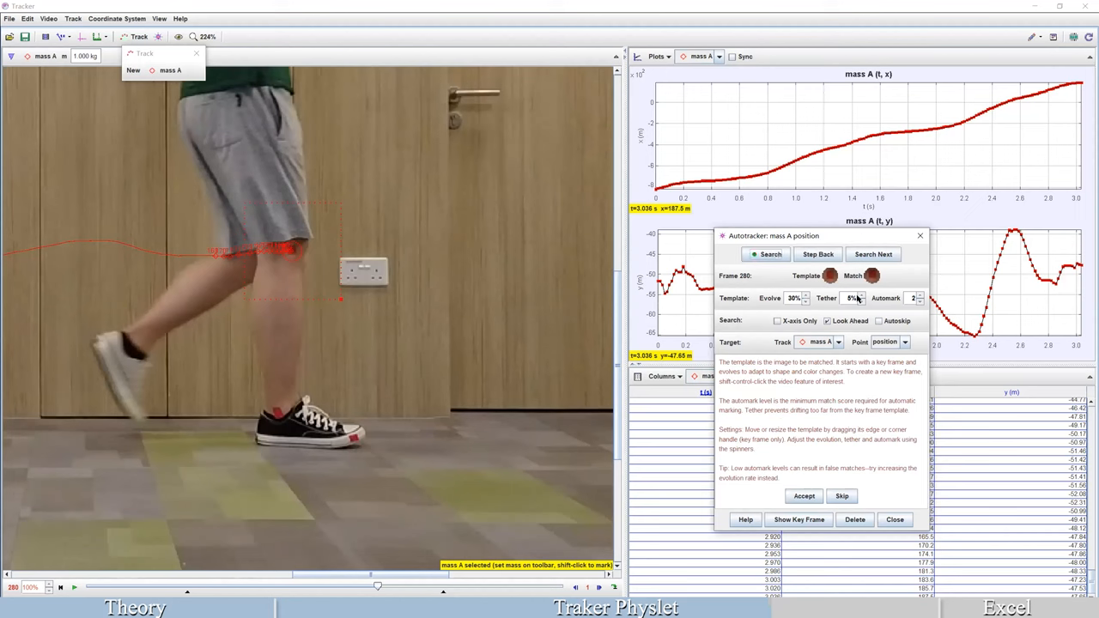
left_click(862, 293)
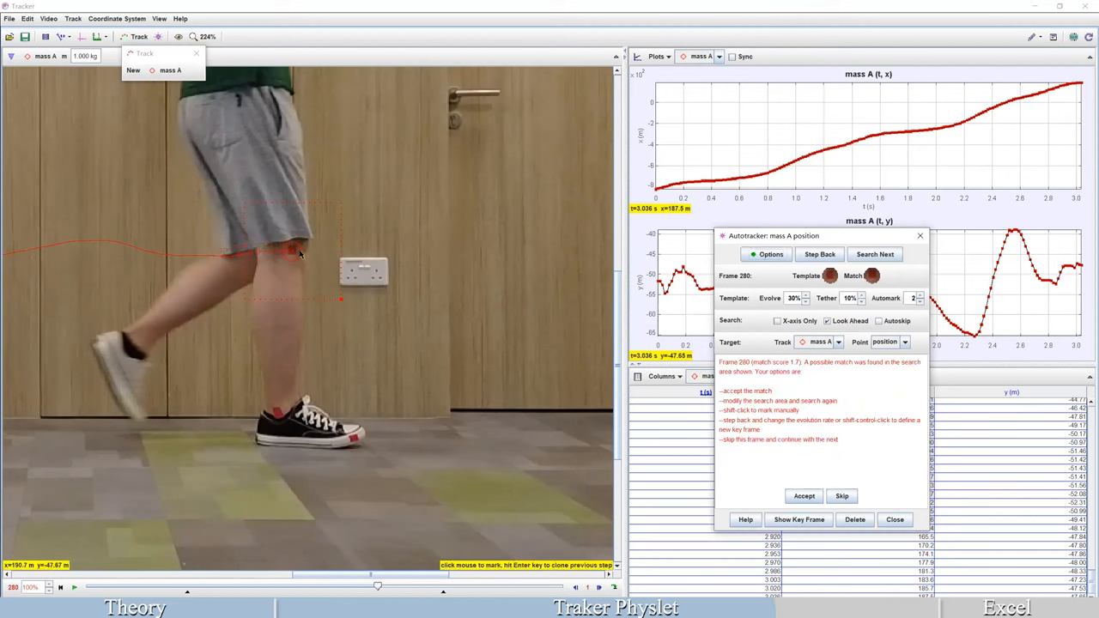
left_click(803, 497)
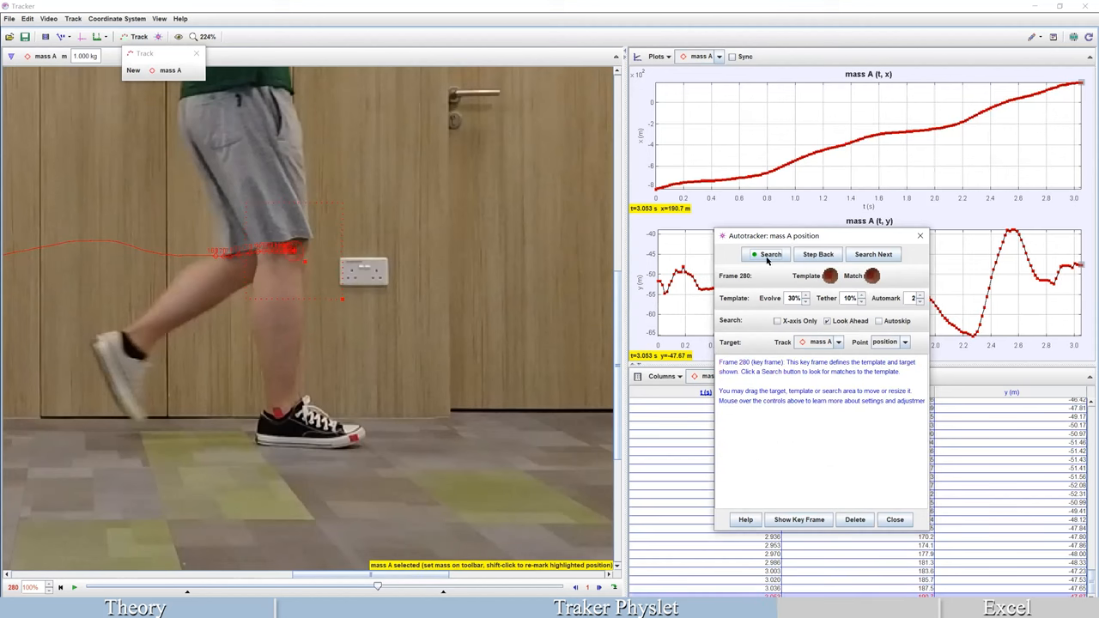
left_click(767, 254)
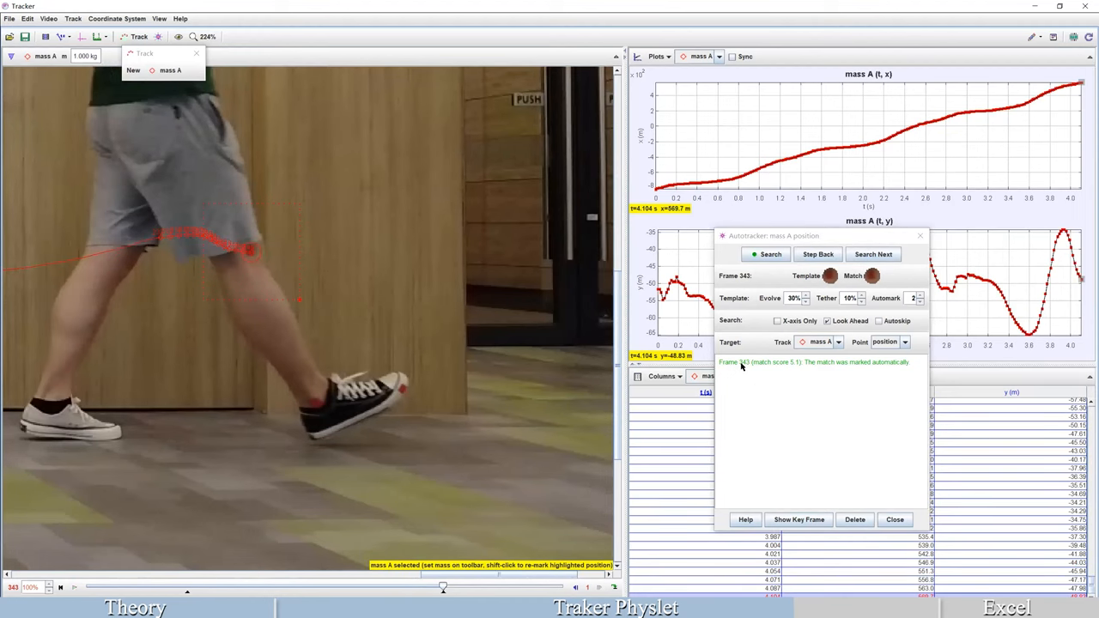
mouse_move(756, 394)
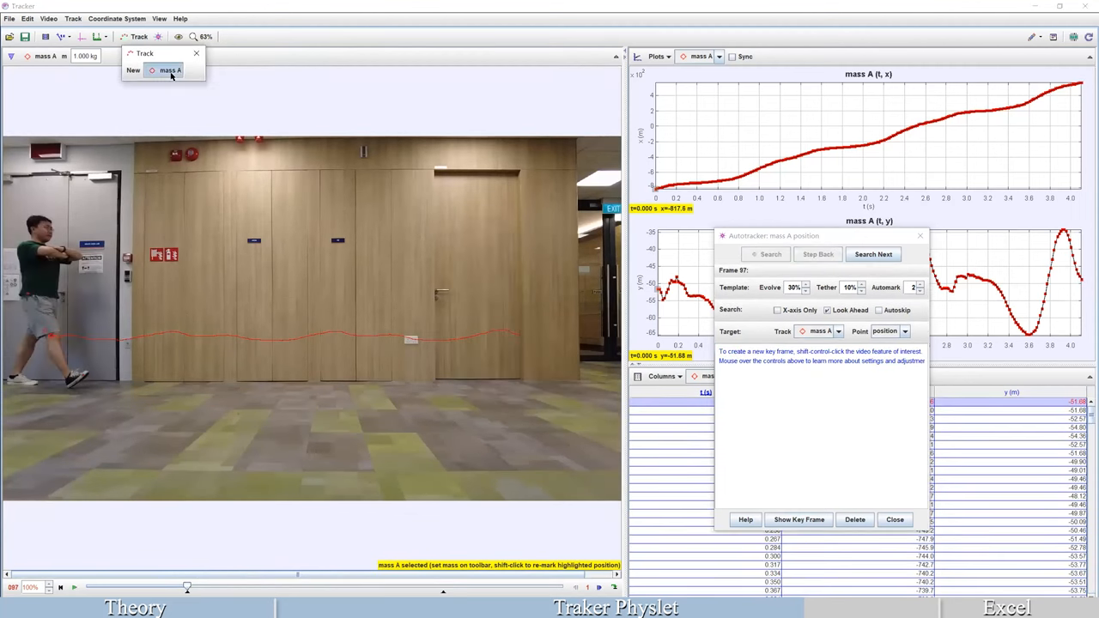
Rename the mass A point-mass track to Knee.
left_click(172, 76)
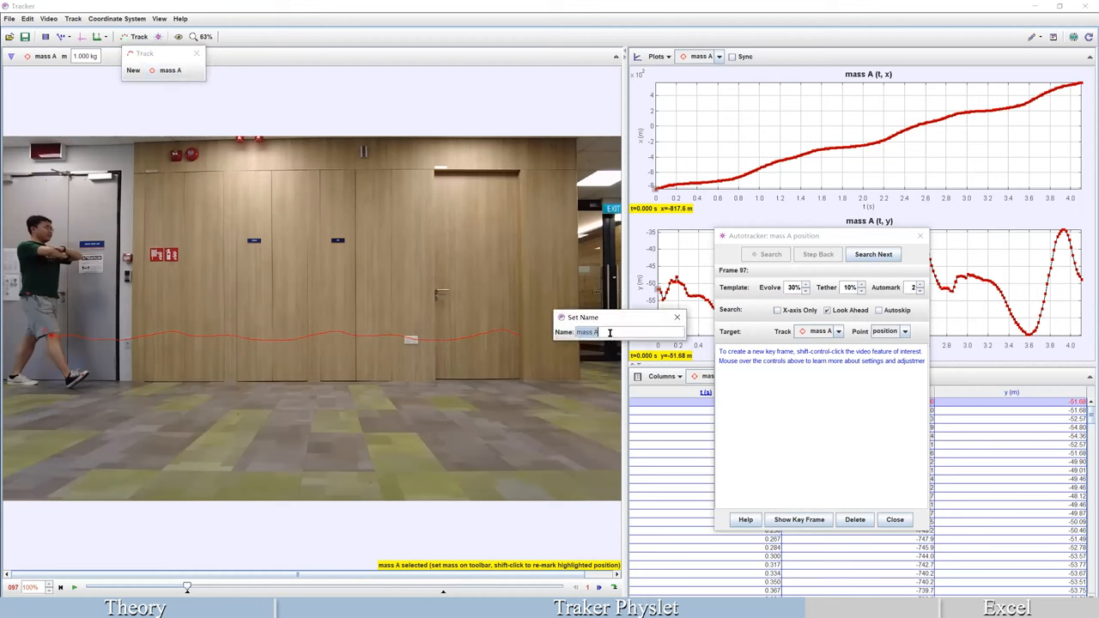
type("K")
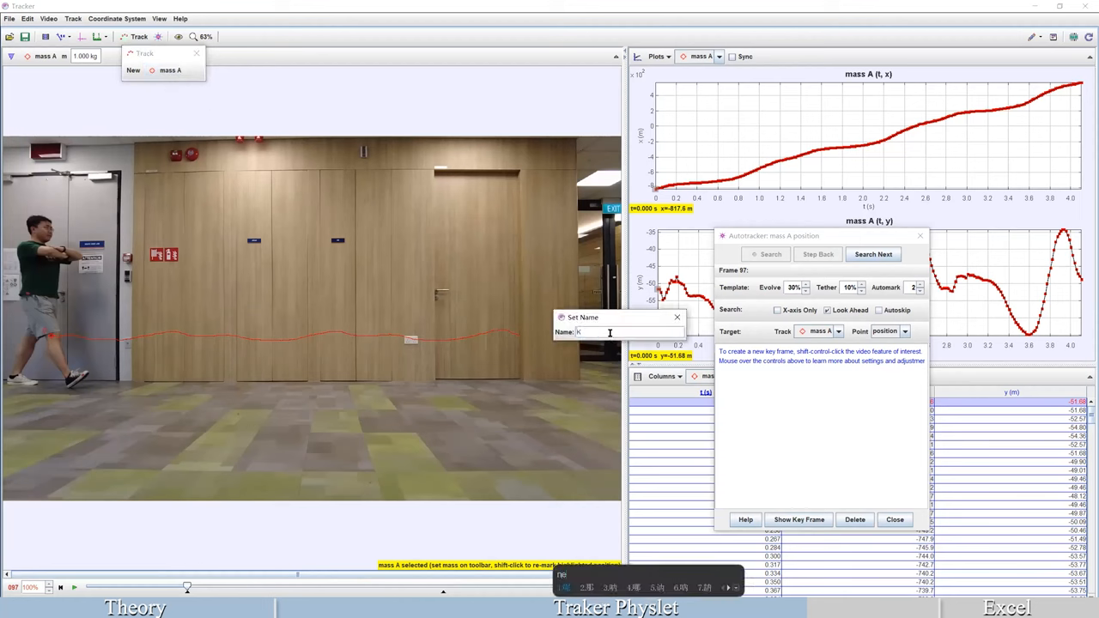
type("nee")
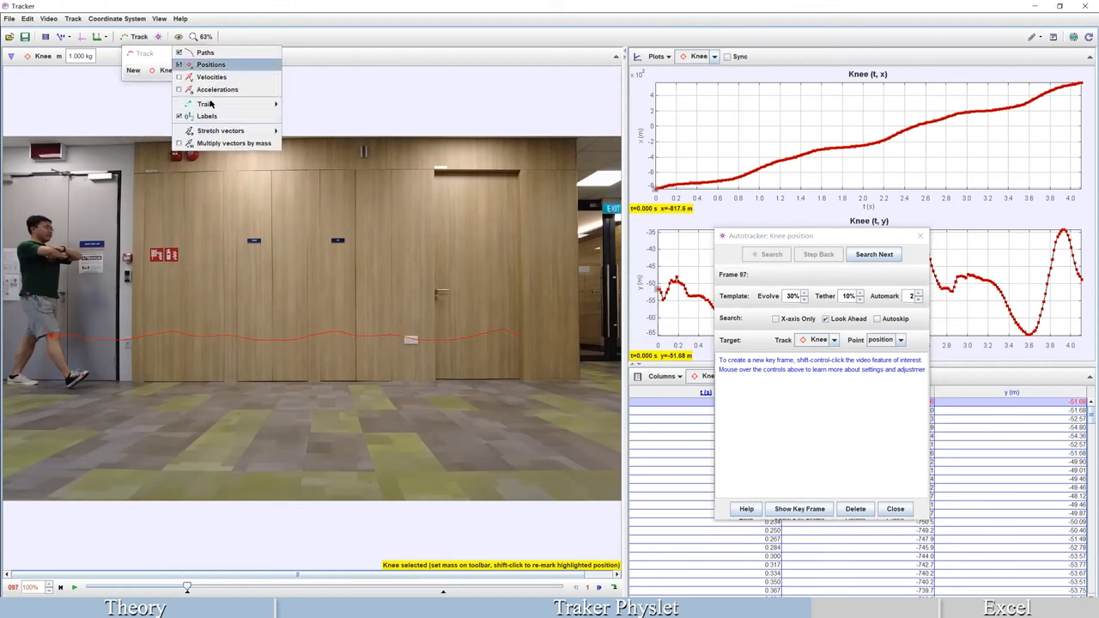
mouse_move(206, 103)
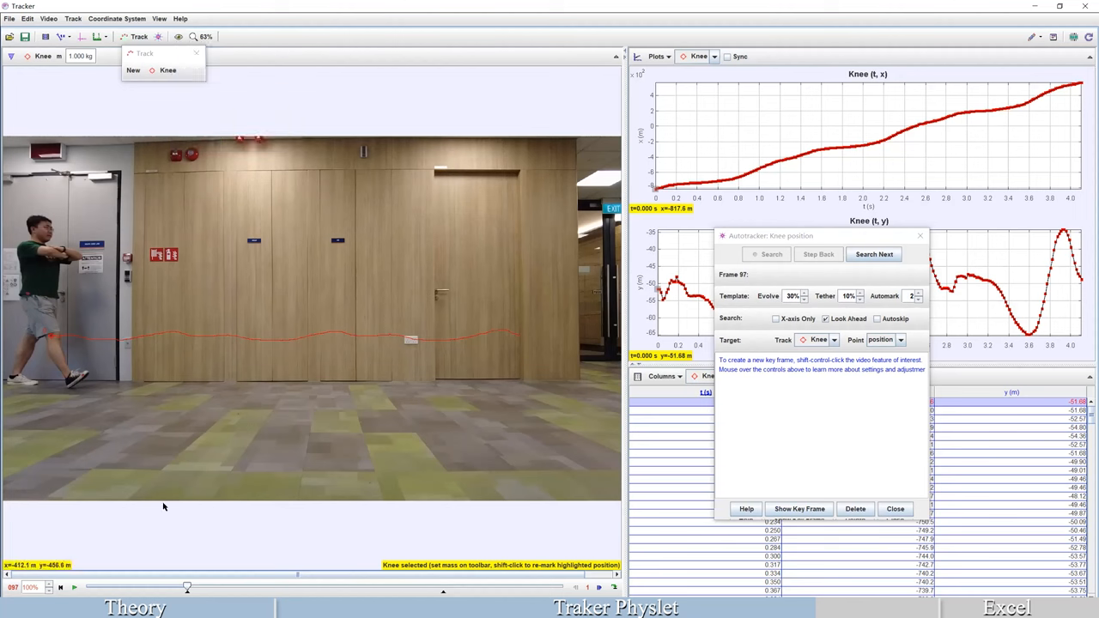
Rerun the Knee autotracker search from about frame 267, re-marking and resuming when it stops.
left_click(872, 254)
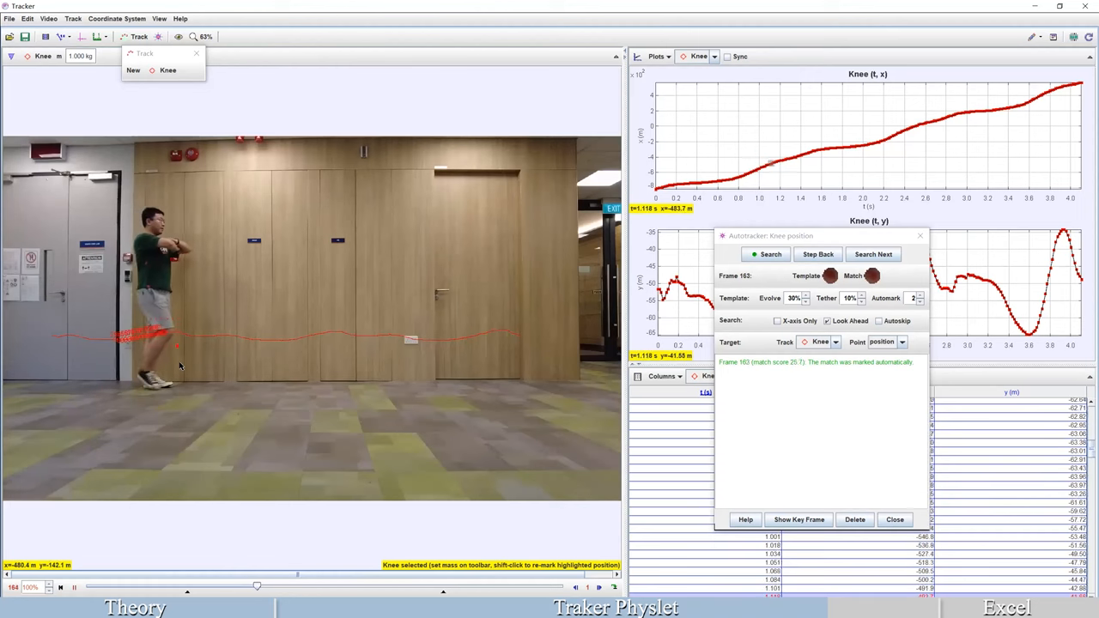
left_click(872, 254)
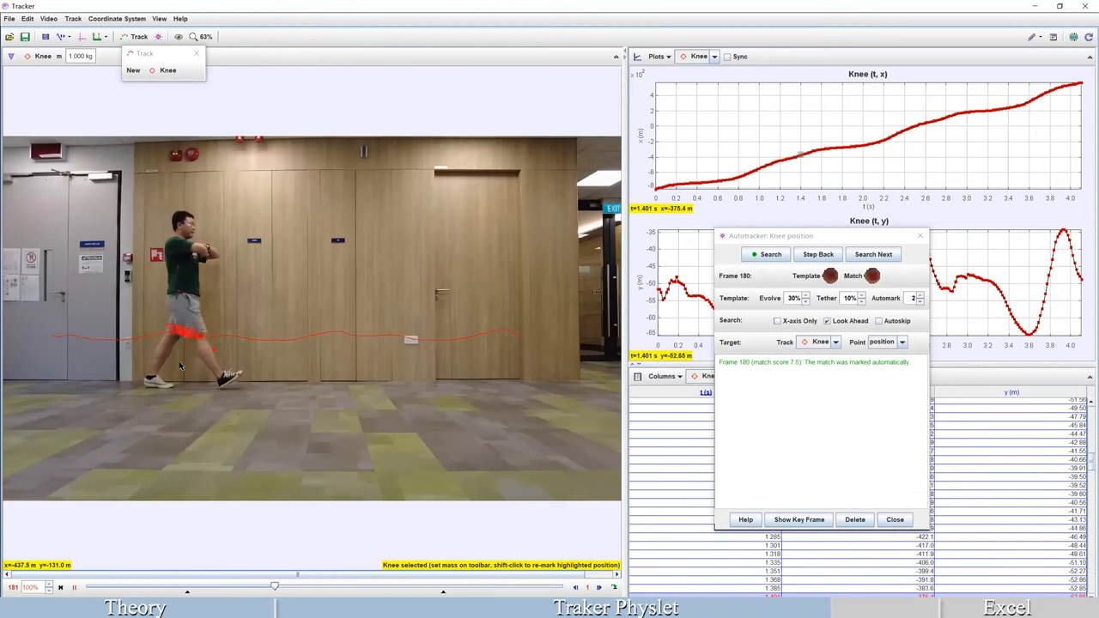
left_click(872, 254)
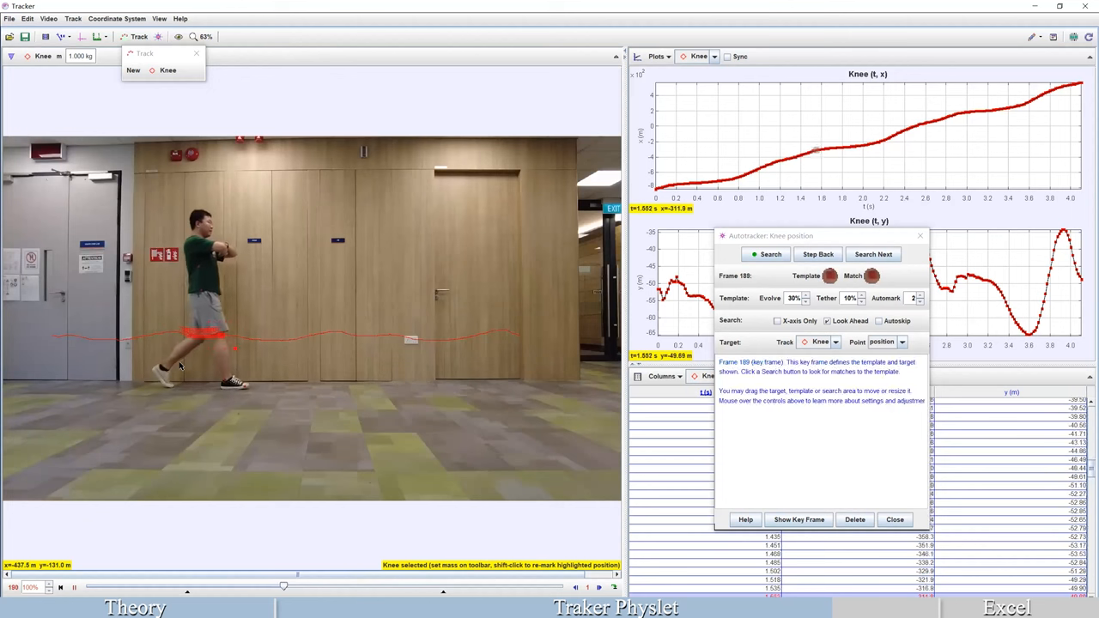
left_click(766, 254)
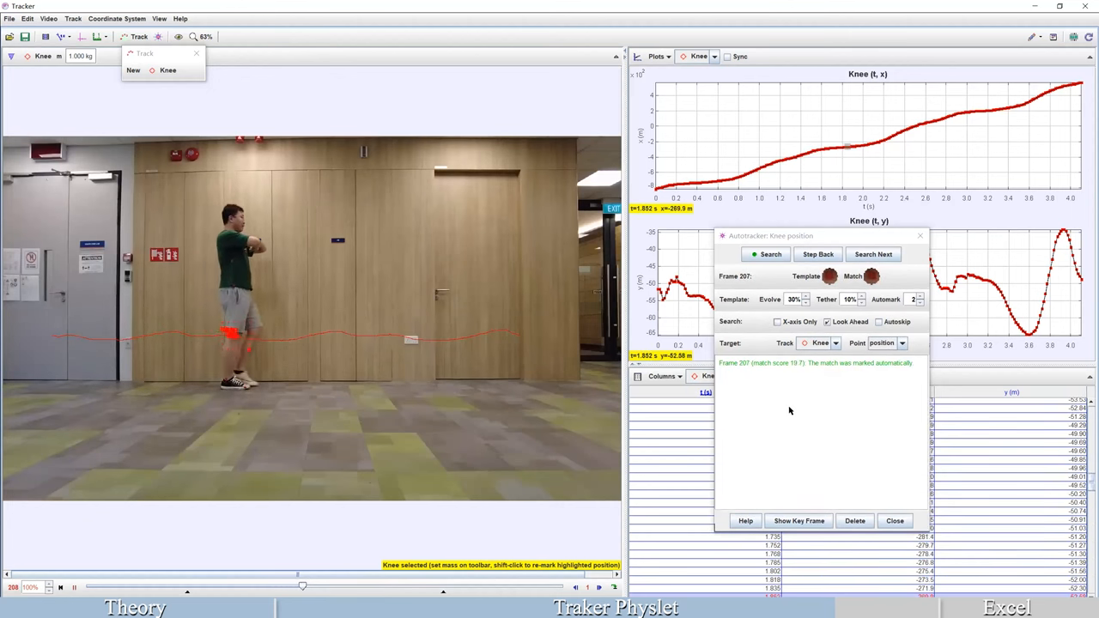
left_click(872, 254)
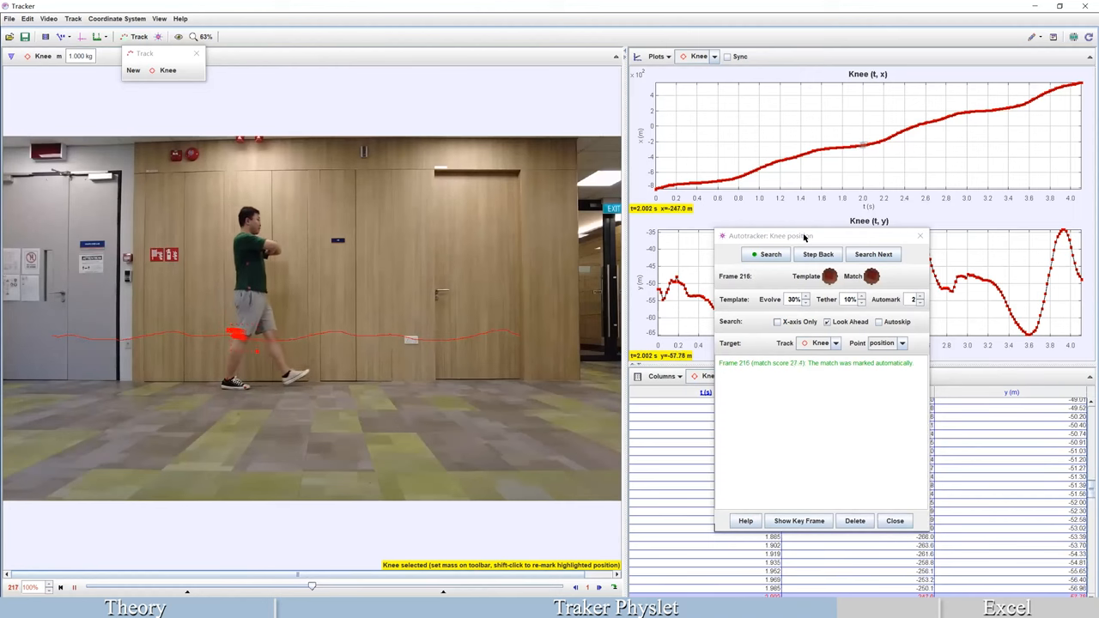
left_click(872, 254)
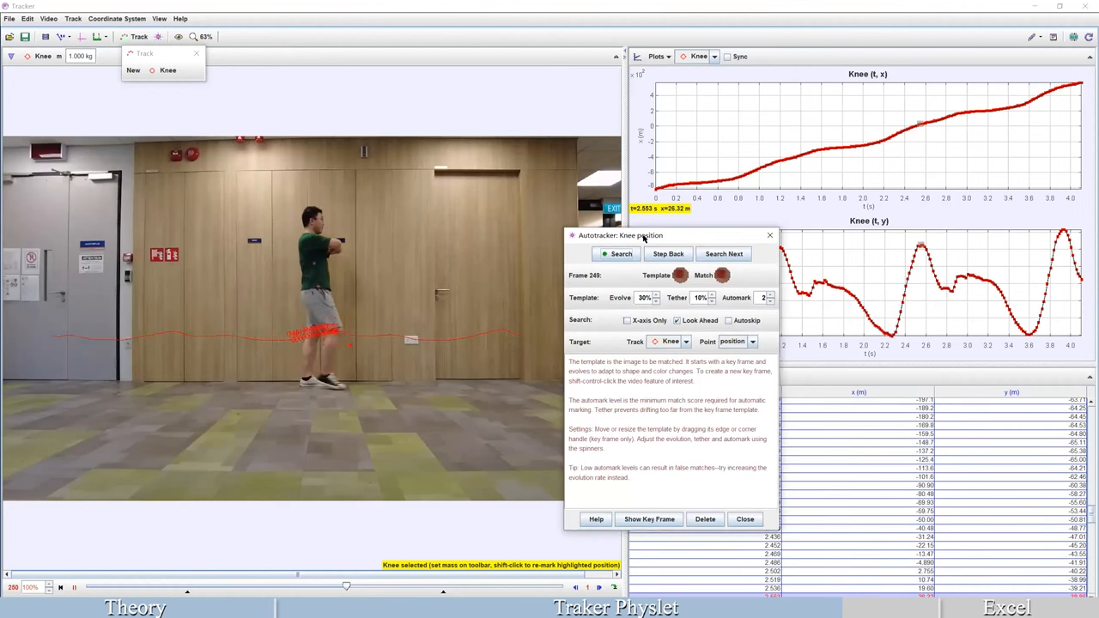
Keep accepting matches to carry the Knee track through to frame 343.
left_click(612, 254)
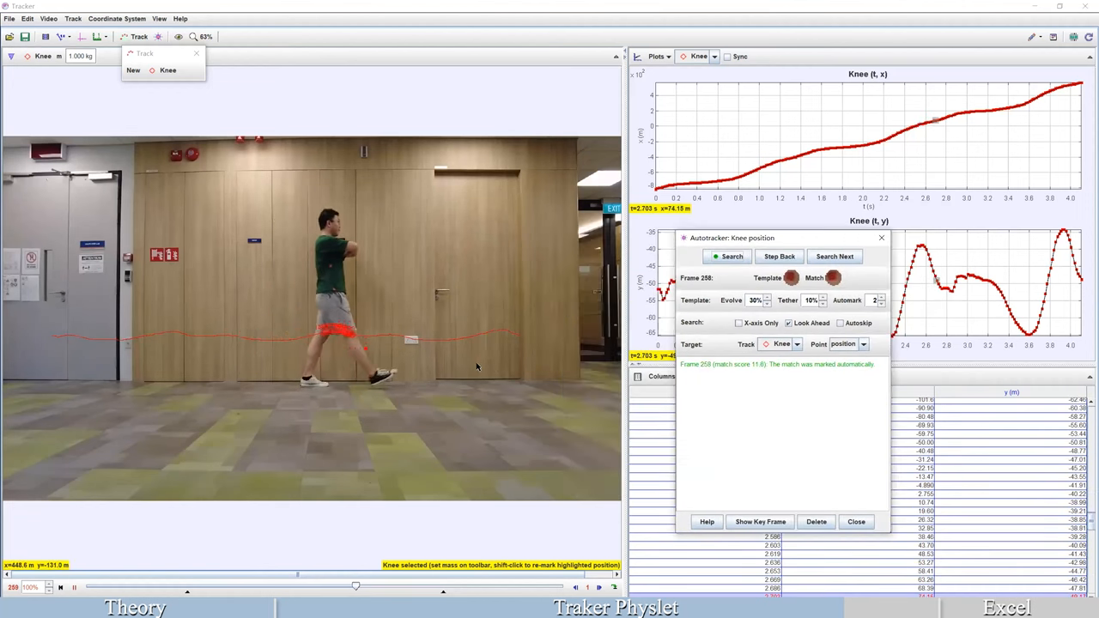
left_click(835, 256)
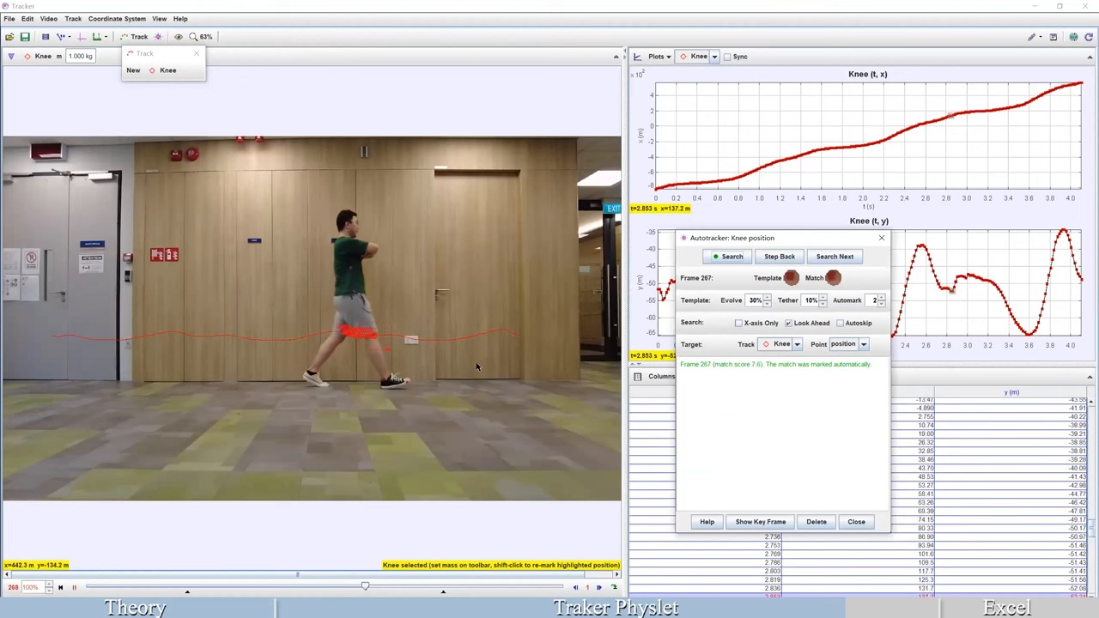
left_click(834, 256)
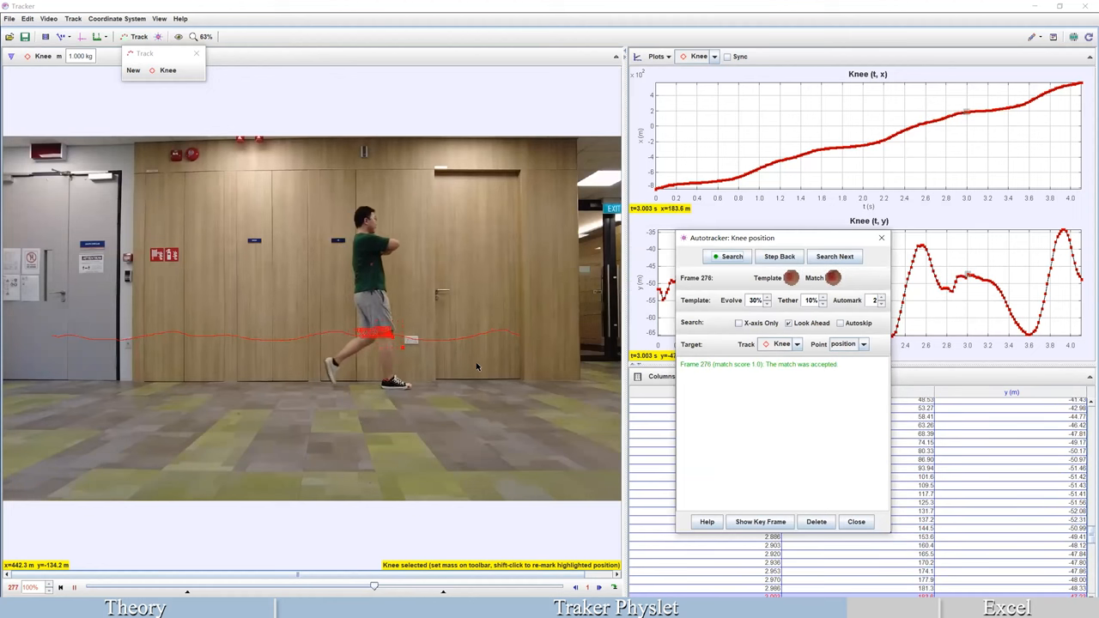
left_click(834, 256)
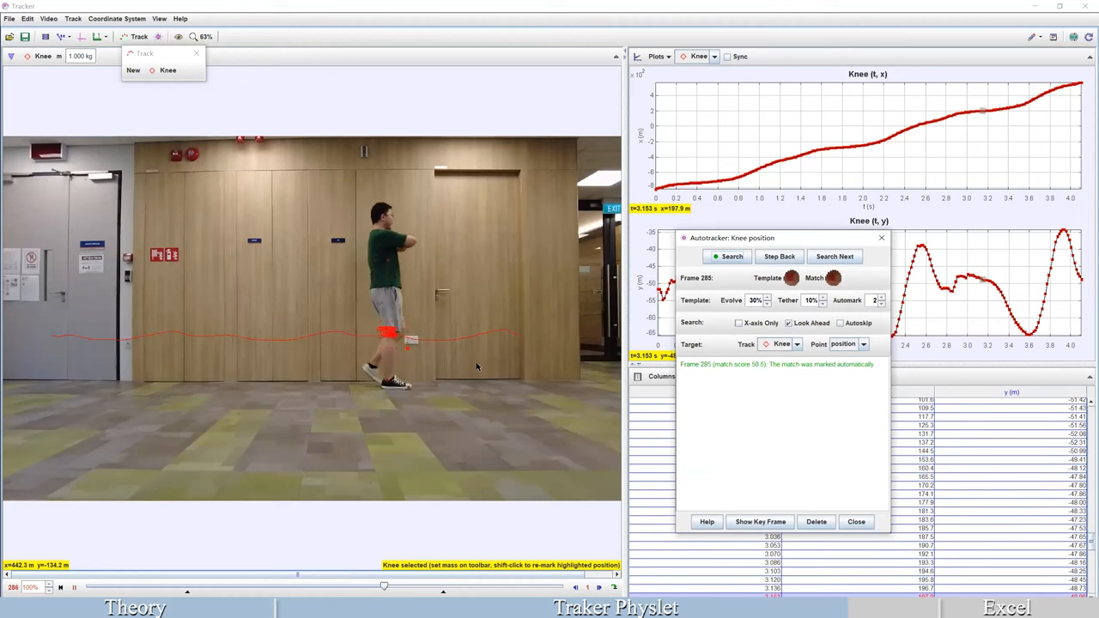
left_click(834, 255)
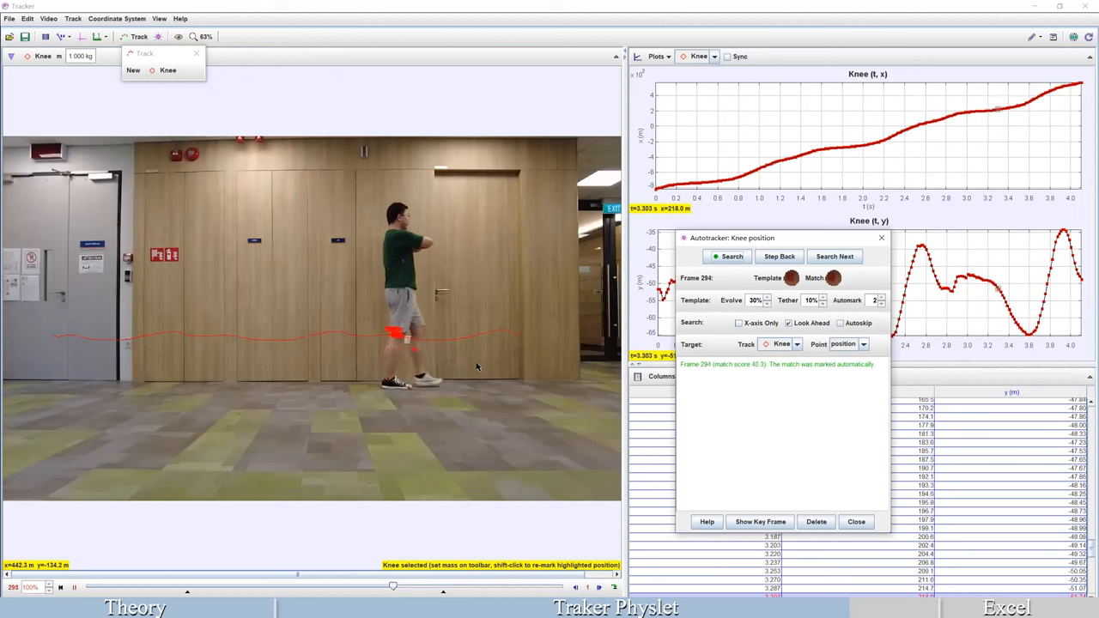
left_click(835, 256)
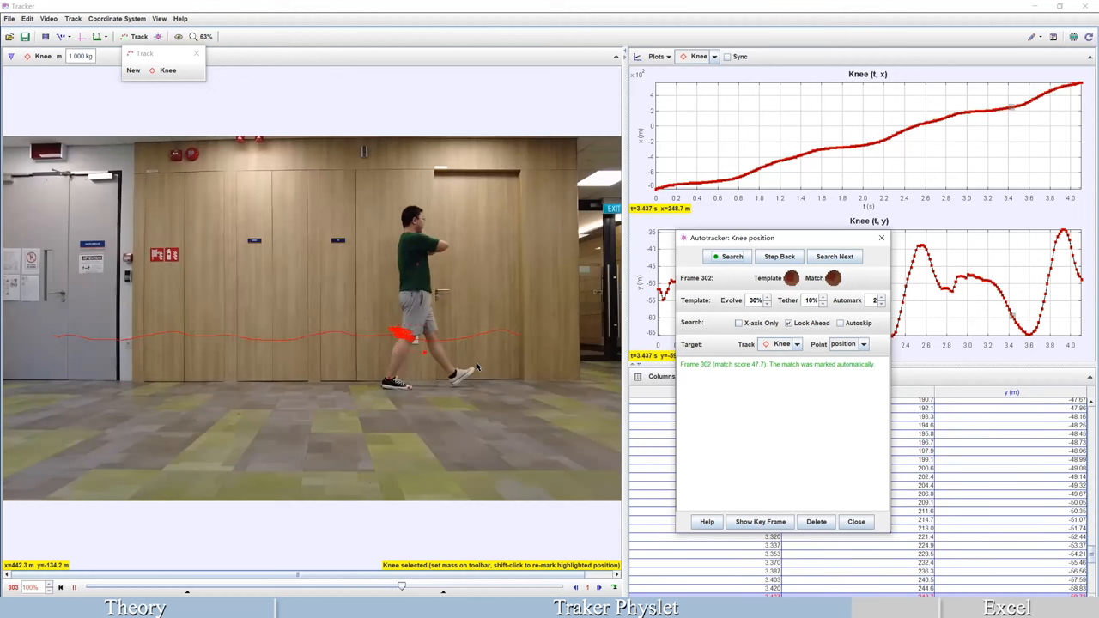
left_click(834, 256)
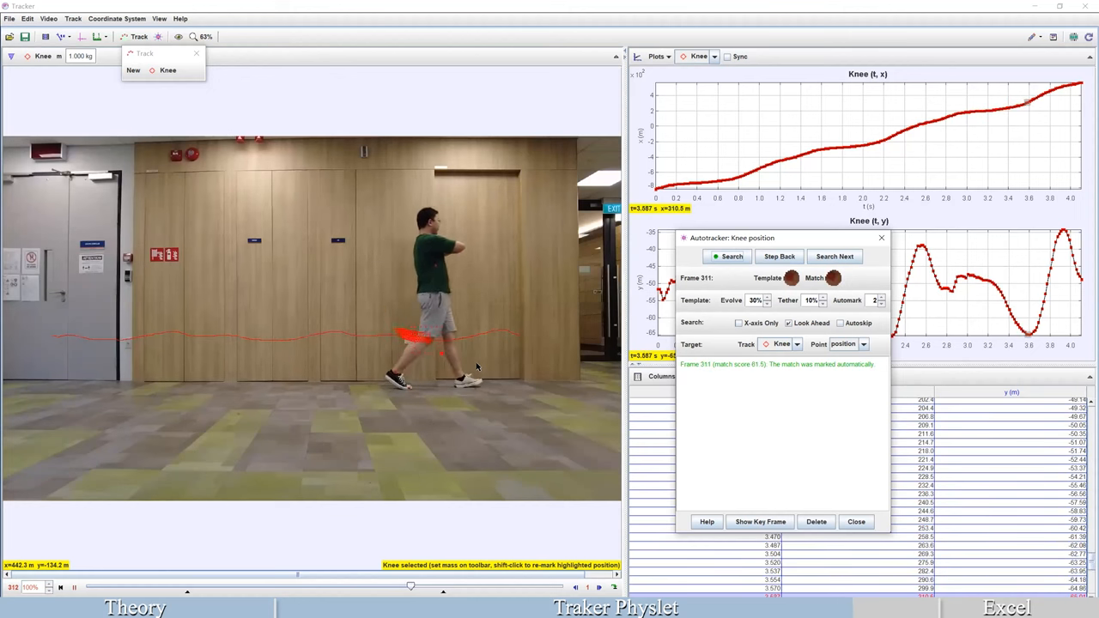
left_click(835, 256)
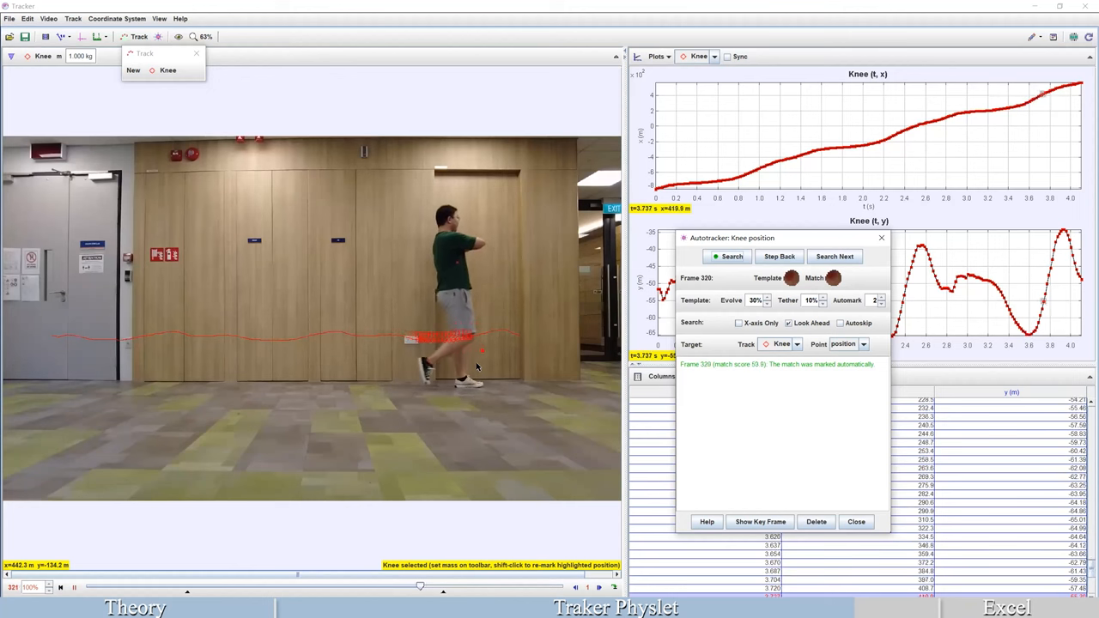
left_click(834, 256)
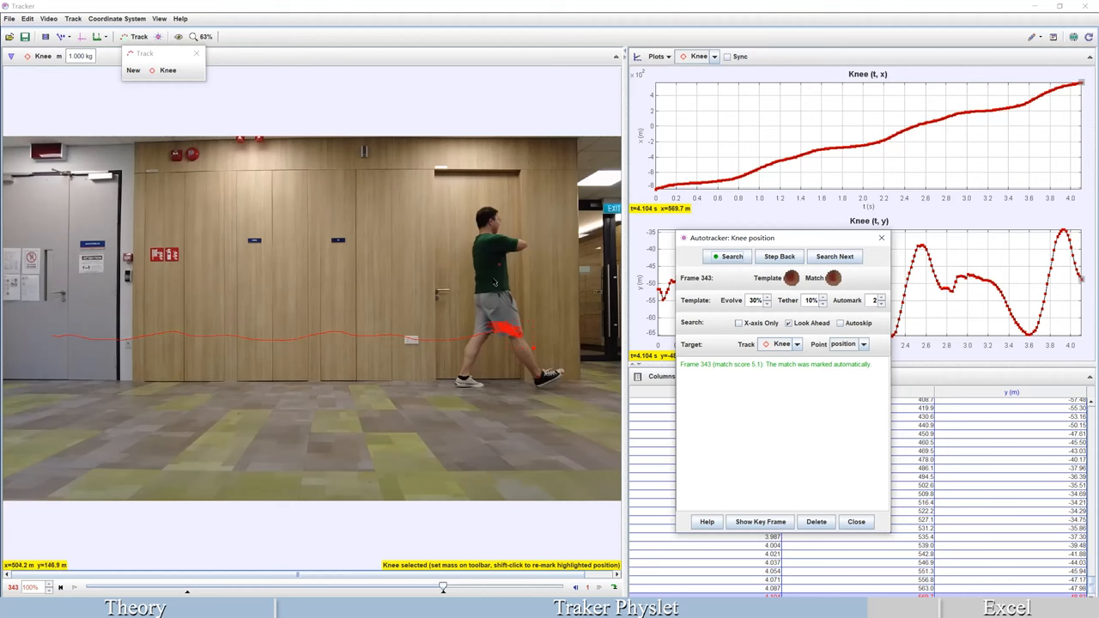
mouse_move(381, 593)
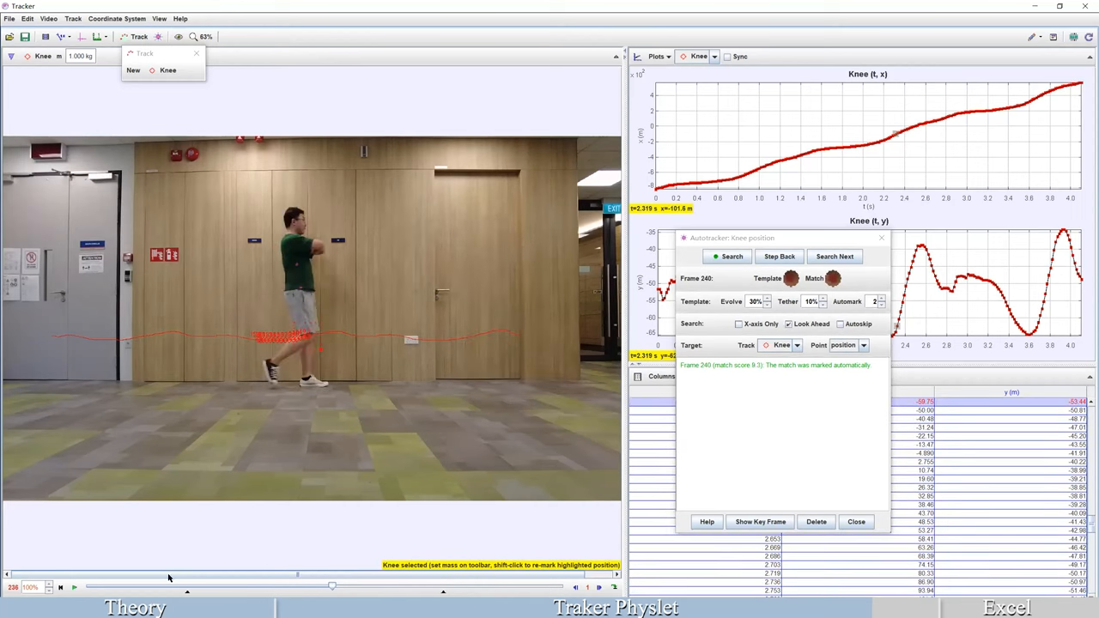
Close the Knee Autotracker and play the video to review the five tracked markers.
left_click(779, 256)
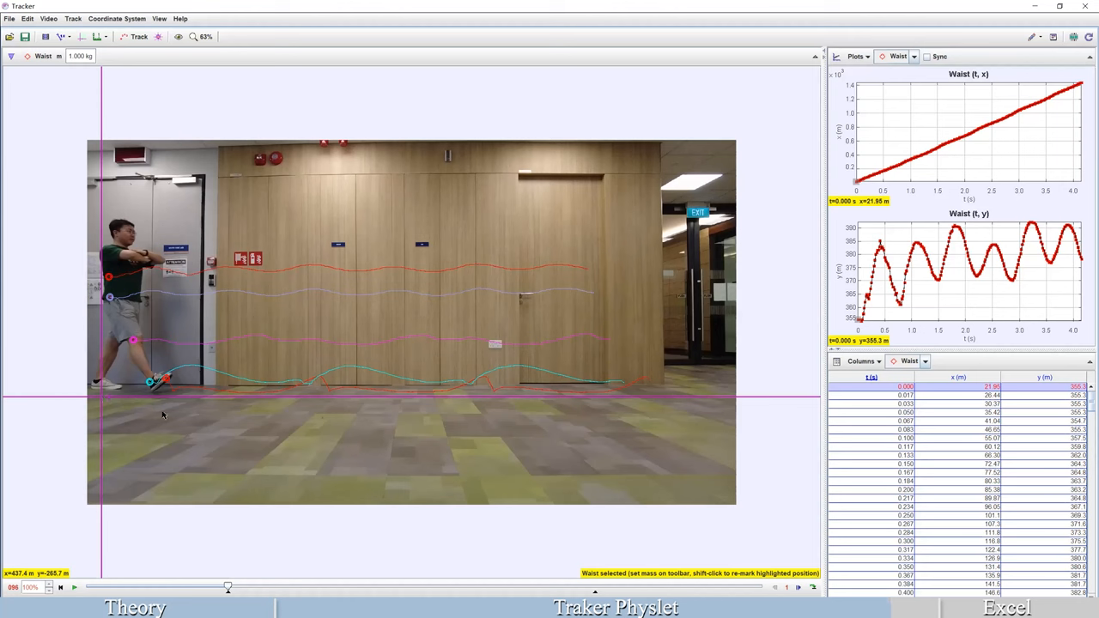
left_click(75, 587)
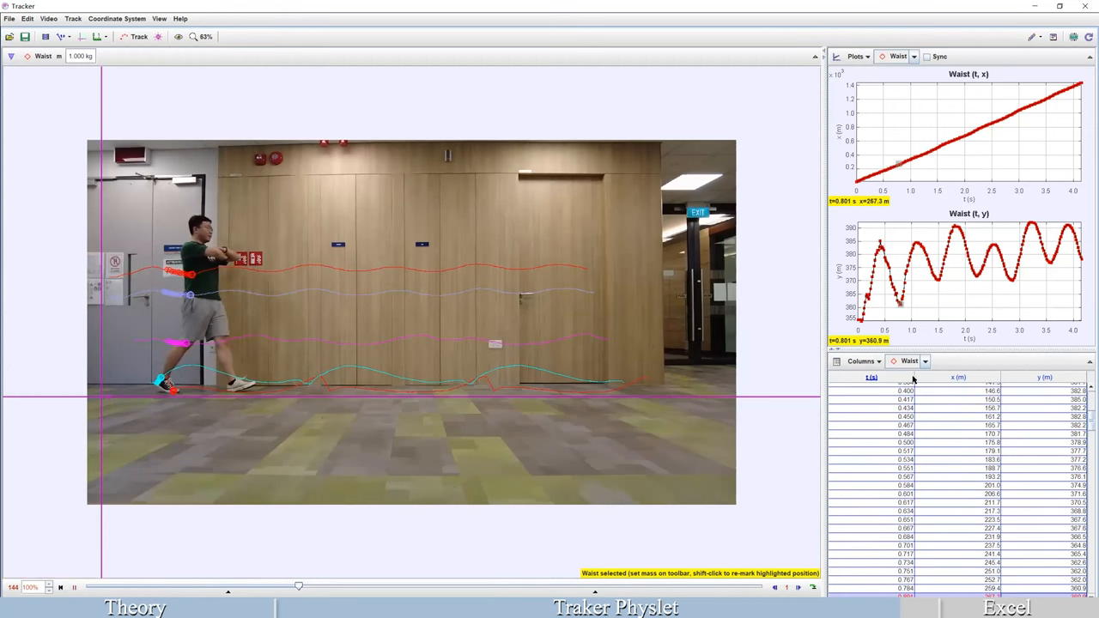
left_click(920, 361)
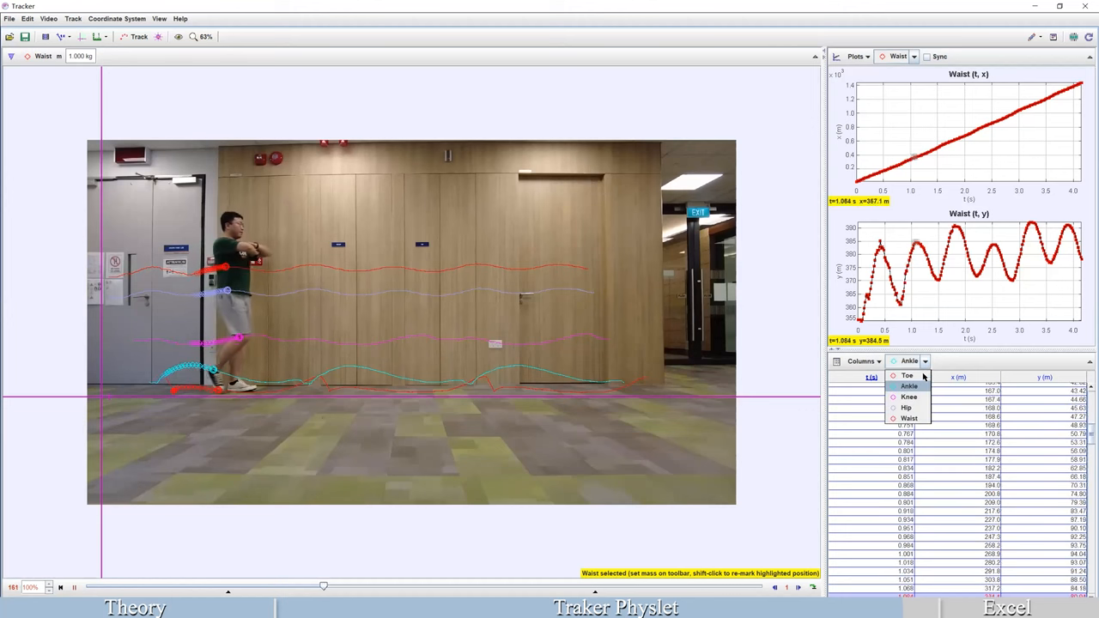
Show the Hip marker's coordinate table and select all of its data.
left_click(906, 375)
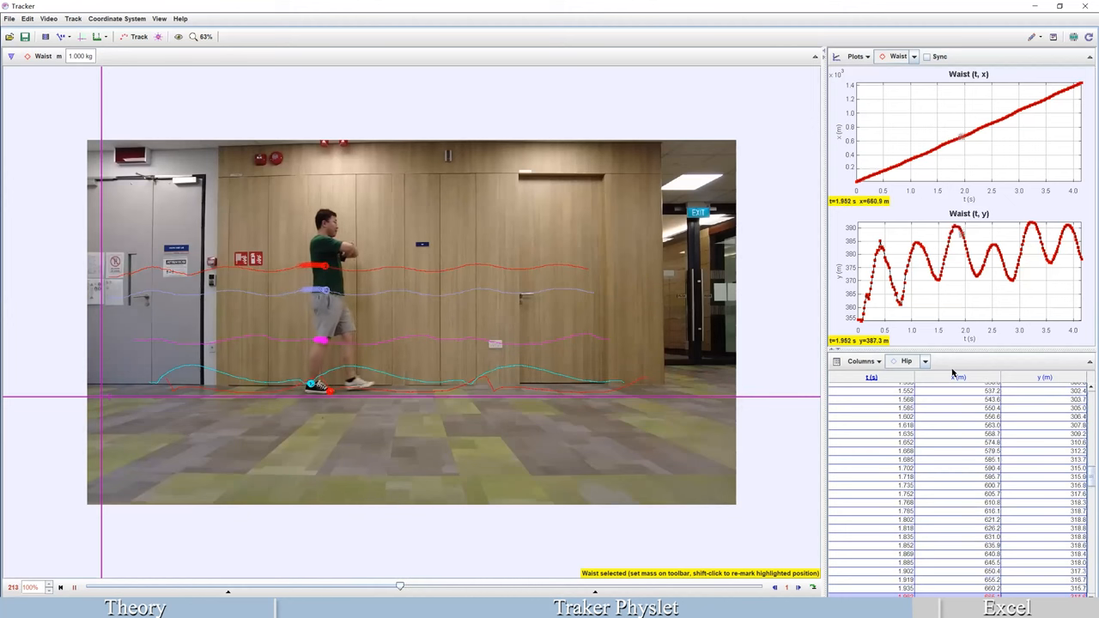
left_click(75, 587)
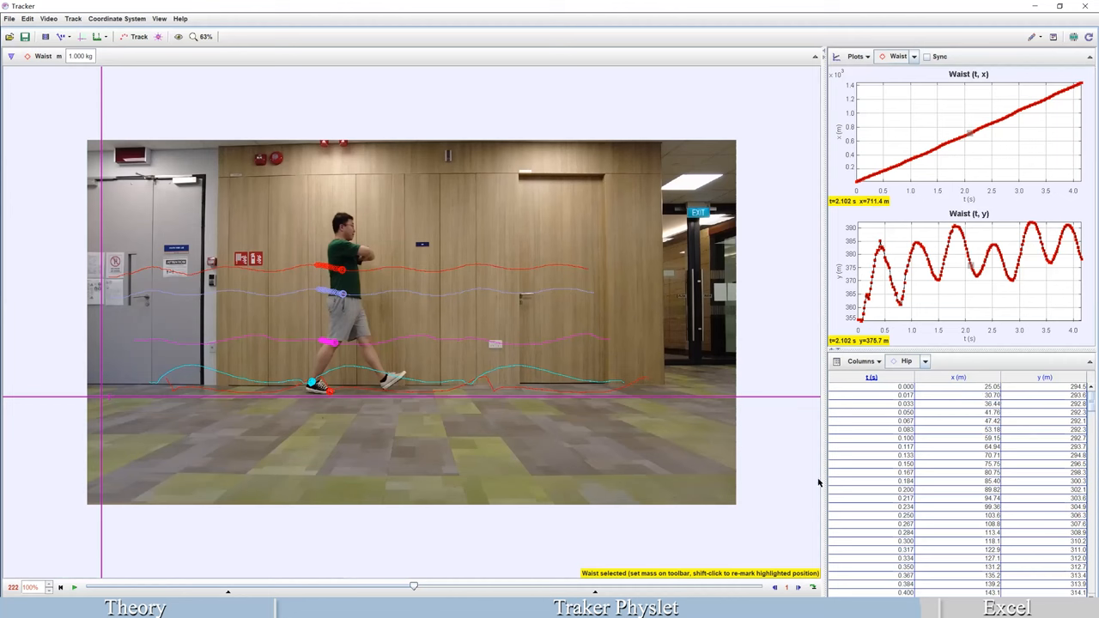
mouse_move(241, 427)
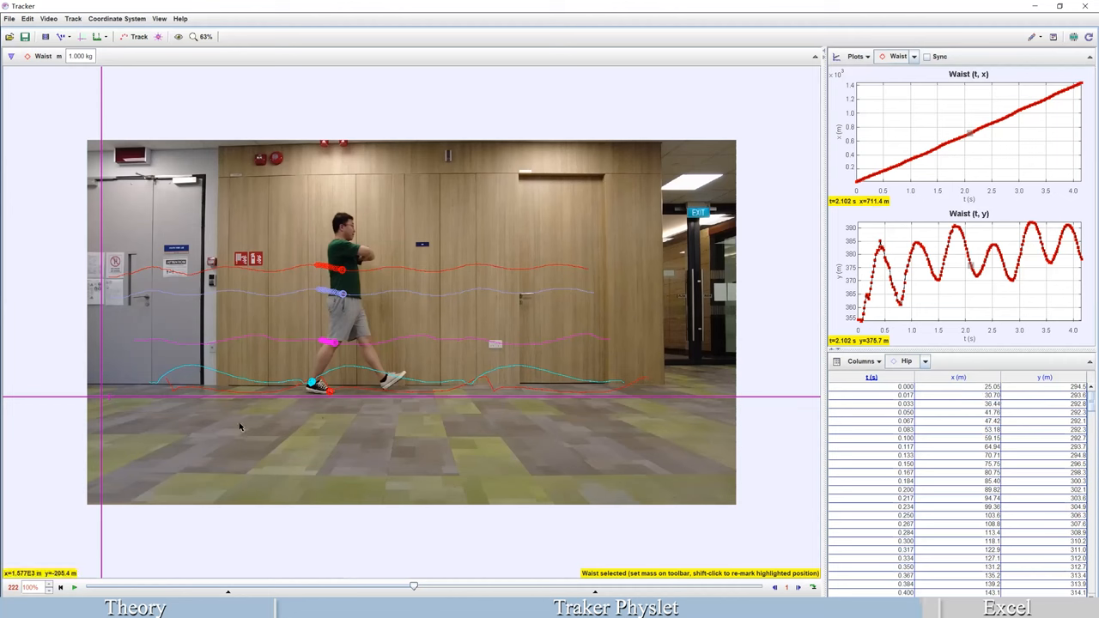
mouse_move(906, 418)
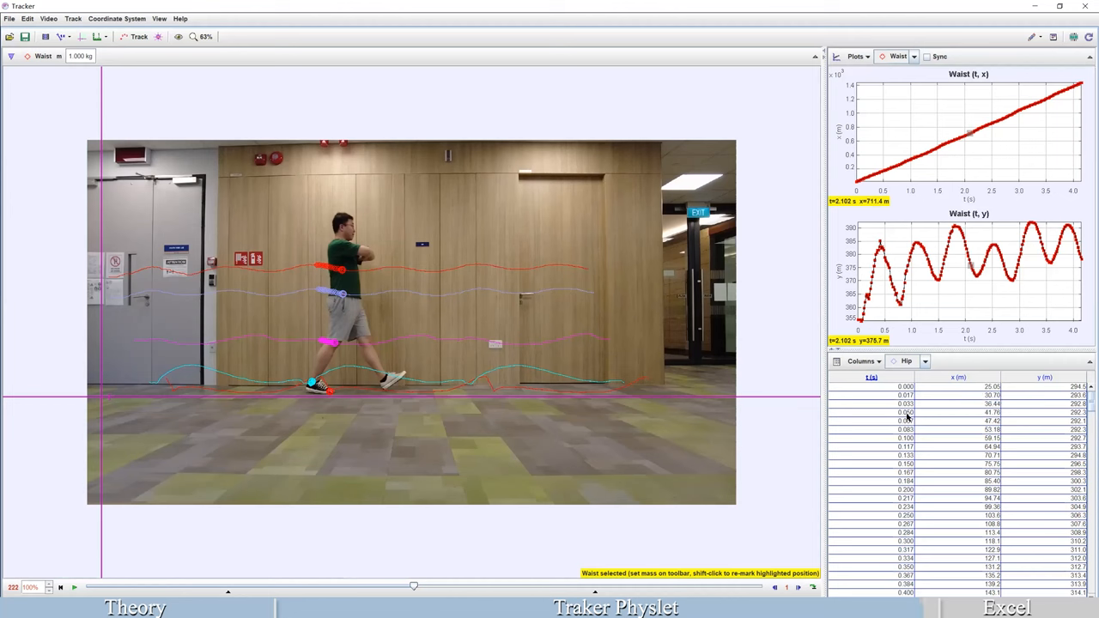
left_click(899, 395)
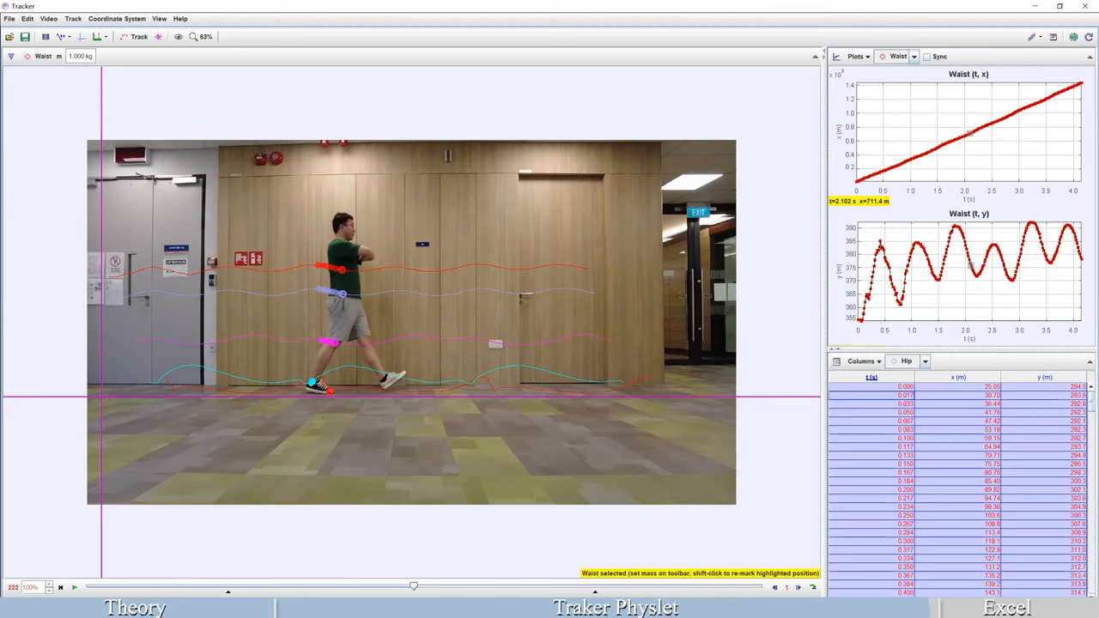
mouse_move(926, 361)
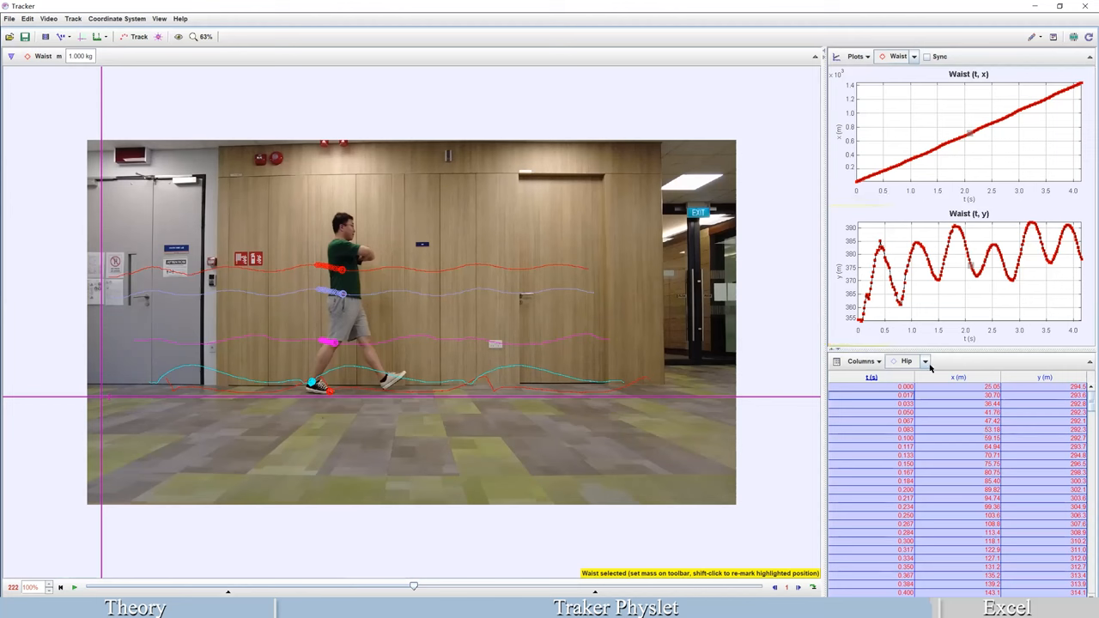
Switch the data table to the Toe marker for copying into a new Excel workbook.
left_click(905, 361)
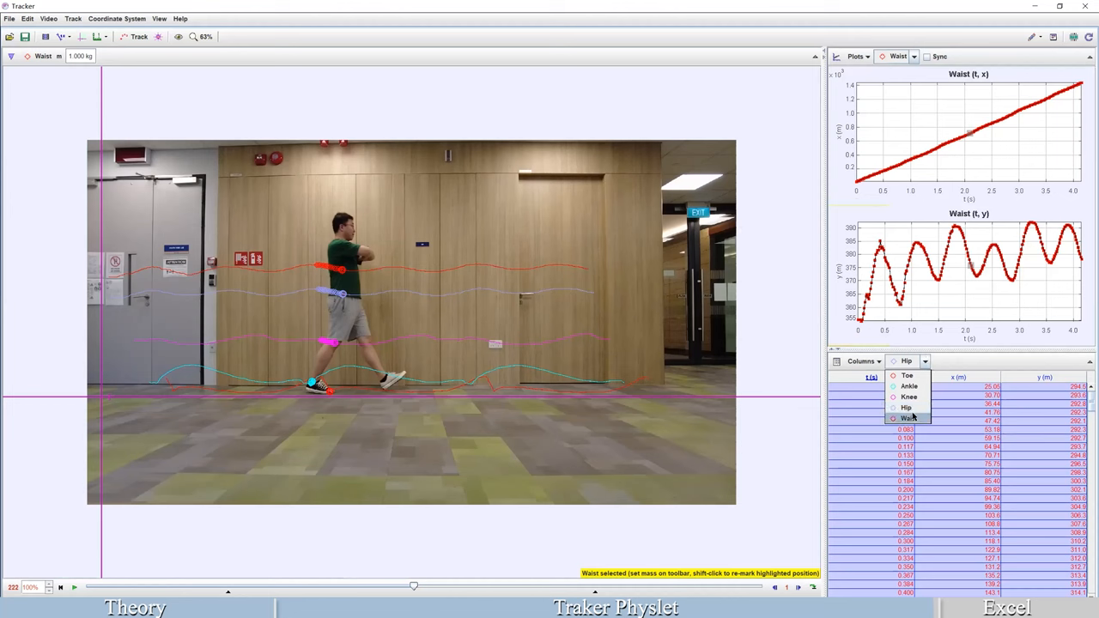
left_click(907, 374)
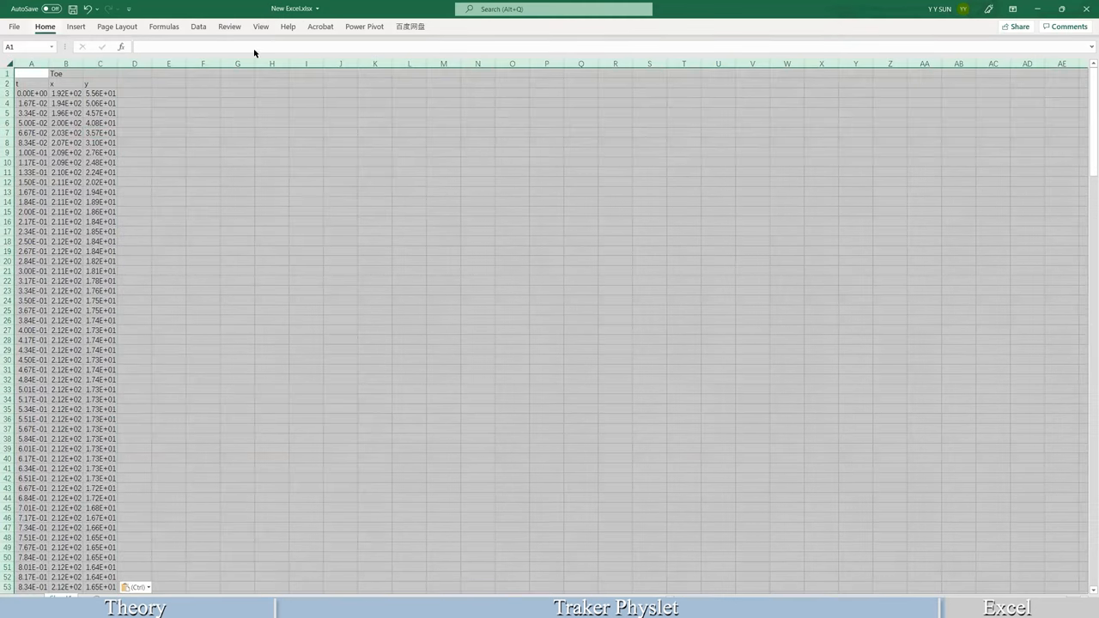
Format the pasted Toe values as General full-precision decimals instead of scientific notation.
left_click(455, 48)
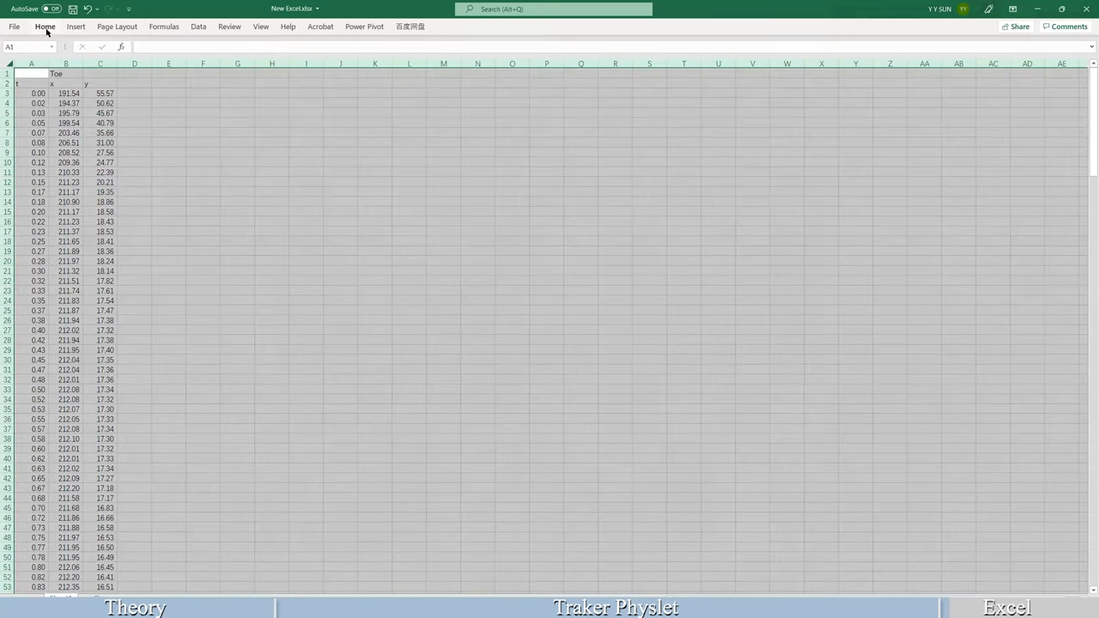
left_click(46, 27)
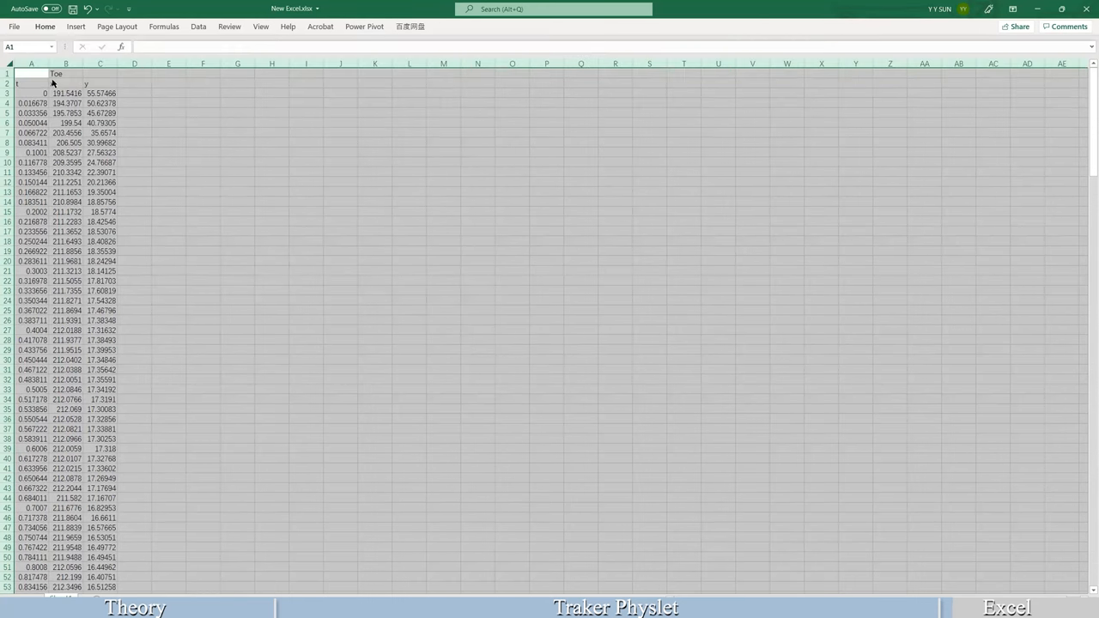
left_click(67, 122)
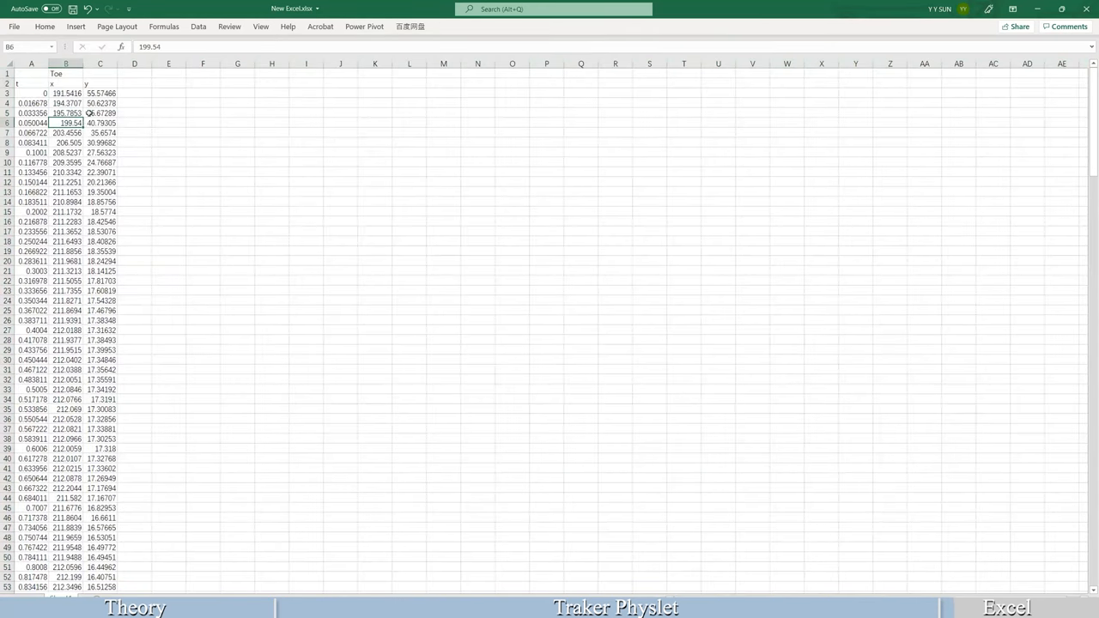
Check the converted values and return to the Tracker window.
left_click(72, 92)
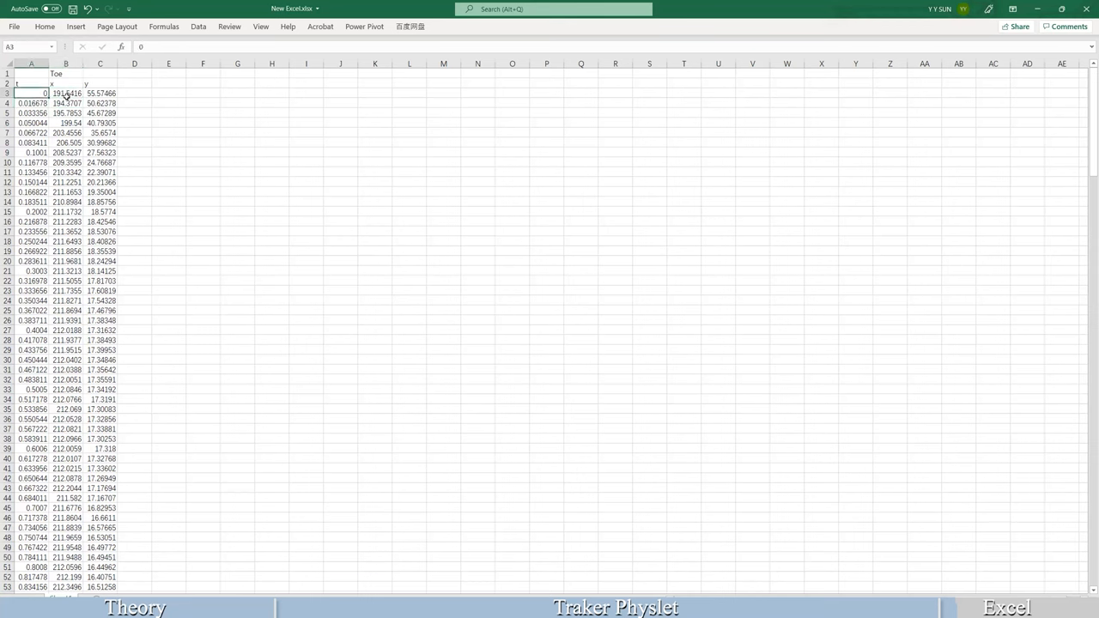
left_click(101, 86)
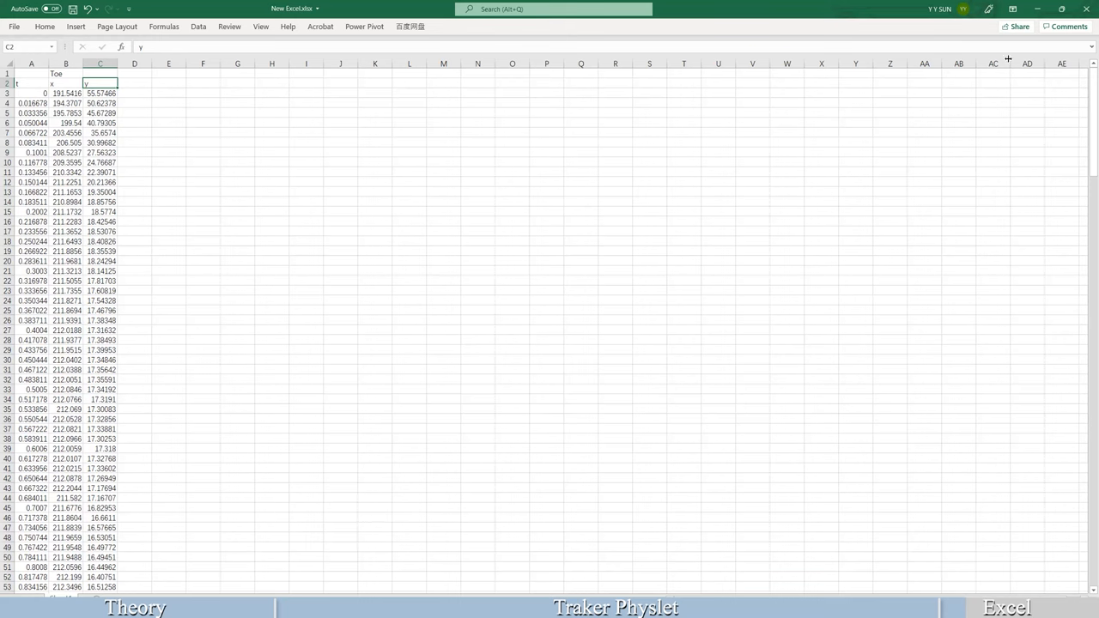
left_click(615, 608)
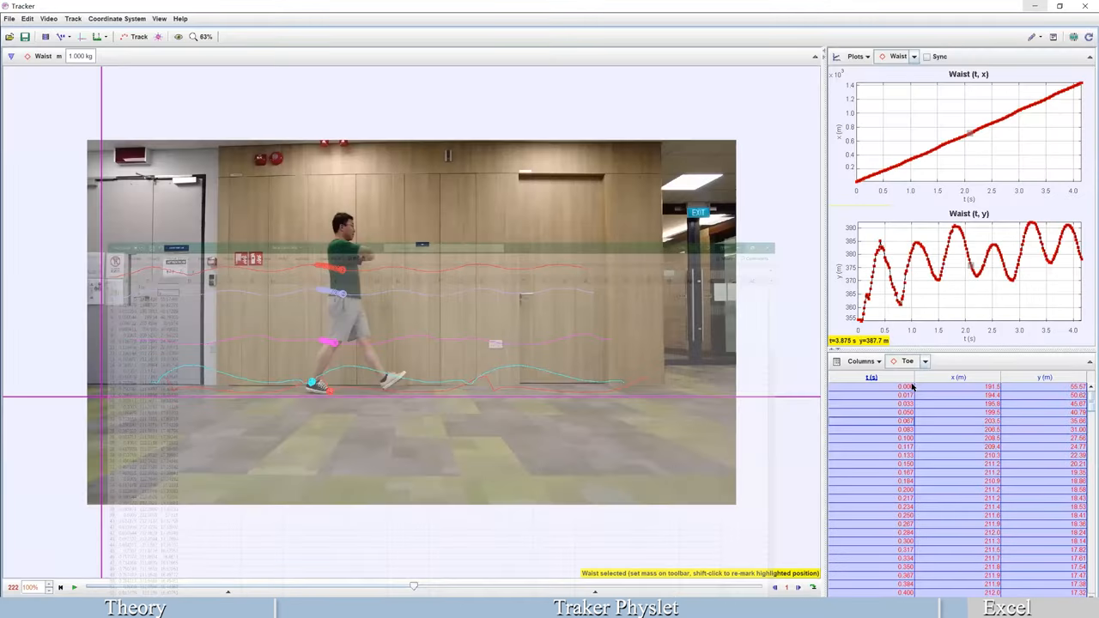
Bring up the TA_Reviseddata workbook with Toe, Ankle, Knee, Hip and Waist columns.
left_click(906, 361)
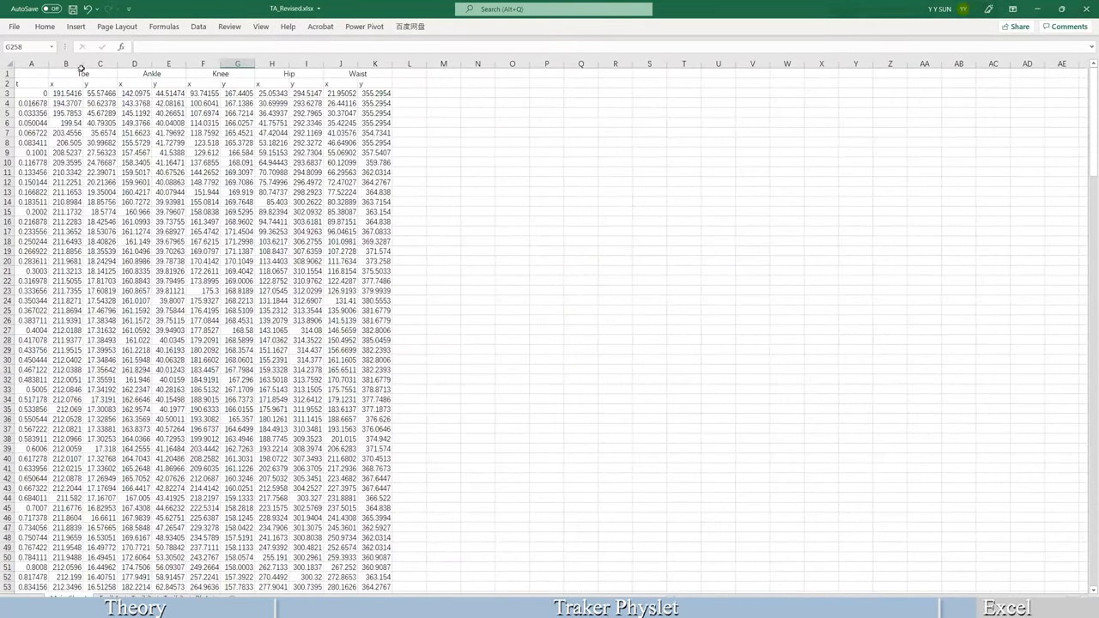
Review the Ankle and neighbouring marker column headings before returning to Tracker.
left_click(145, 76)
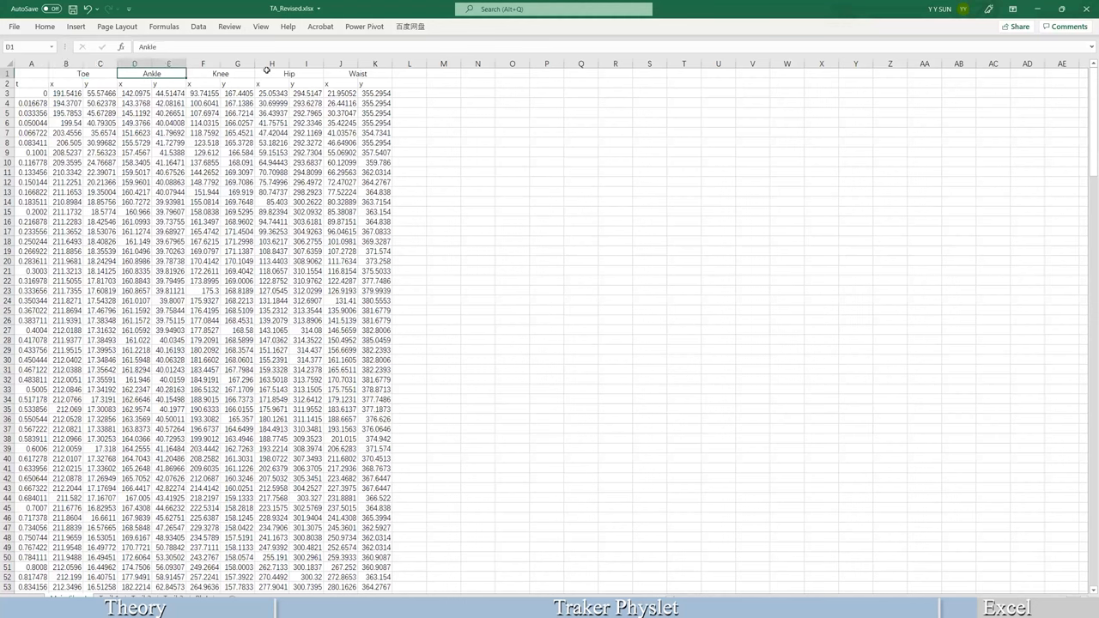
left_click(355, 72)
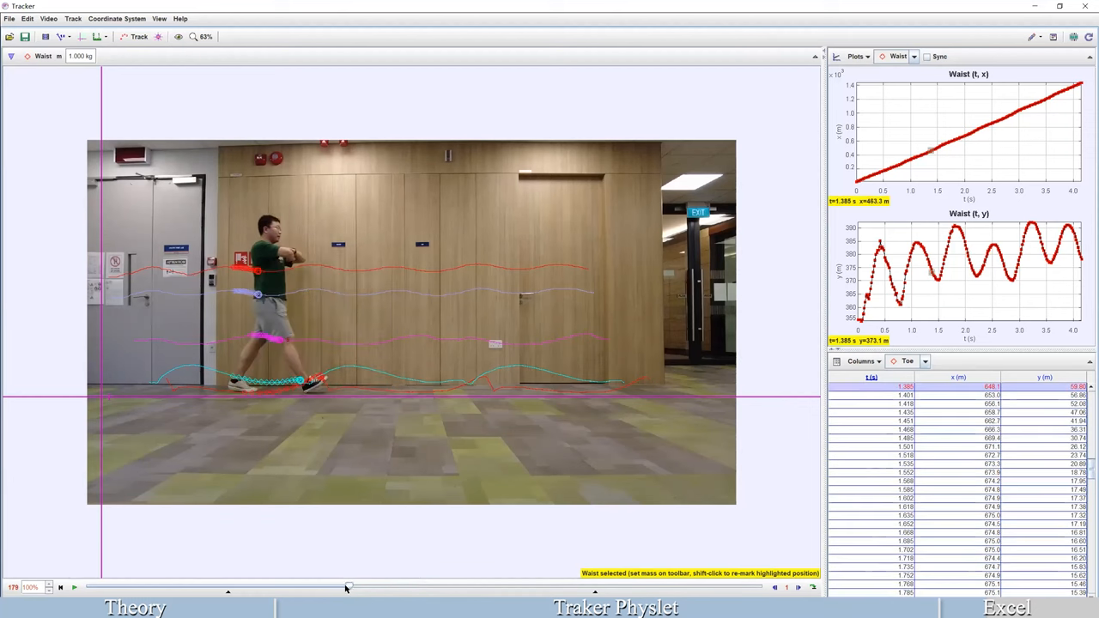
Jump the video to an earlier frame and zoom in around the walker's legs.
left_click(347, 587)
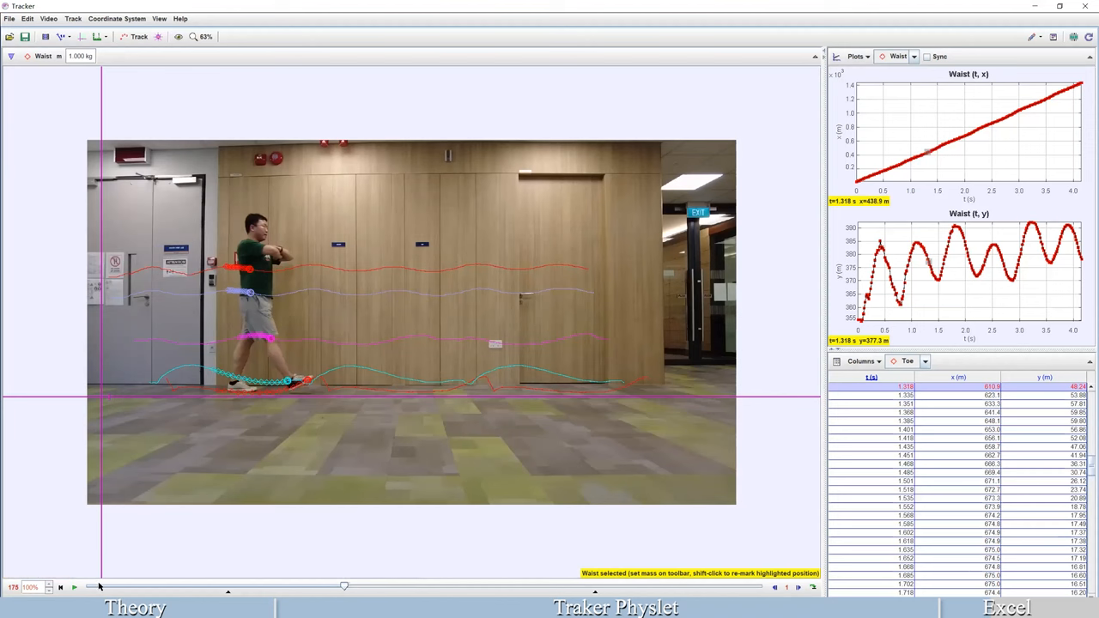
left_click(204, 36)
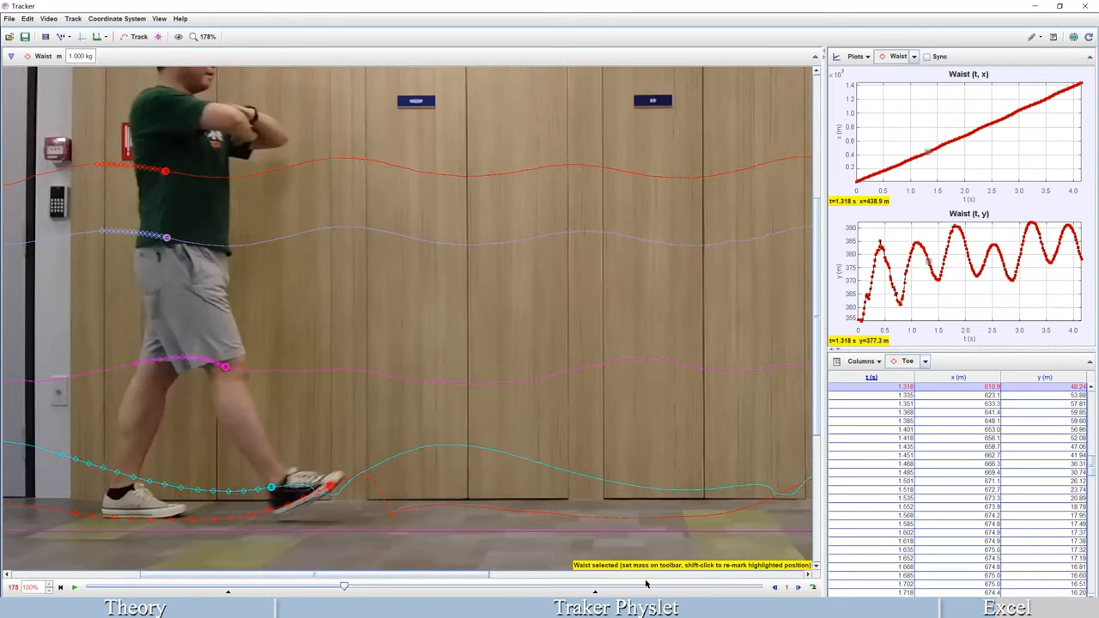
Step forward two frames and back two frames to inspect the foot near frame 180.
left_click(810, 586)
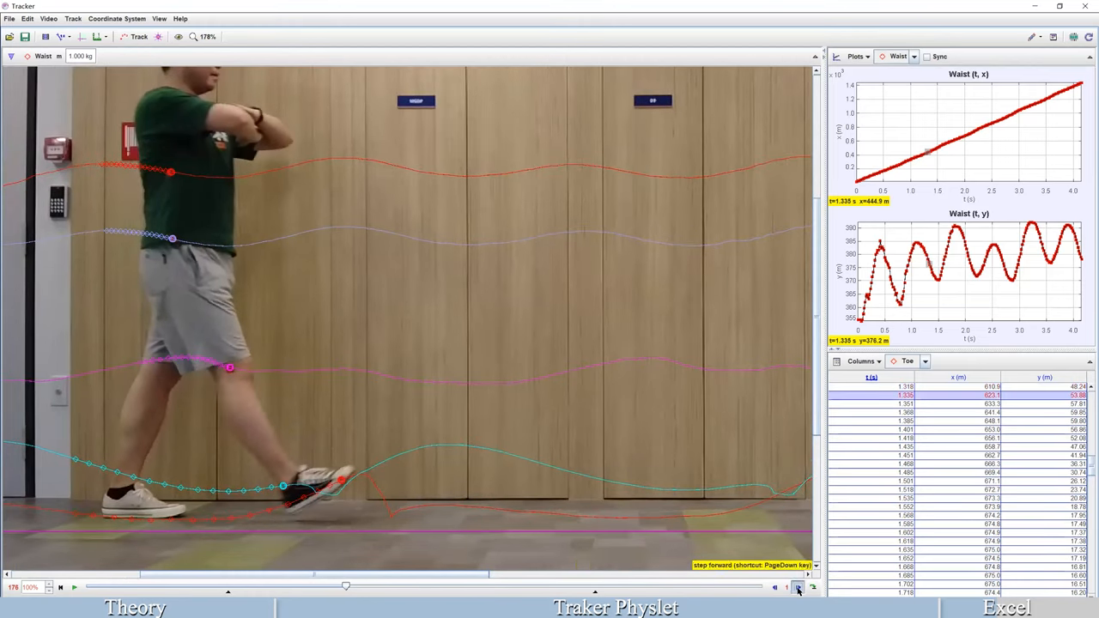
left_click(797, 587)
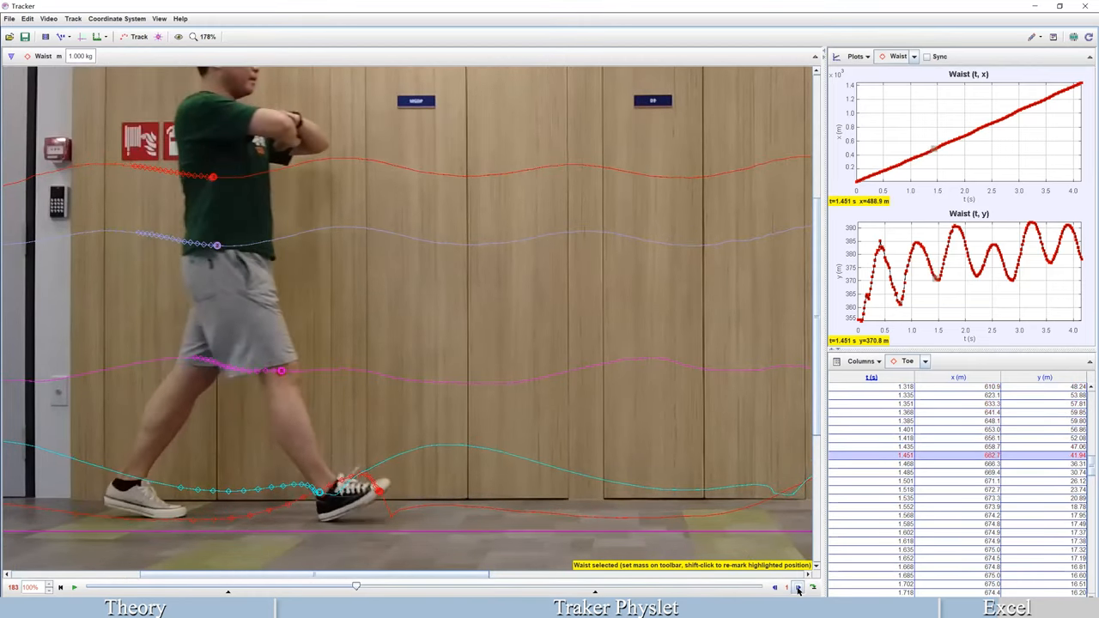
left_click(774, 589)
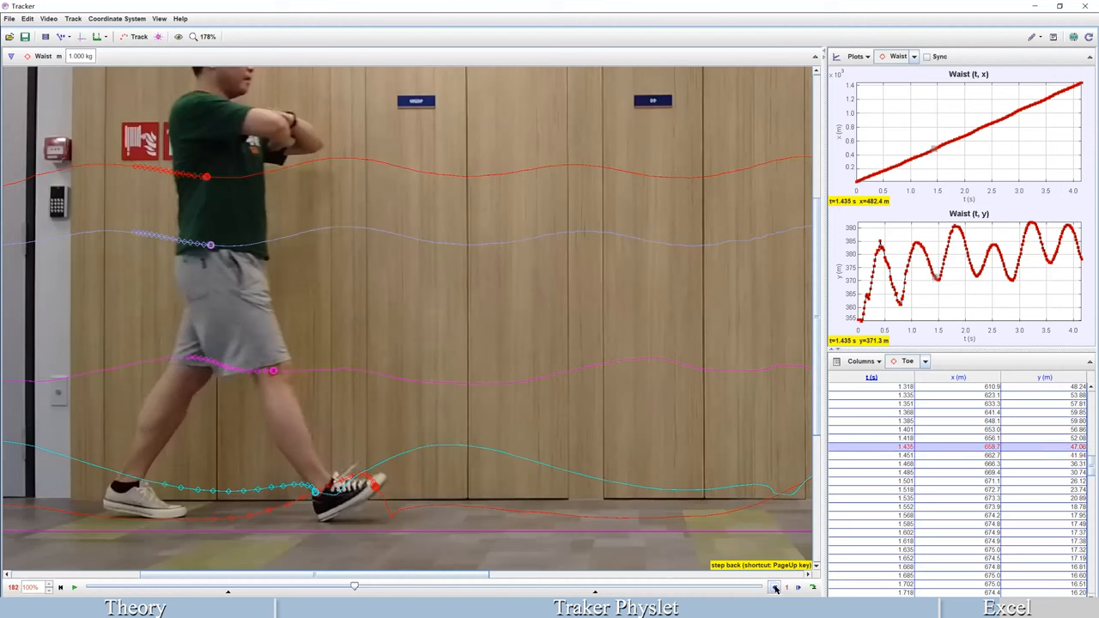
left_click(776, 587)
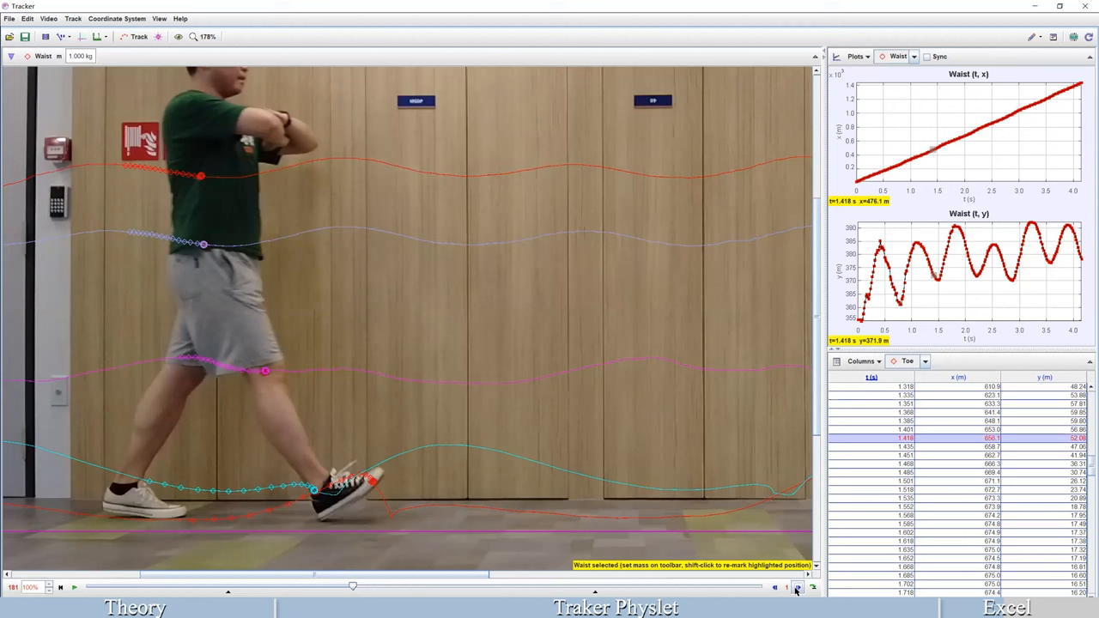
mouse_move(434, 412)
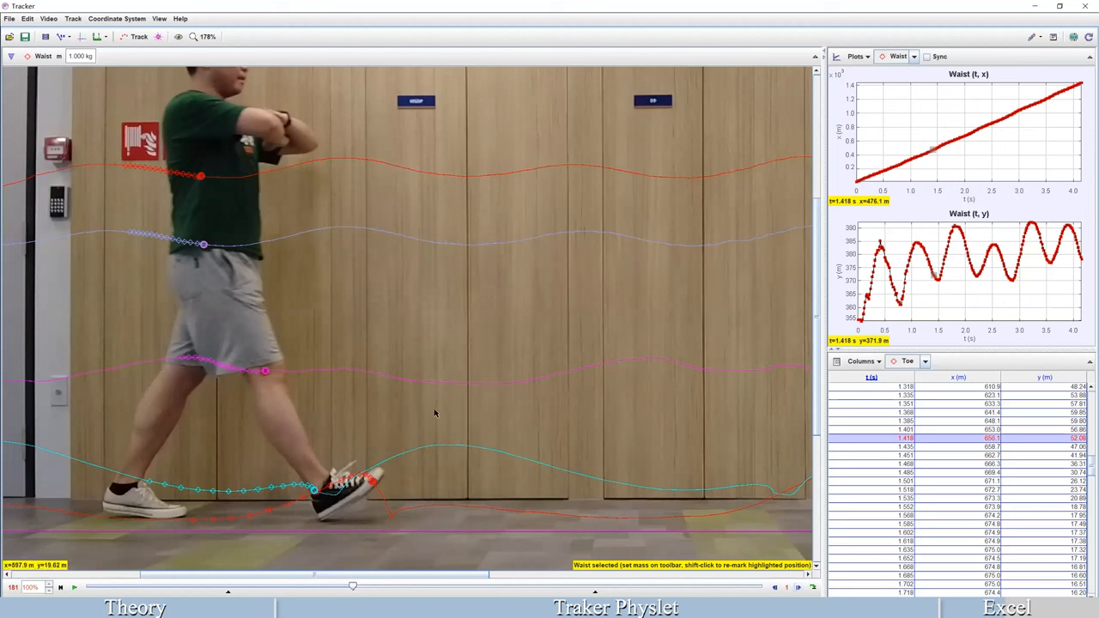
mouse_move(976, 17)
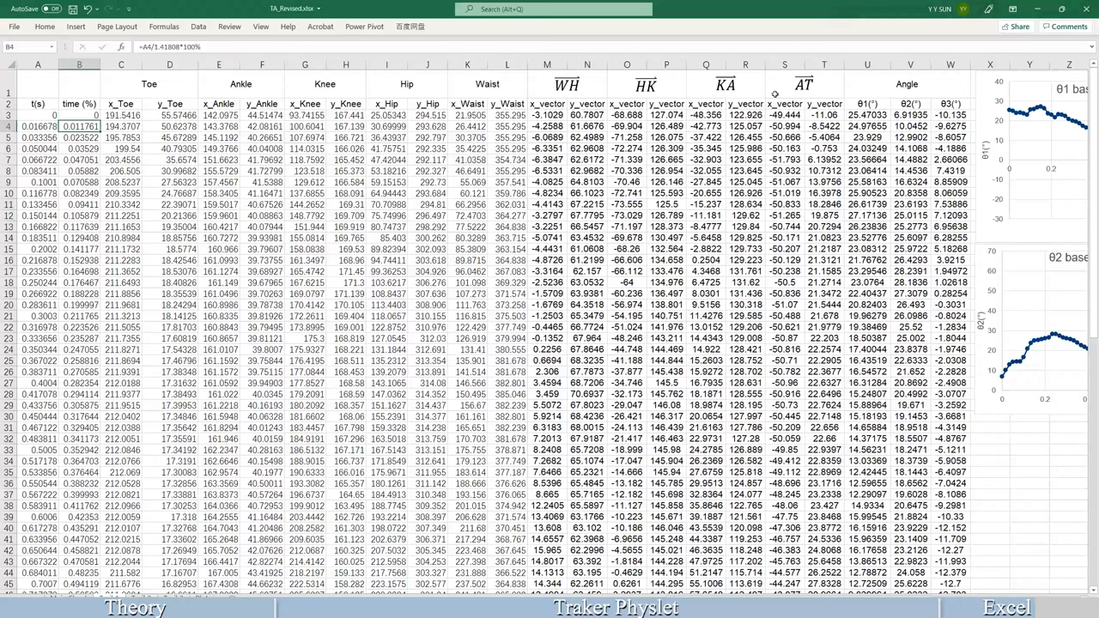
mouse_move(900, 83)
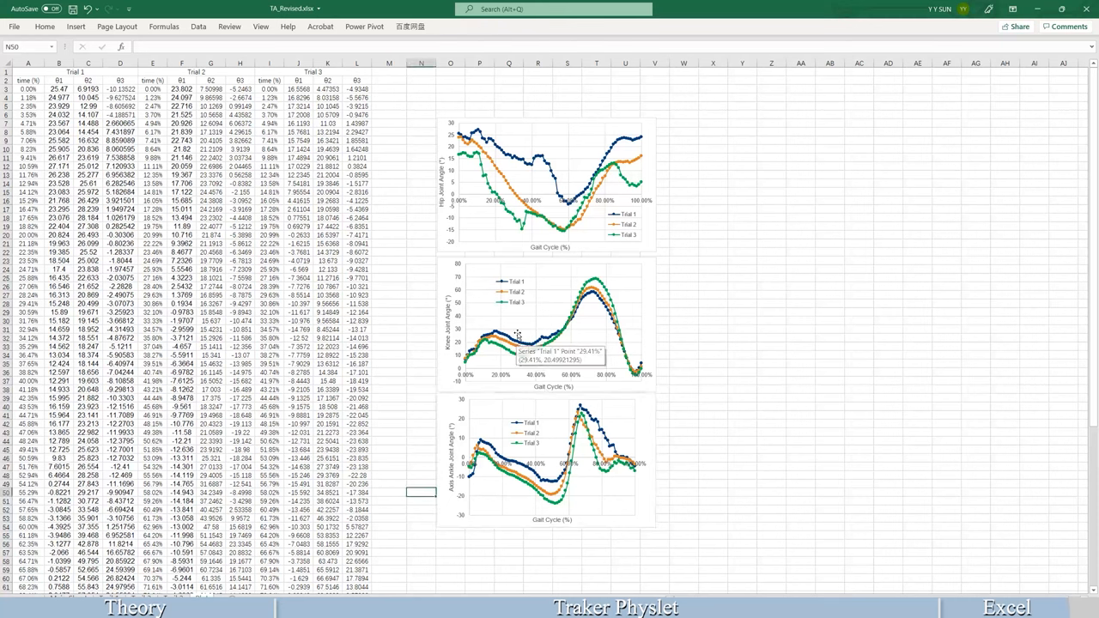
mouse_move(481, 306)
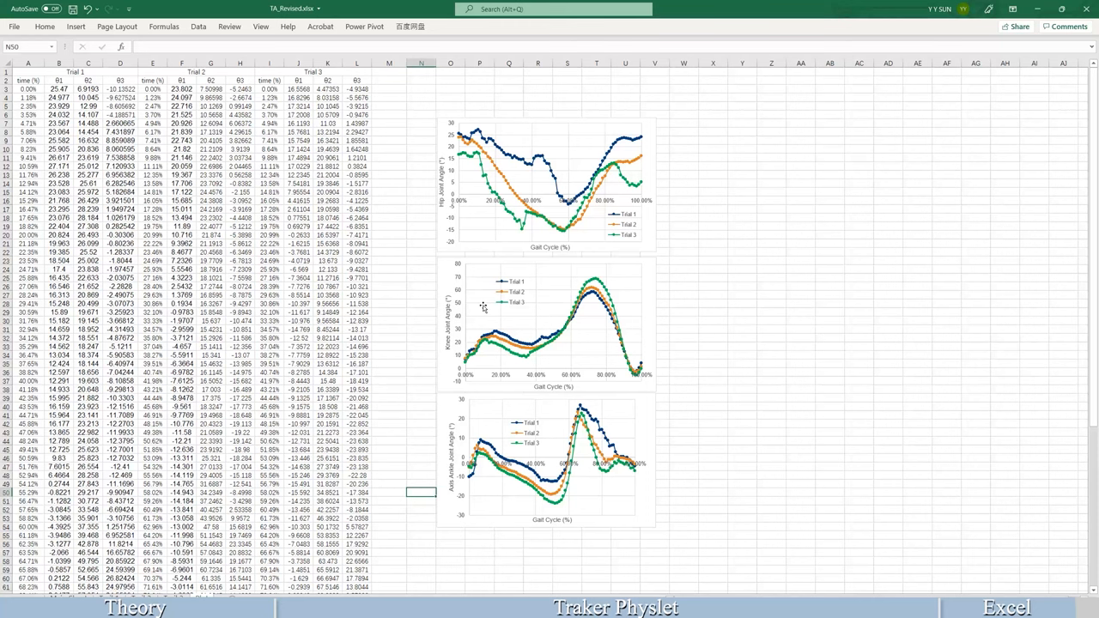
mouse_move(542, 276)
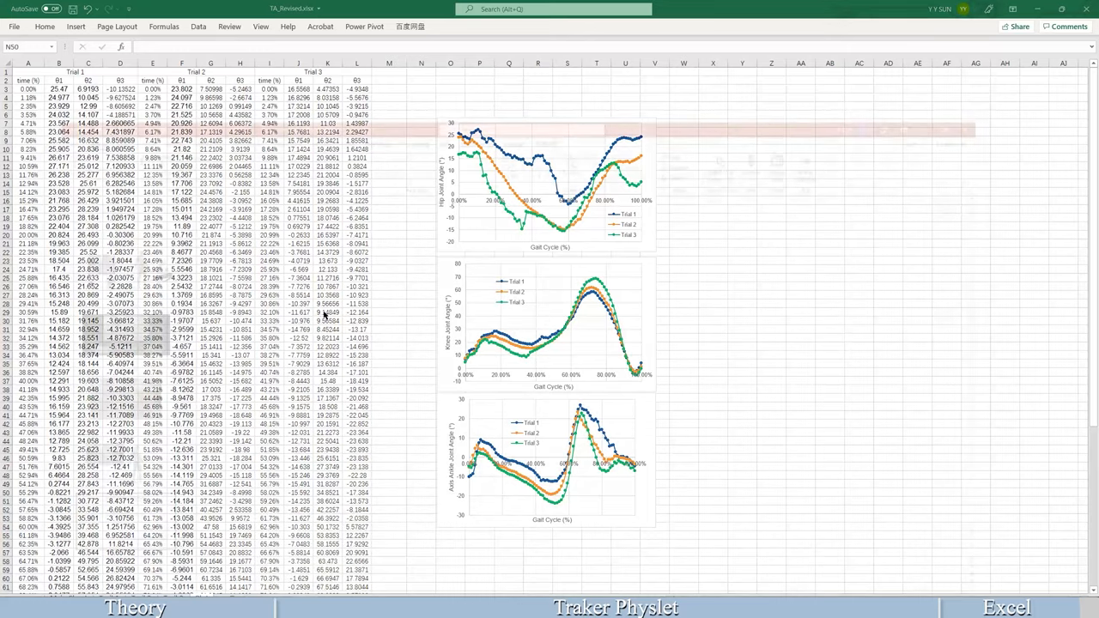
left_click(615, 608)
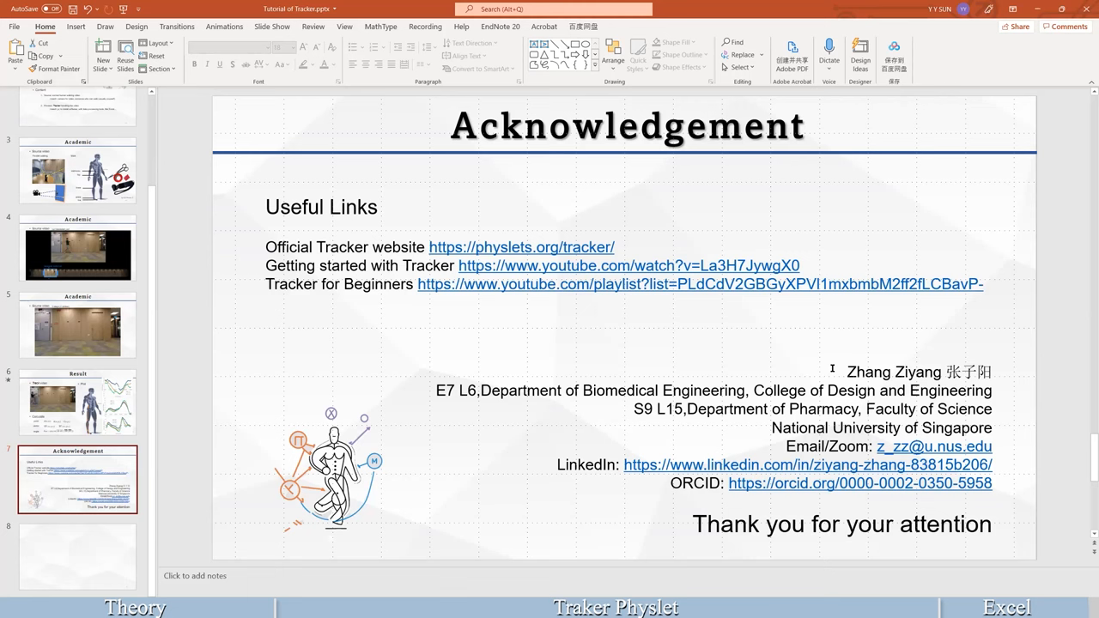
mouse_move(824, 409)
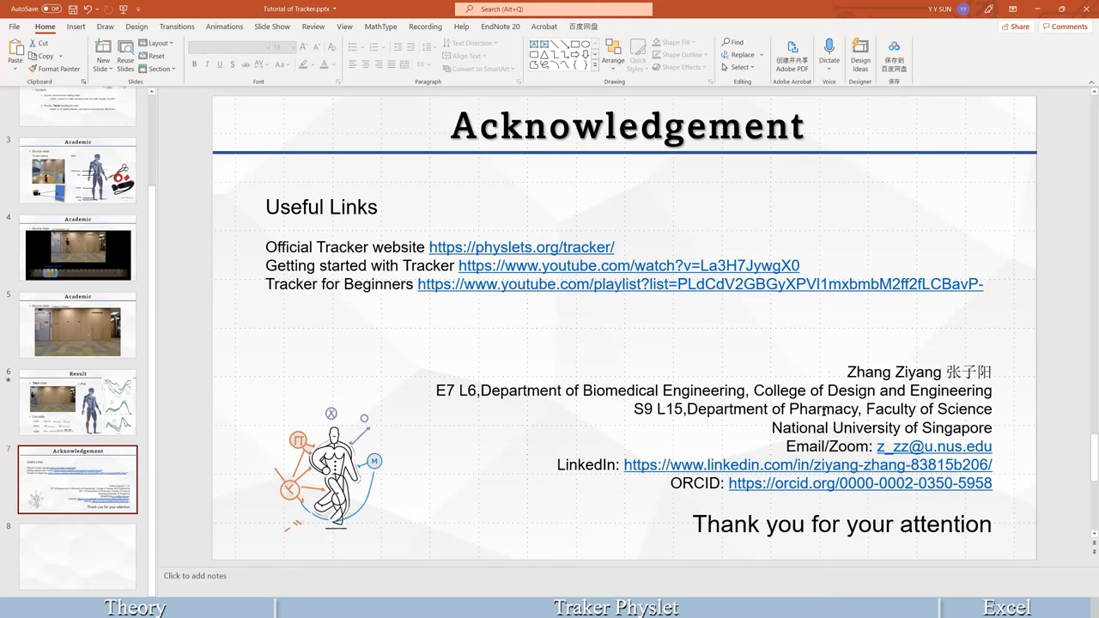